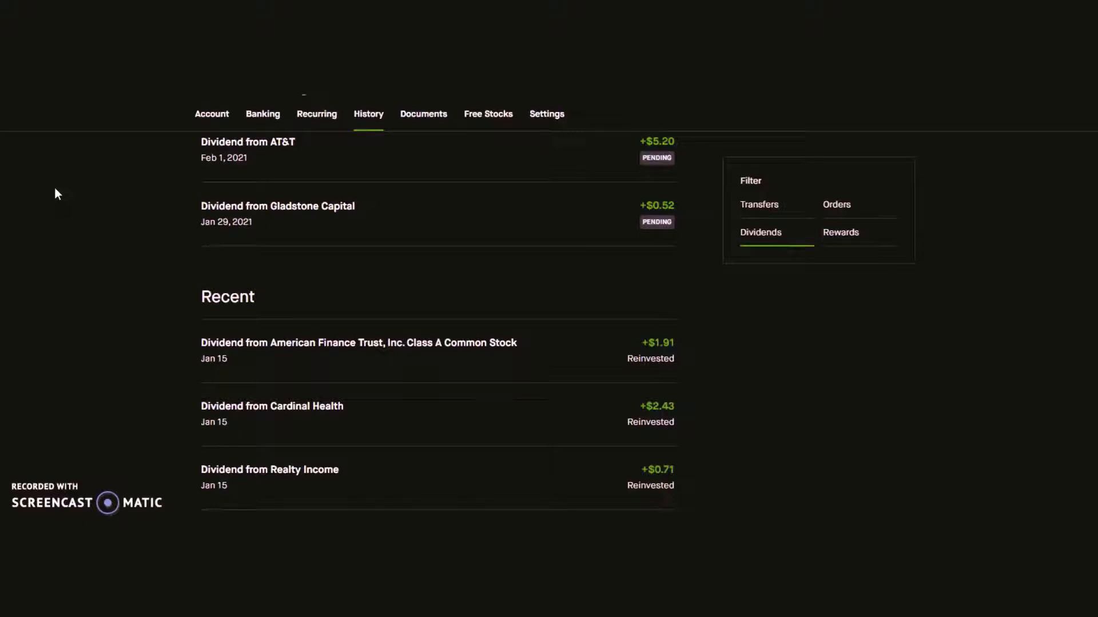
Scroll the Dividends history past Pending and Recent to older 2020 entries like Coca-Cola.
{"action": "scroll", "scroll_direction": "down", "scroll_amount": 3}
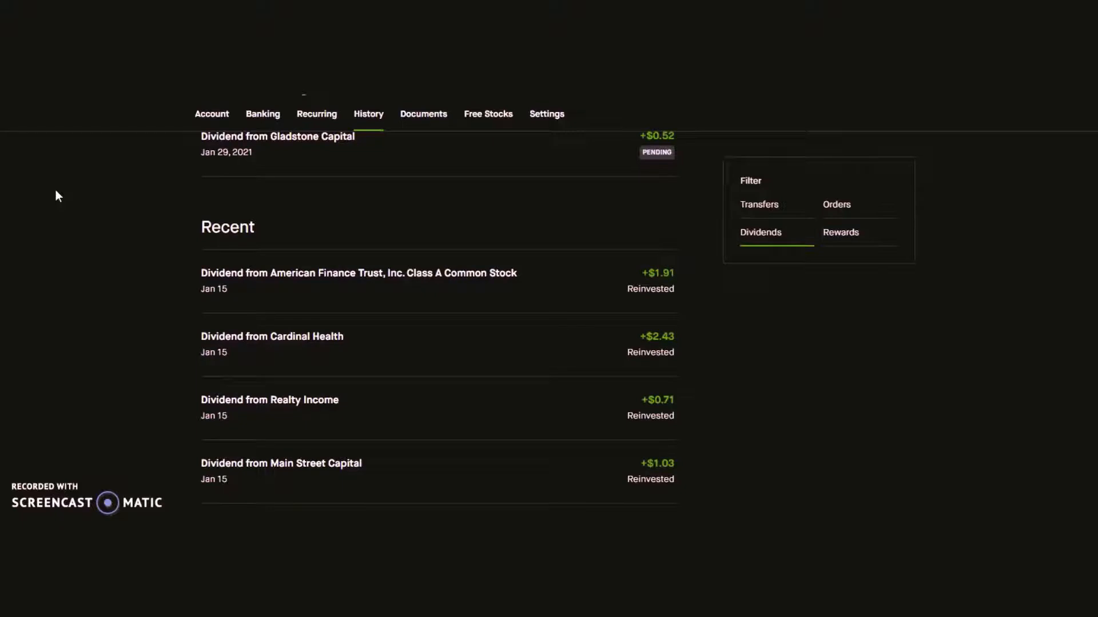
{"action": "mouse_move", "coordinate": [83, 245]}
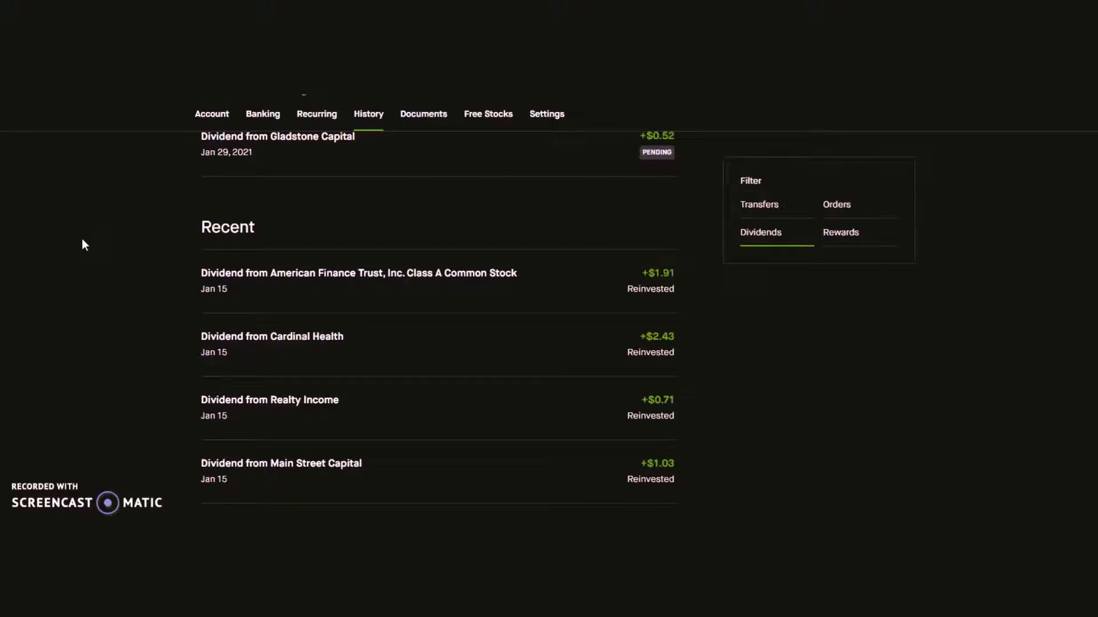
{"action": "scroll", "scroll_direction": "down", "scroll_amount": 3}
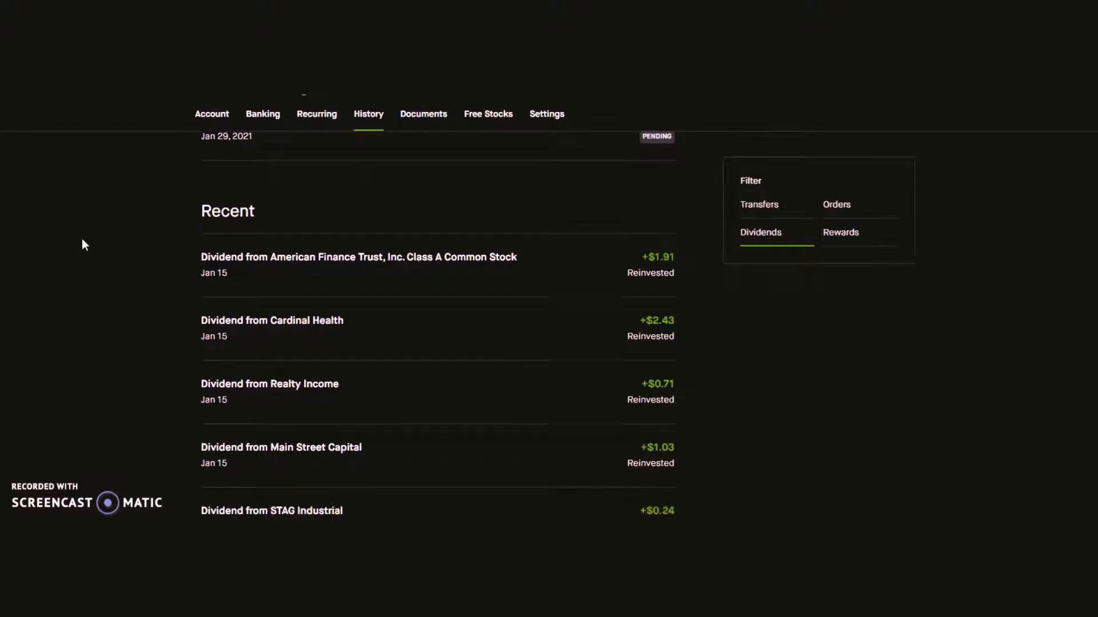
{"action": "scroll", "scroll_direction": "down", "scroll_amount": 3}
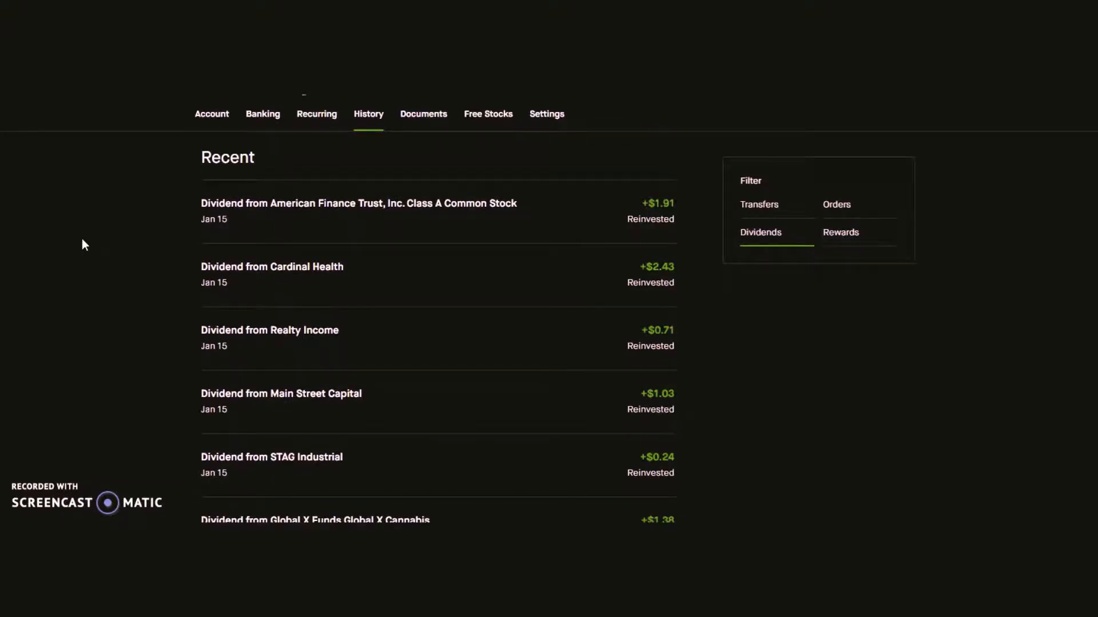
{"action": "scroll", "scroll_direction": "down", "scroll_amount": 3}
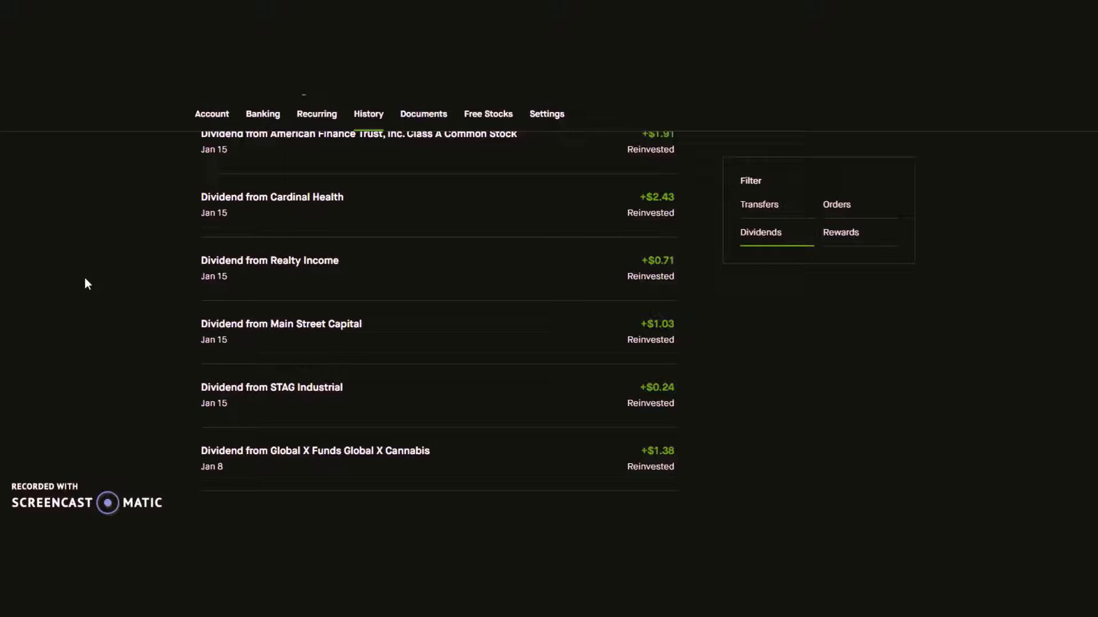
{"action": "scroll", "scroll_direction": "down", "scroll_amount": 3}
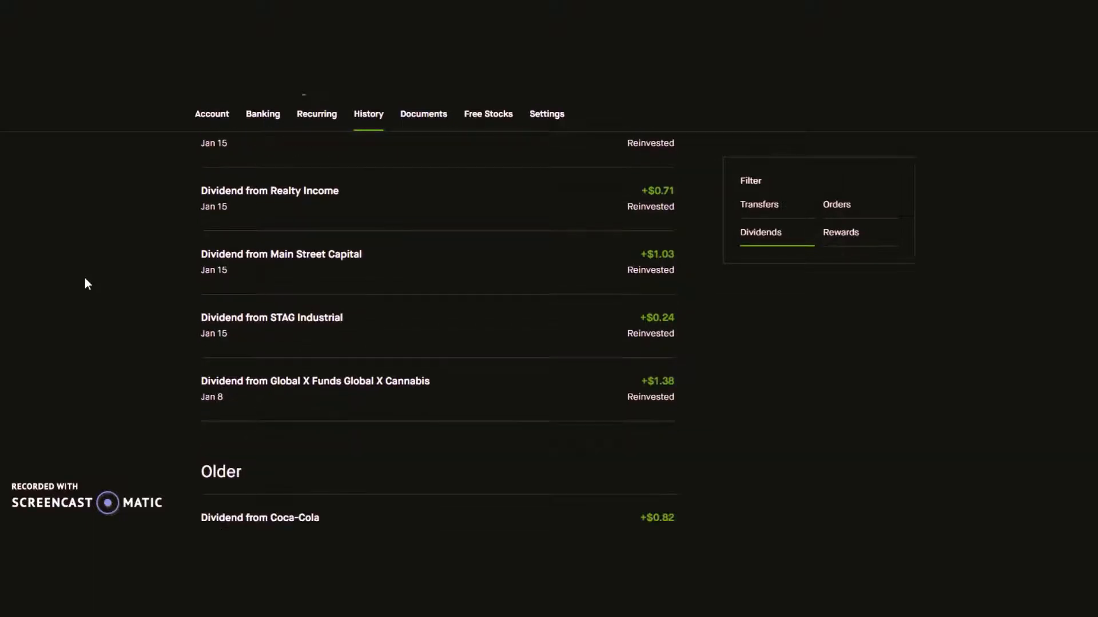
{"action": "scroll", "scroll_direction": "down", "scroll_amount": 3}
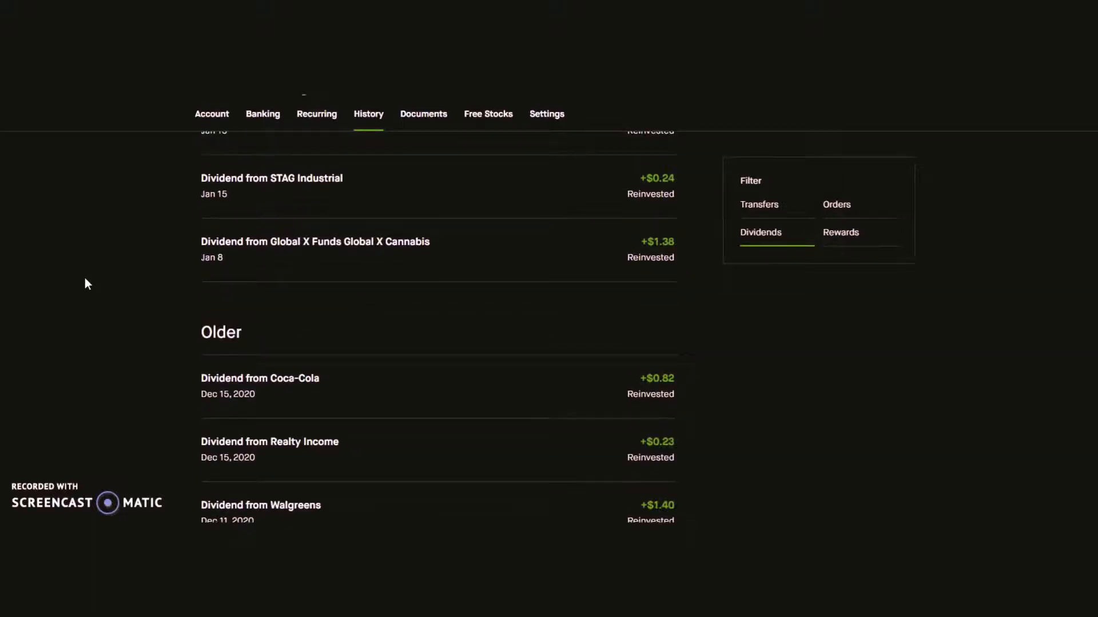
{"action": "scroll", "scroll_direction": "down", "scroll_amount": 3}
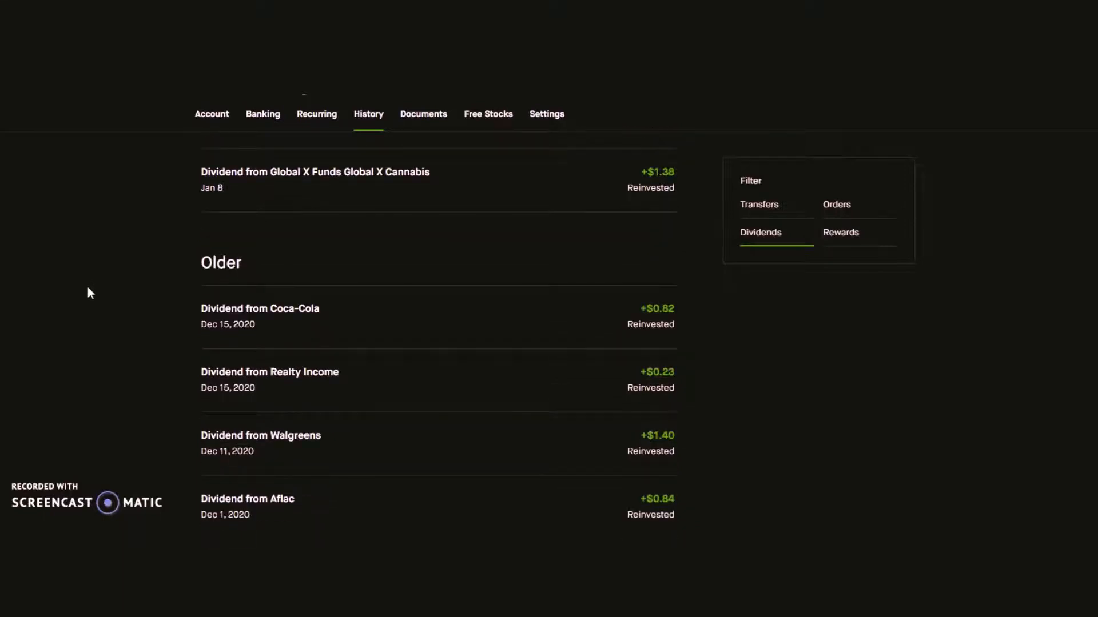
{"action": "scroll", "scroll_direction": "up", "scroll_amount": 3}
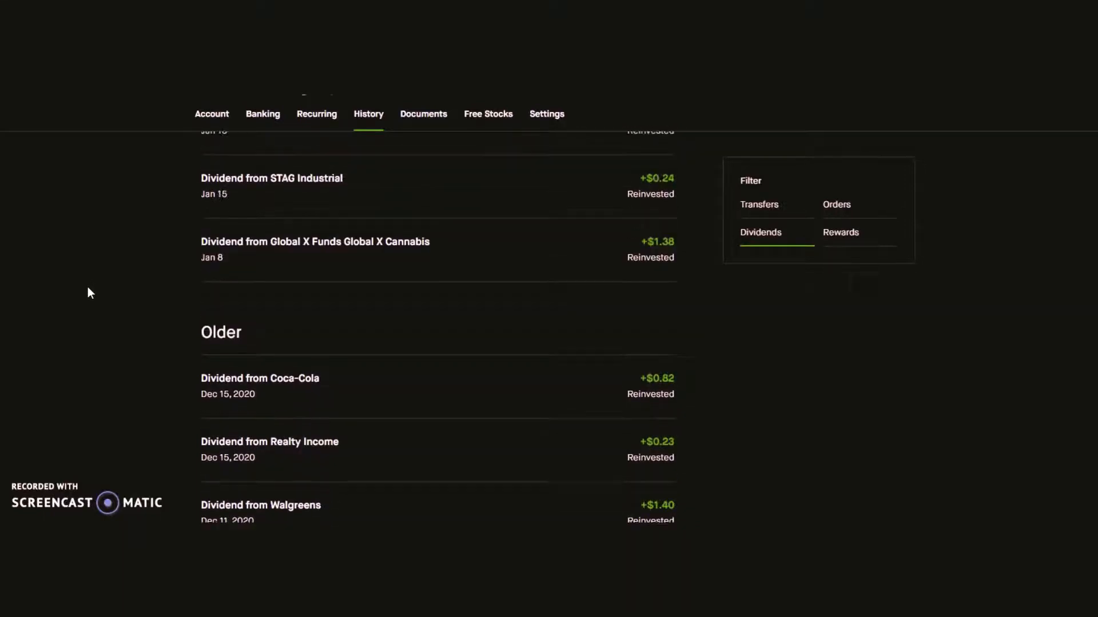
{"action": "scroll", "scroll_direction": "up", "scroll_amount": 3}
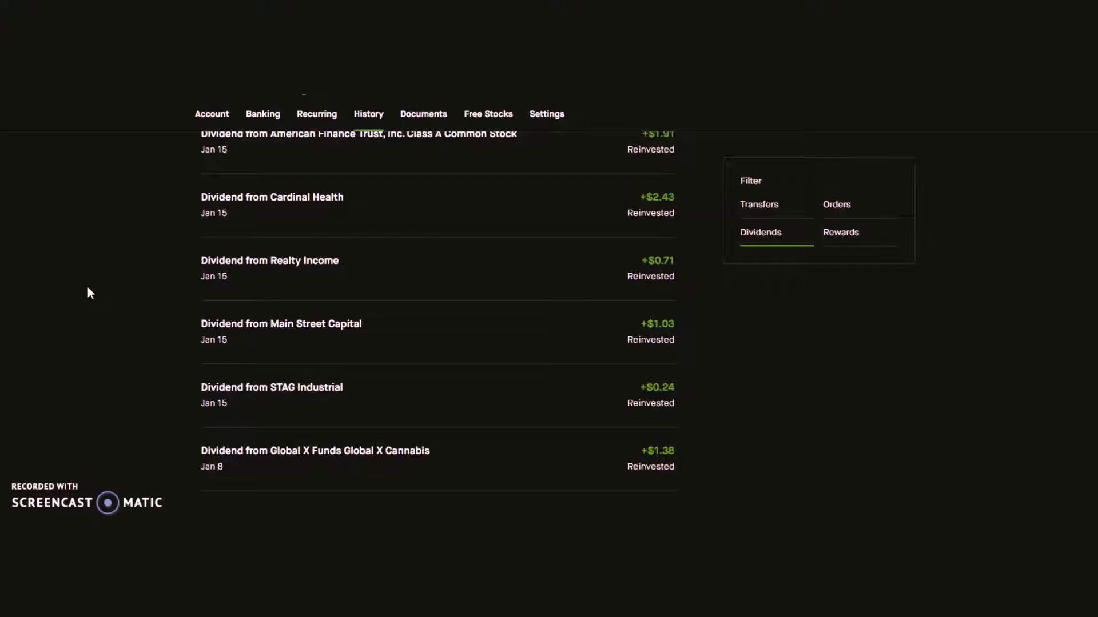
{"action": "scroll", "scroll_direction": "down", "scroll_amount": 3}
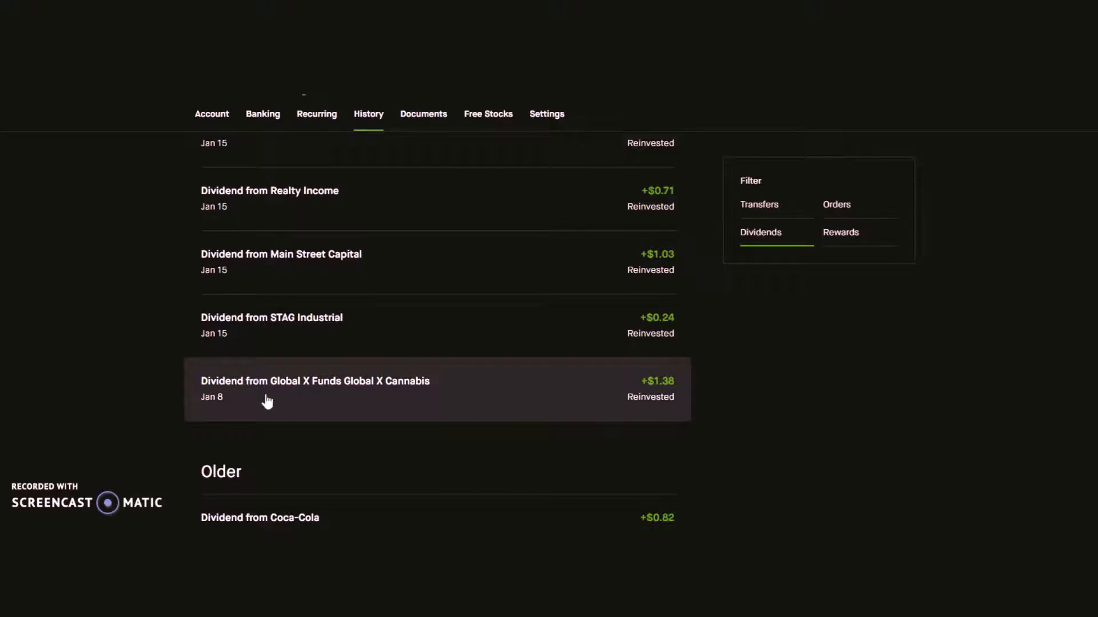
{"action": "mouse_move", "coordinate": [196, 422]}
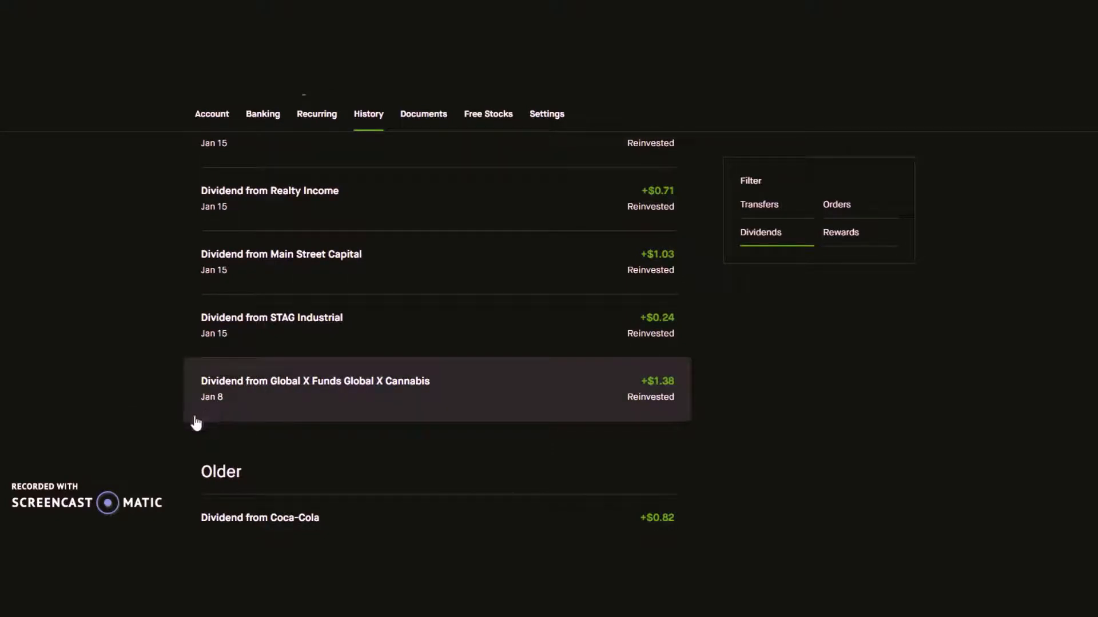
{"action": "scroll", "scroll_direction": "down", "scroll_amount": 3}
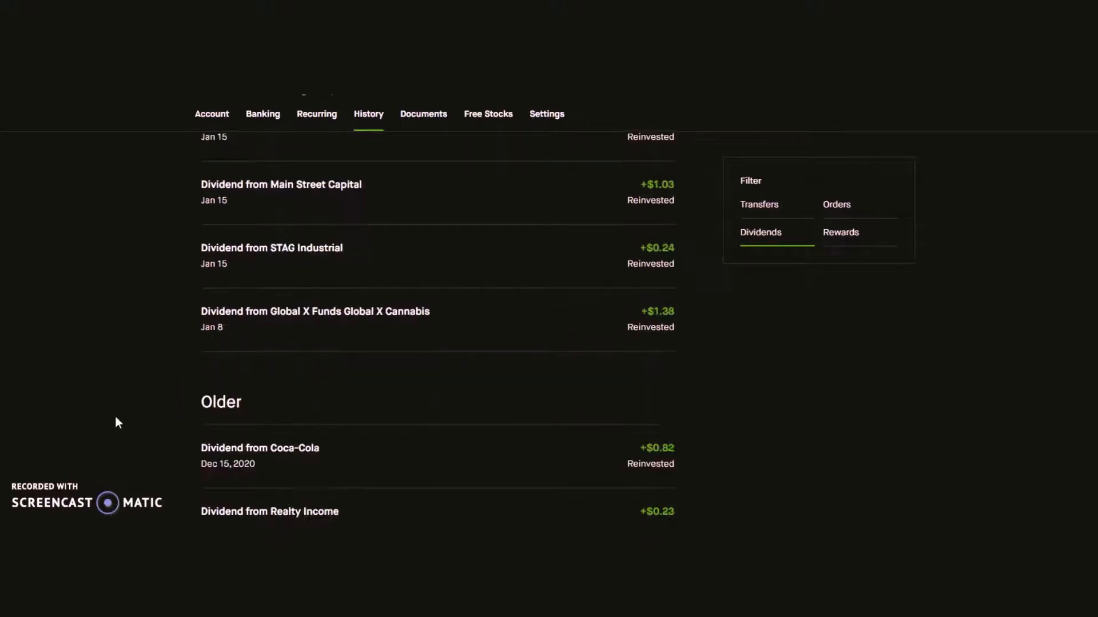
{"action": "scroll", "scroll_direction": "down", "scroll_amount": 3}
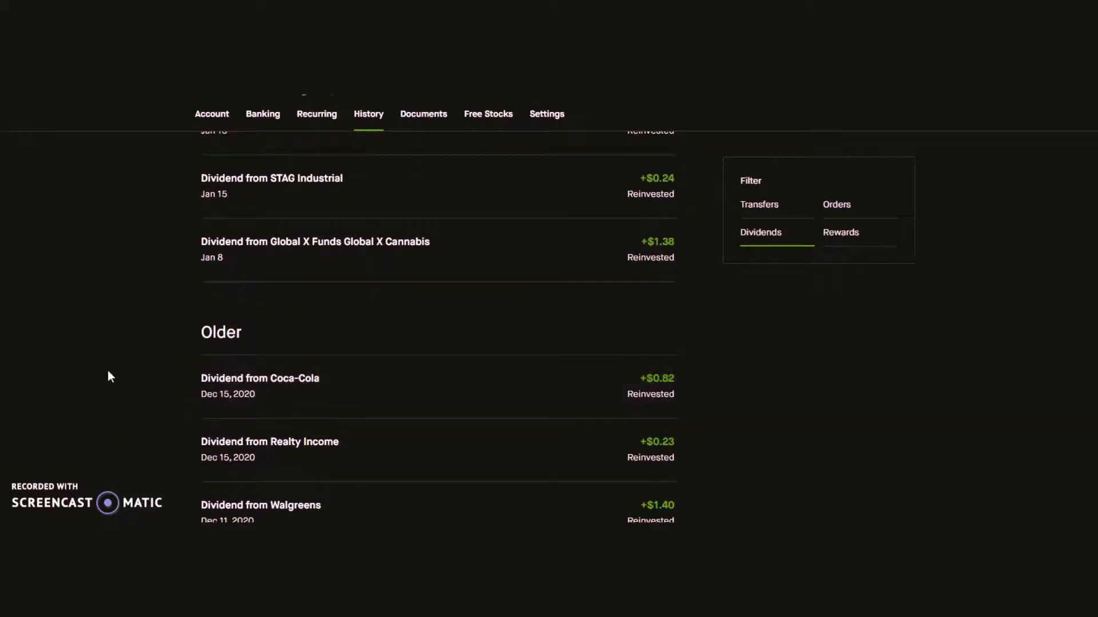
Expand the Jan 8 Global X Cannabis dividend showing 9.5073 shares at $0.1453.
{"action": "left_click", "coordinate": [315, 384]}
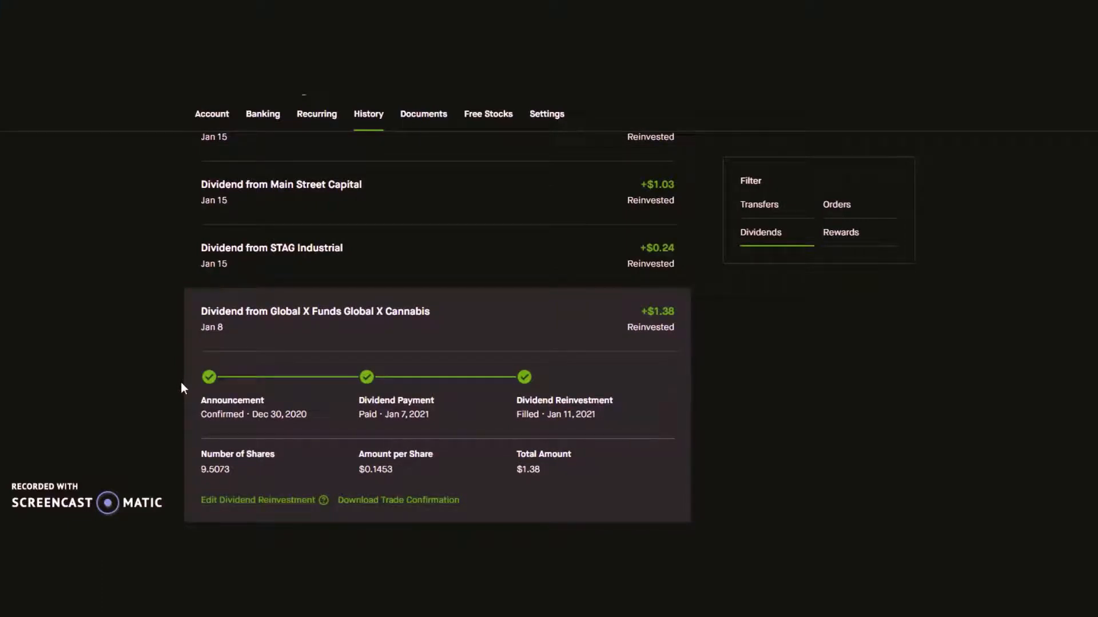
{"action": "scroll", "scroll_direction": "down", "scroll_amount": 3}
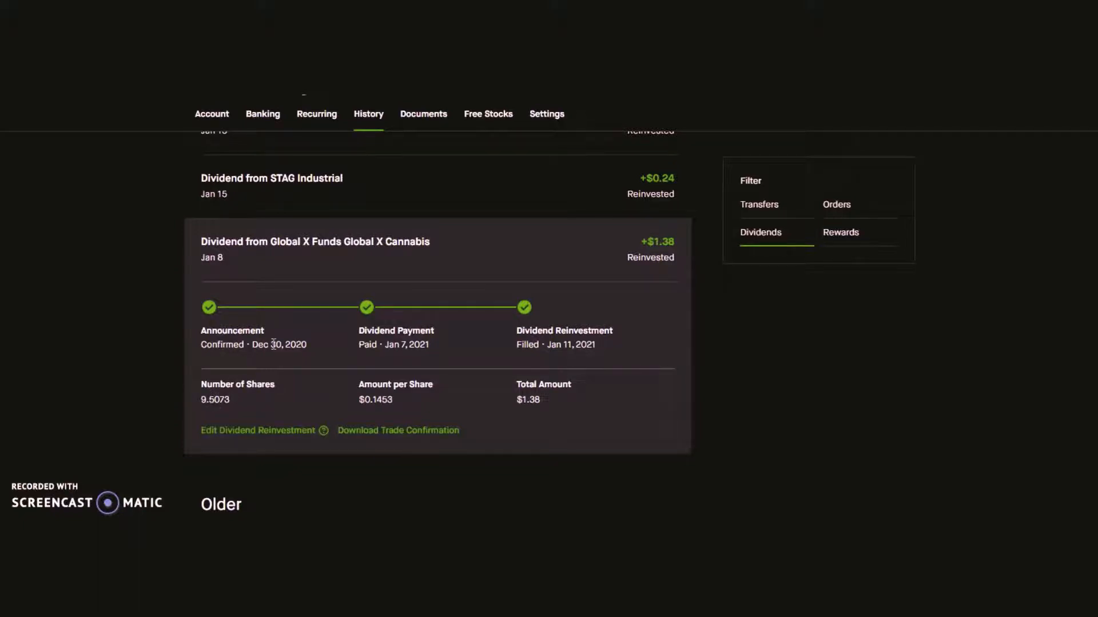
{"action": "mouse_move", "coordinate": [377, 416]}
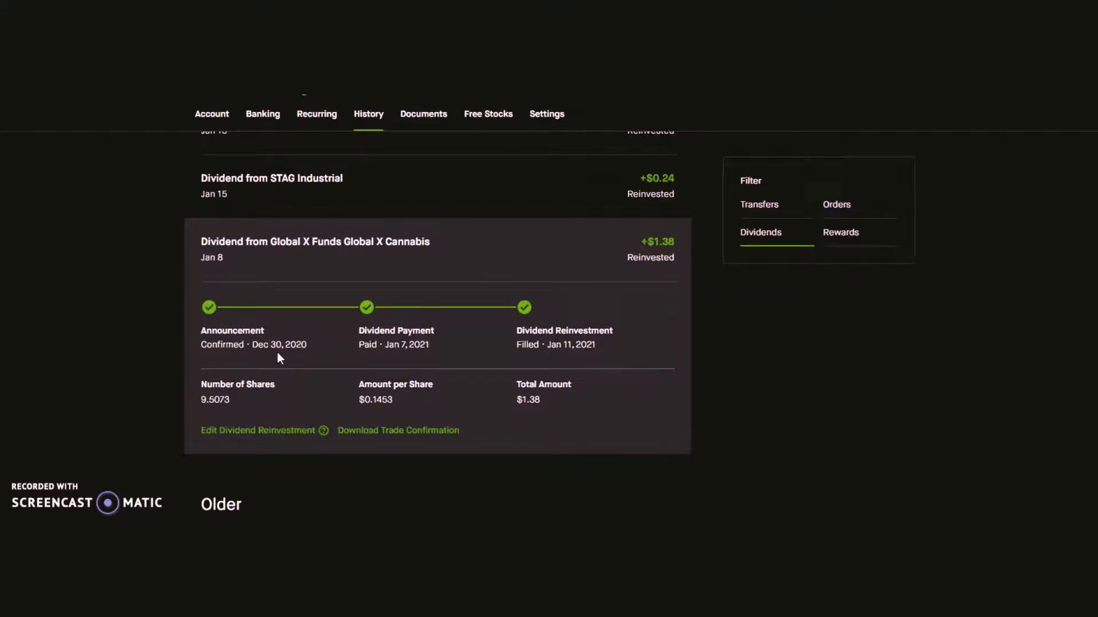
{"action": "mouse_move", "coordinate": [403, 357]}
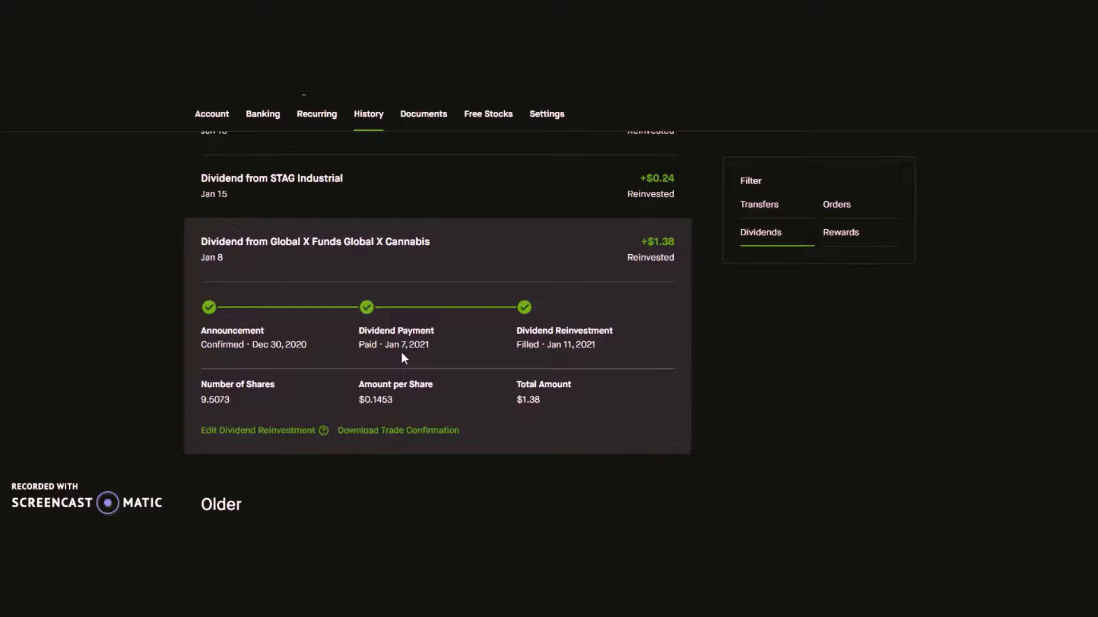
{"action": "mouse_move", "coordinate": [573, 256]}
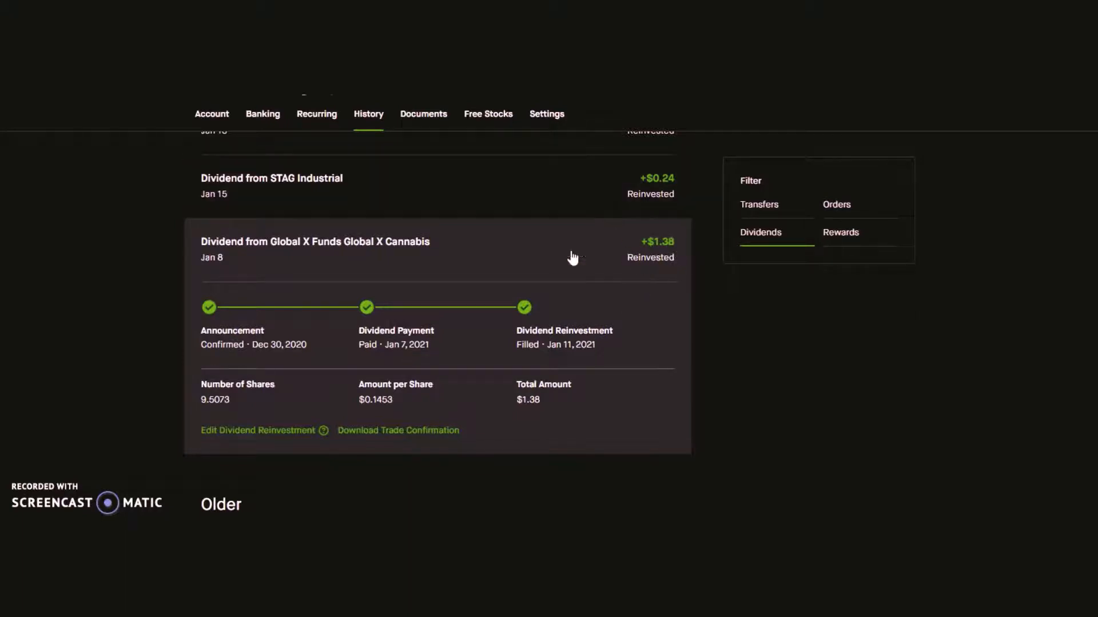
{"action": "mouse_move", "coordinate": [388, 359]}
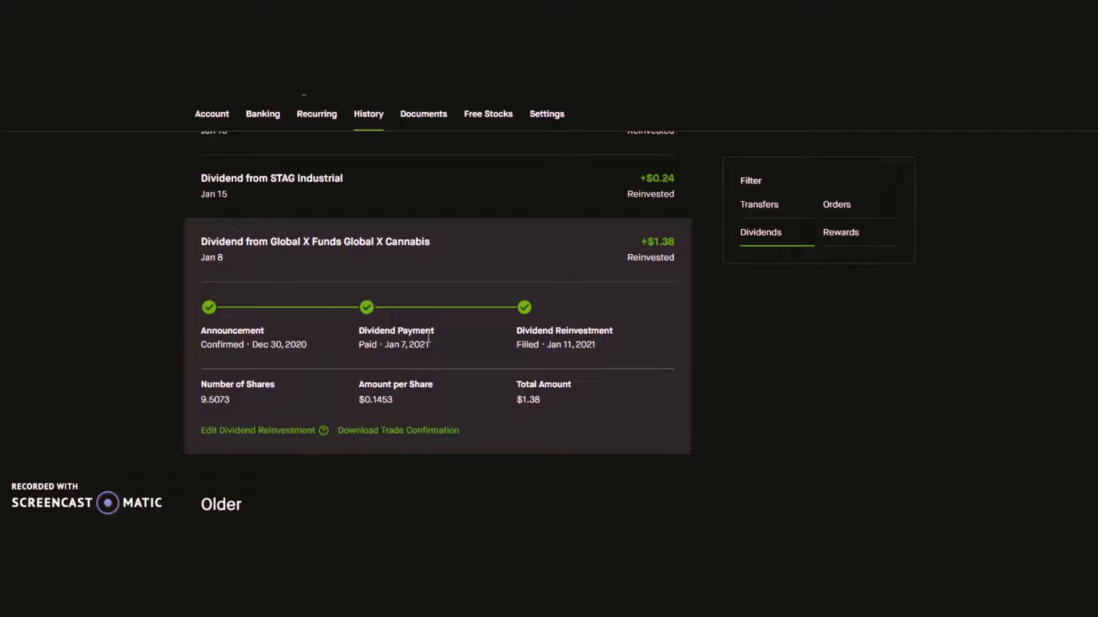
{"action": "mouse_move", "coordinate": [470, 316]}
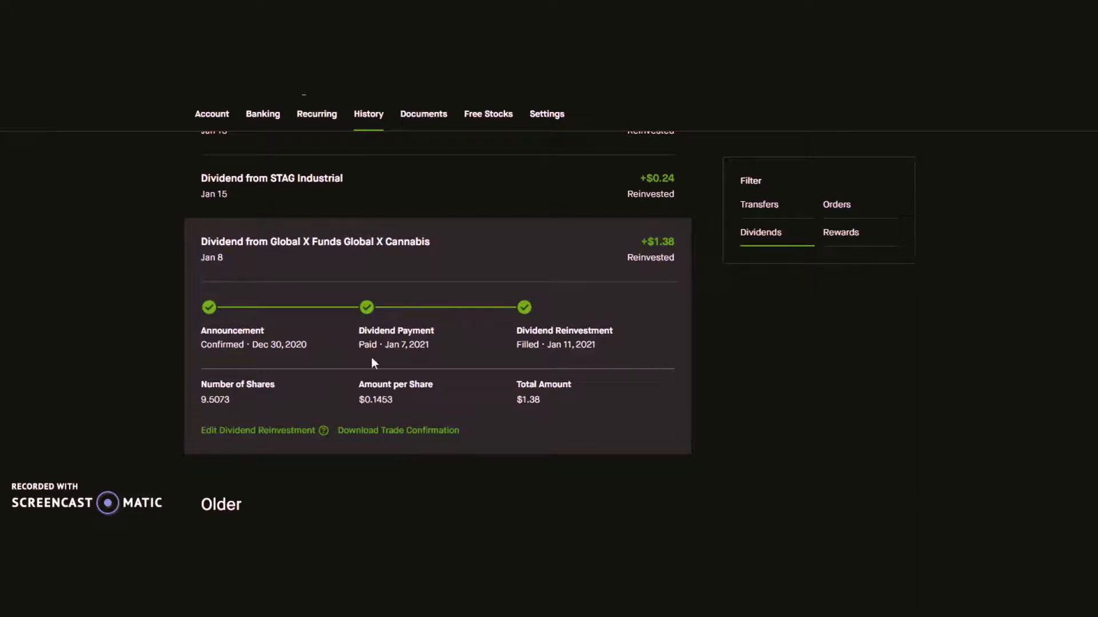
{"action": "mouse_move", "coordinate": [414, 350]}
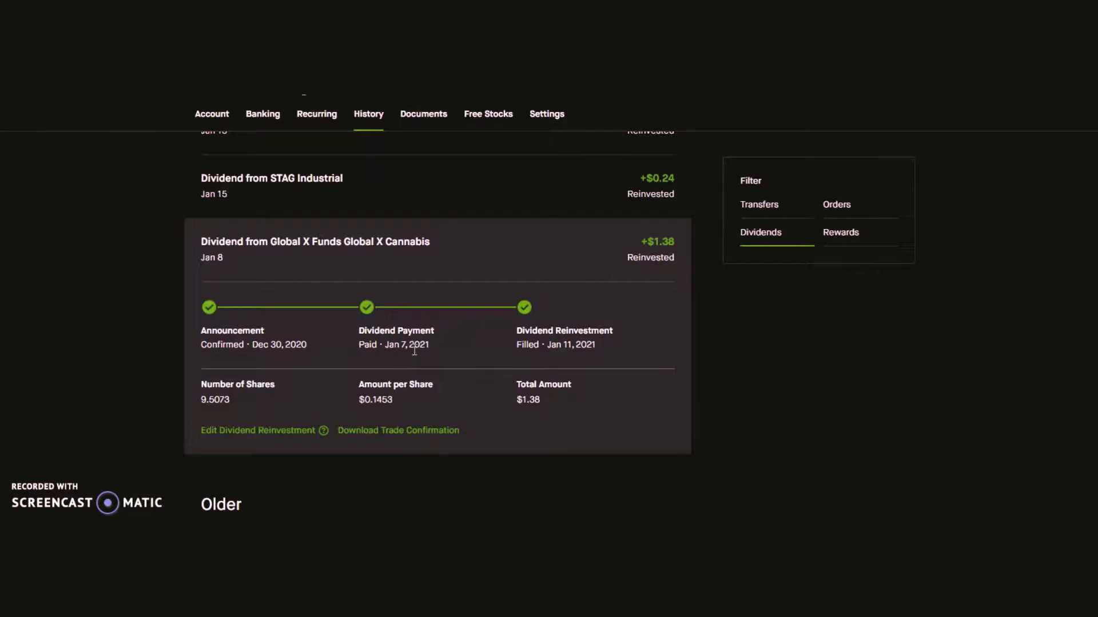
{"action": "mouse_move", "coordinate": [573, 357]}
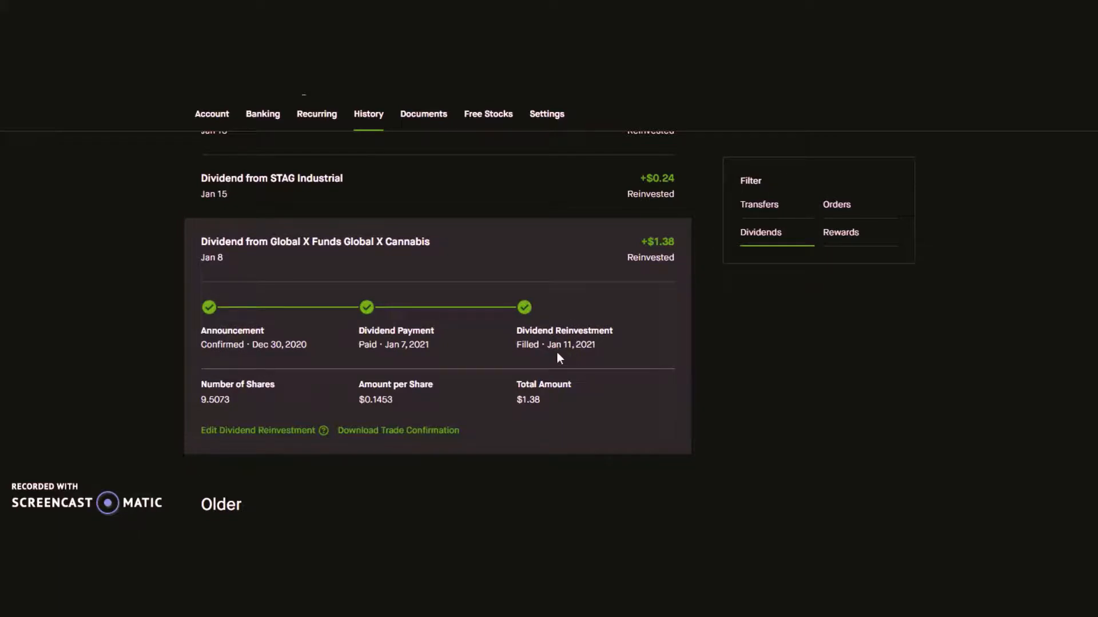
{"action": "mouse_move", "coordinate": [226, 413]}
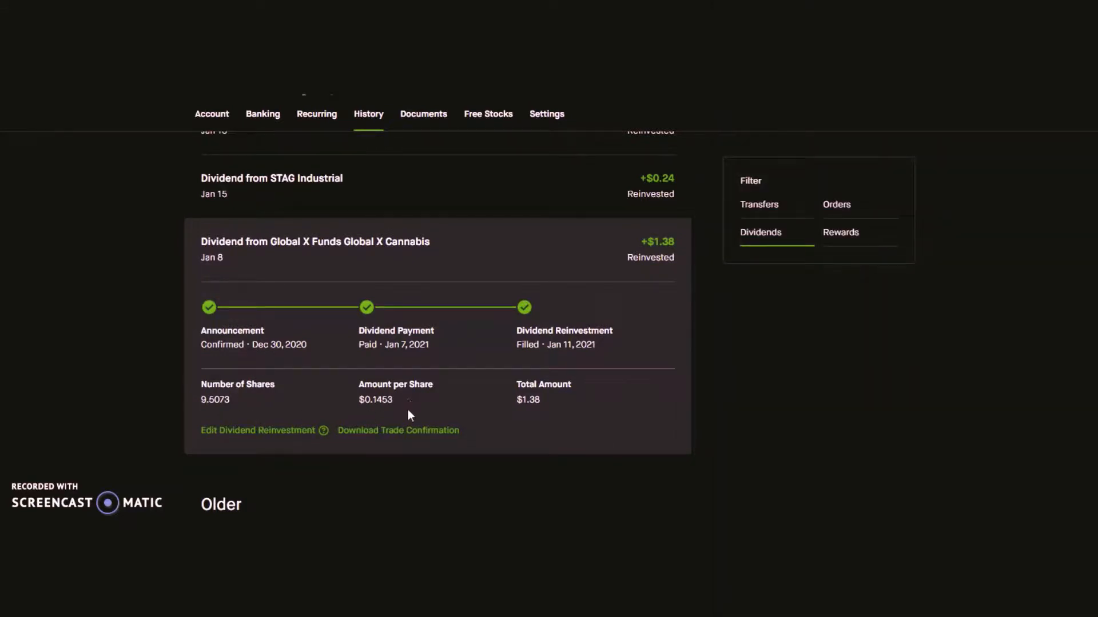
{"action": "mouse_move", "coordinate": [256, 413]}
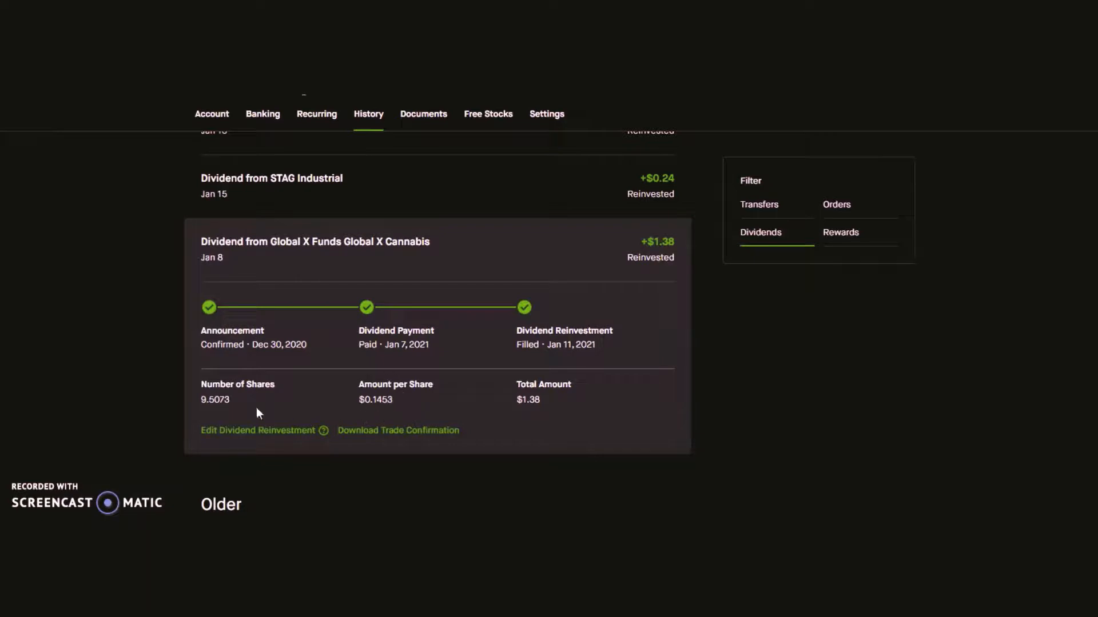
{"action": "mouse_move", "coordinate": [487, 420]}
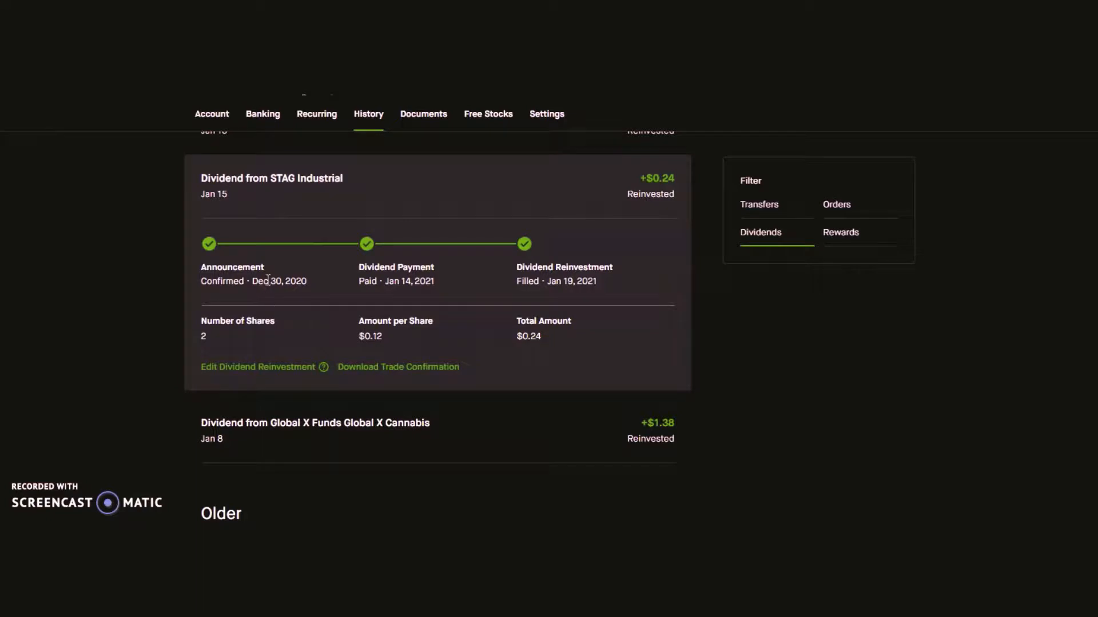
{"action": "mouse_move", "coordinate": [415, 299]}
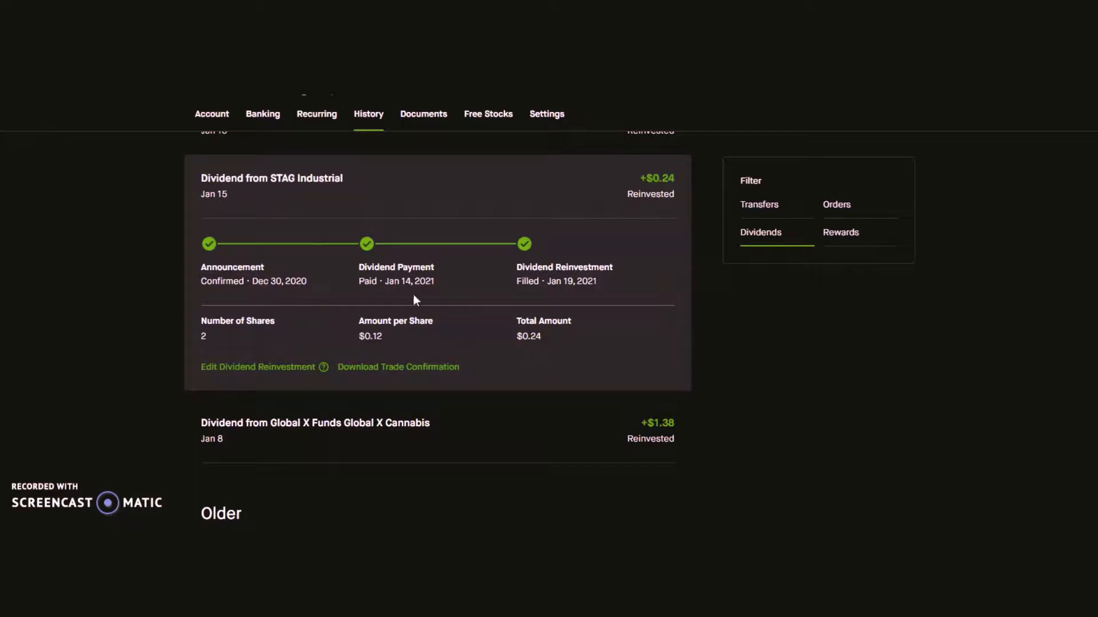
{"action": "mouse_move", "coordinate": [399, 273]}
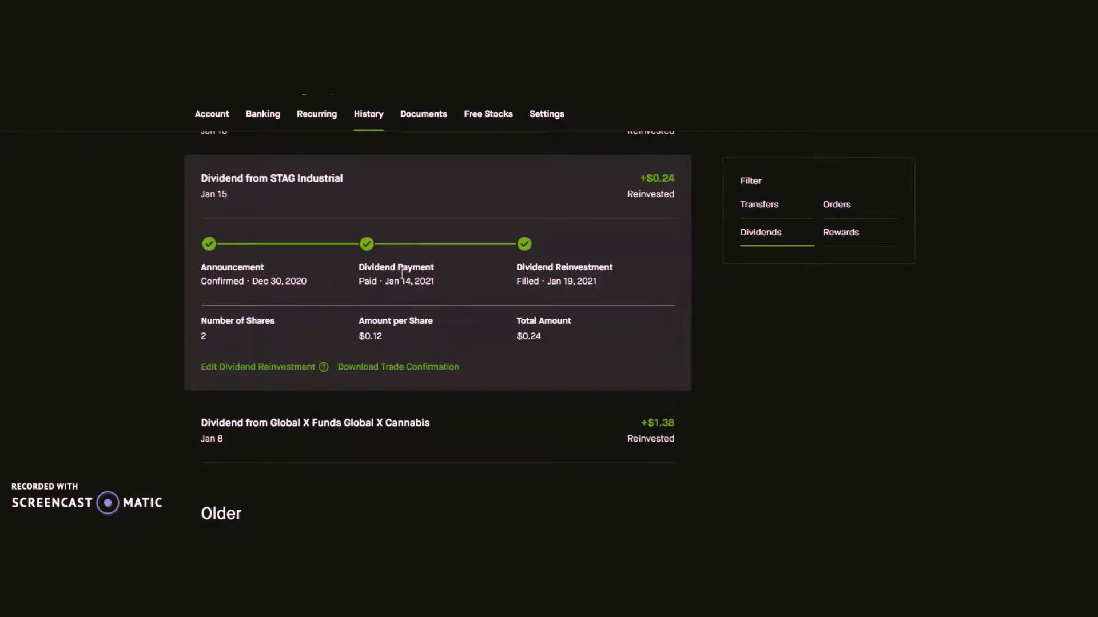
{"action": "mouse_move", "coordinate": [569, 261]}
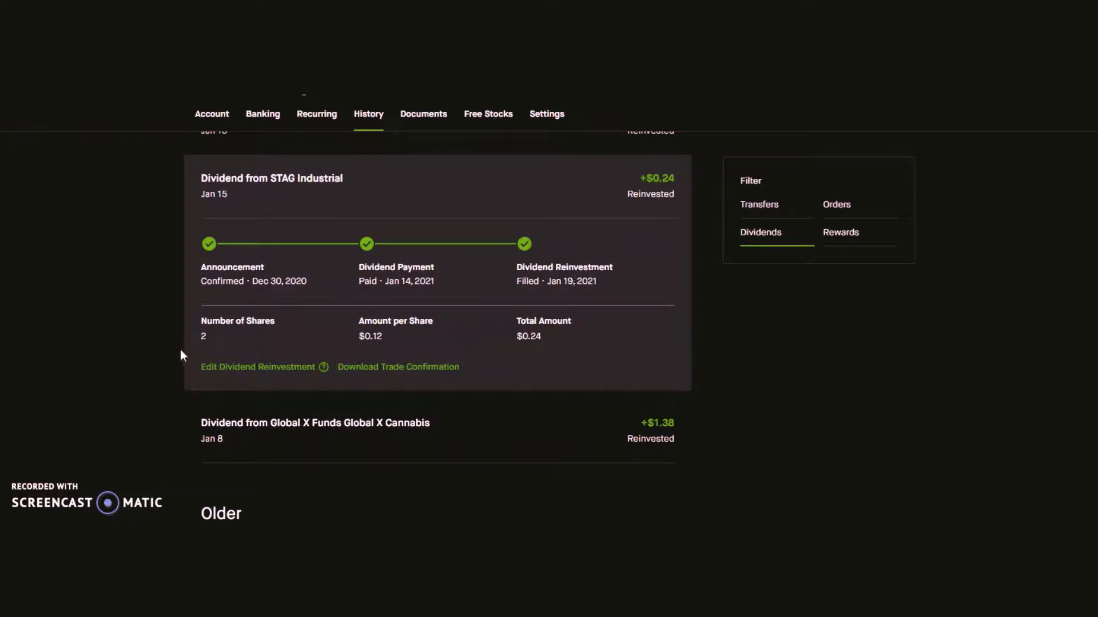
{"action": "mouse_move", "coordinate": [443, 362]}
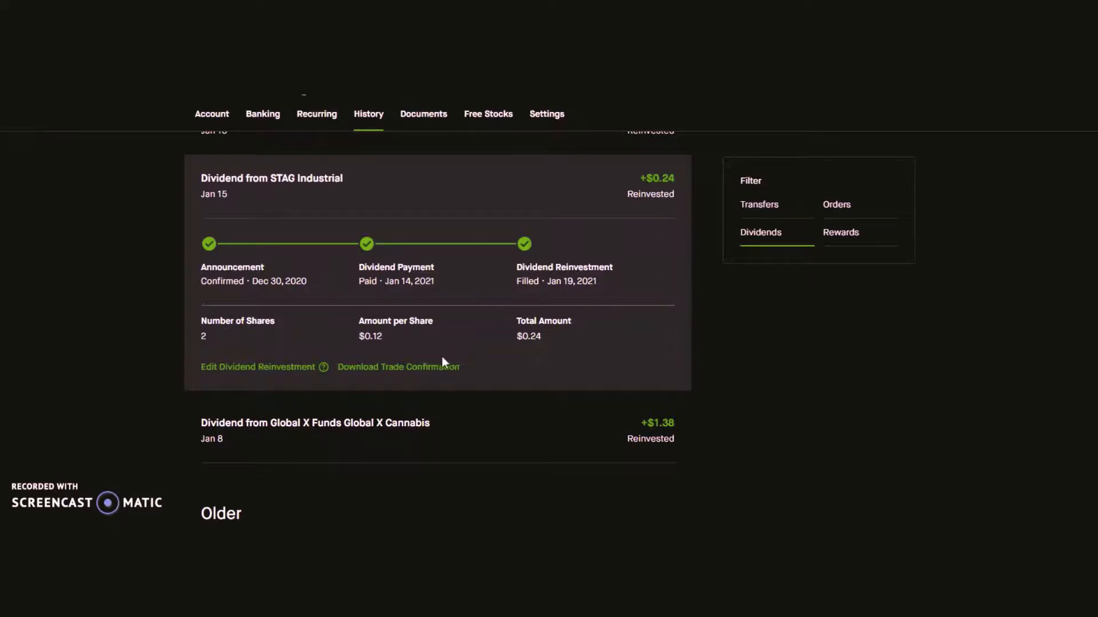
{"action": "mouse_move", "coordinate": [234, 338]}
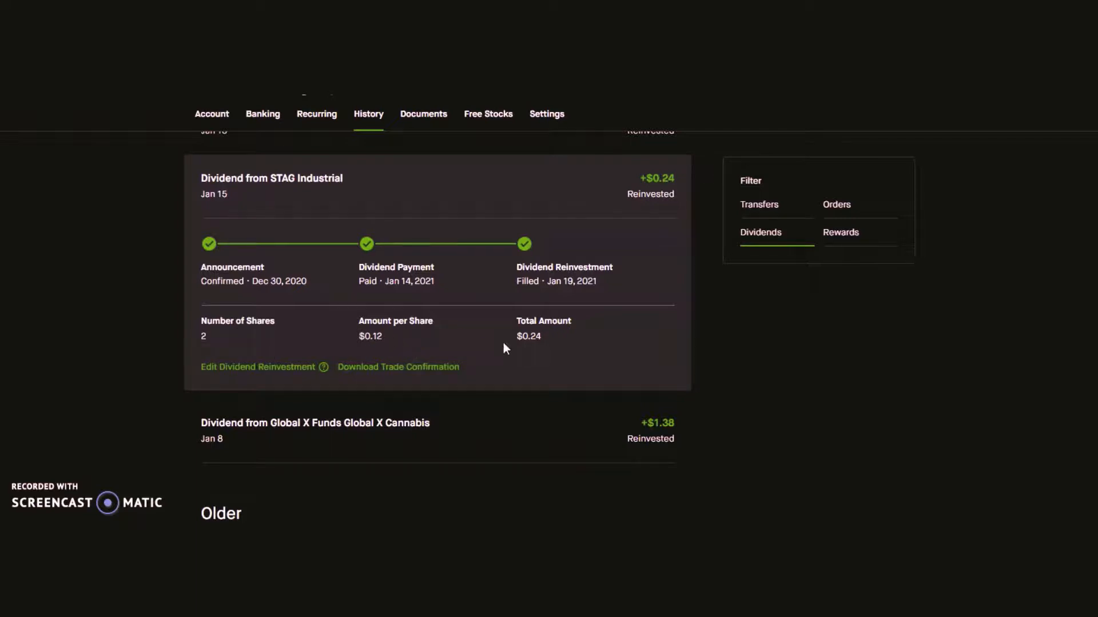
{"action": "mouse_move", "coordinate": [418, 197]}
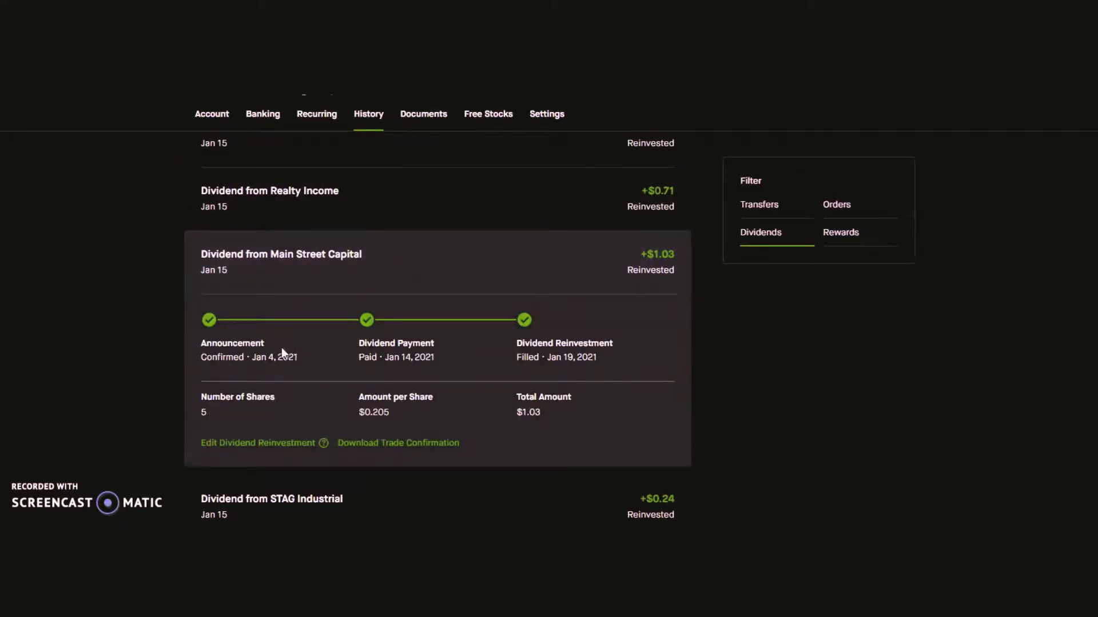
{"action": "mouse_move", "coordinate": [287, 373]}
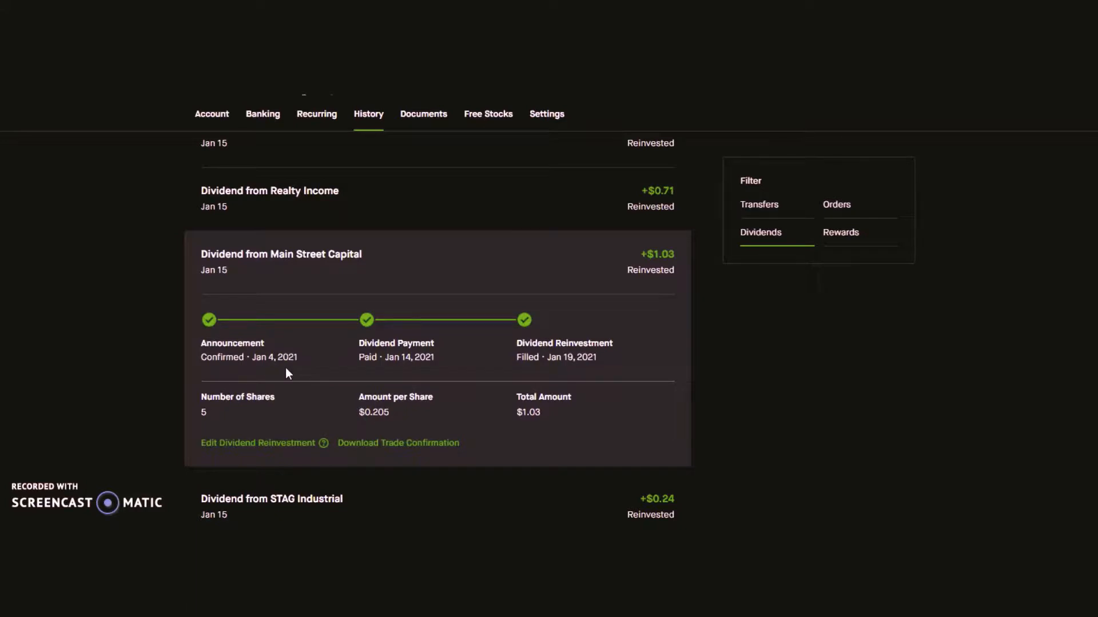
{"action": "mouse_move", "coordinate": [247, 377]}
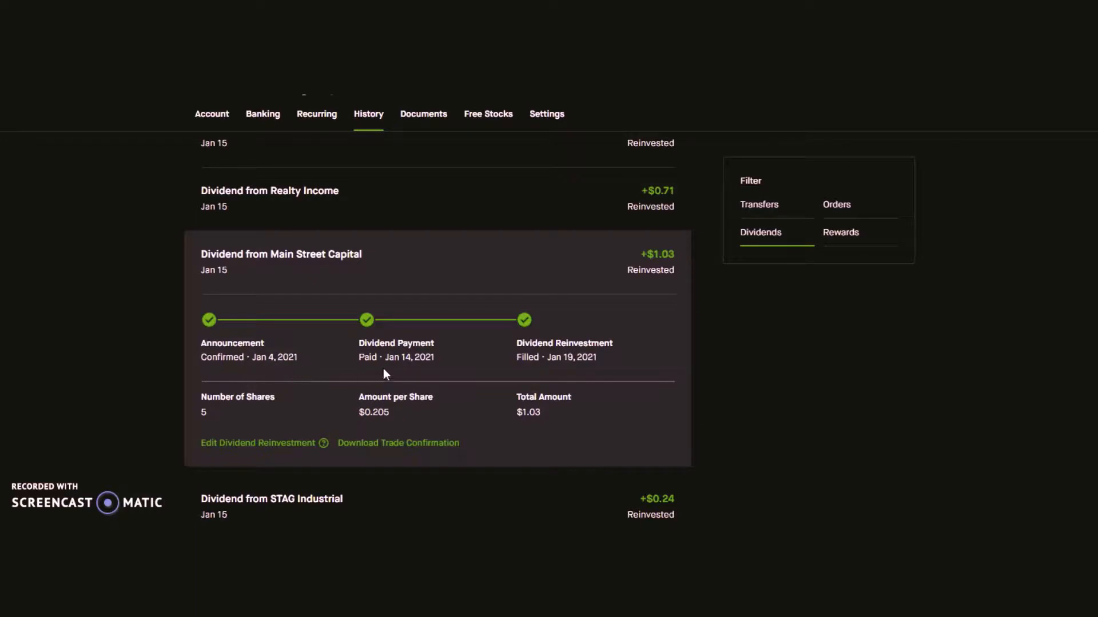
{"action": "mouse_move", "coordinate": [408, 371]}
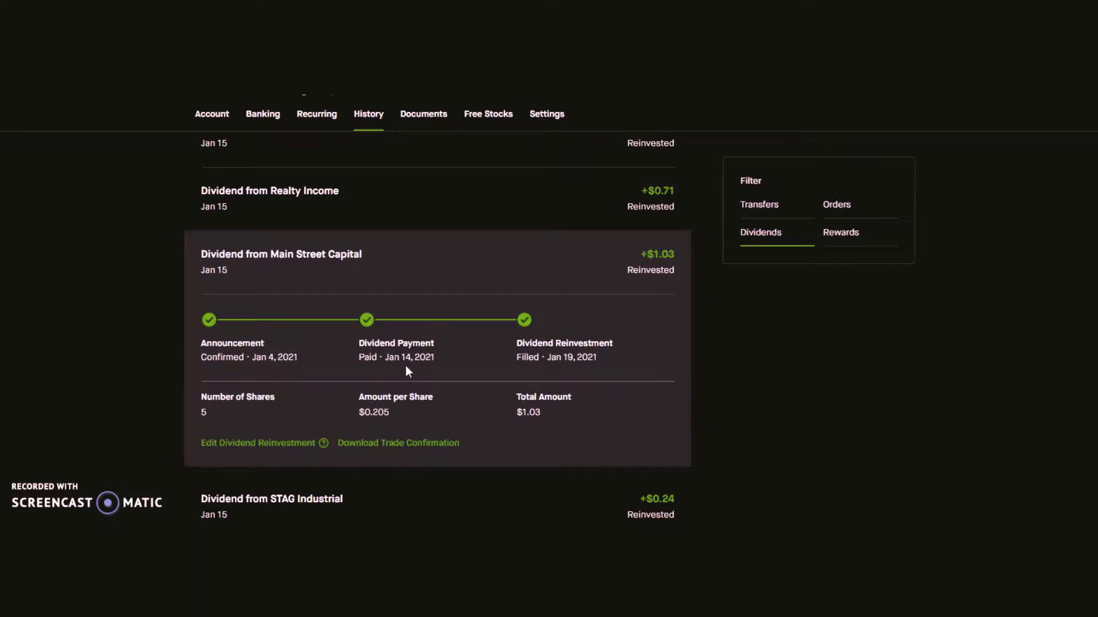
{"action": "mouse_move", "coordinate": [564, 362]}
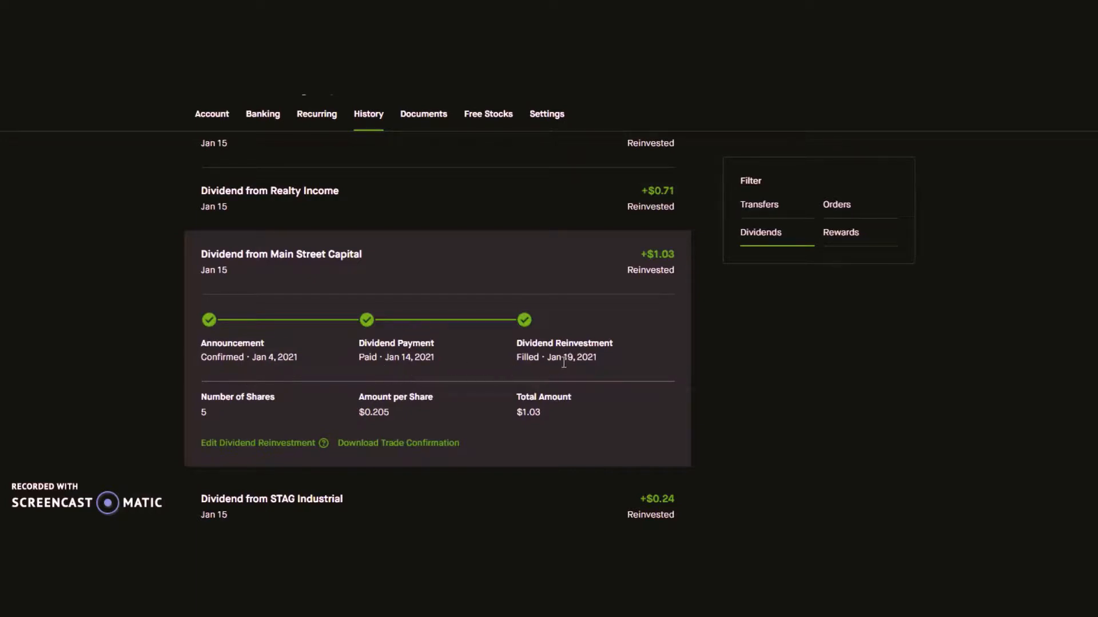
{"action": "mouse_move", "coordinate": [555, 383]}
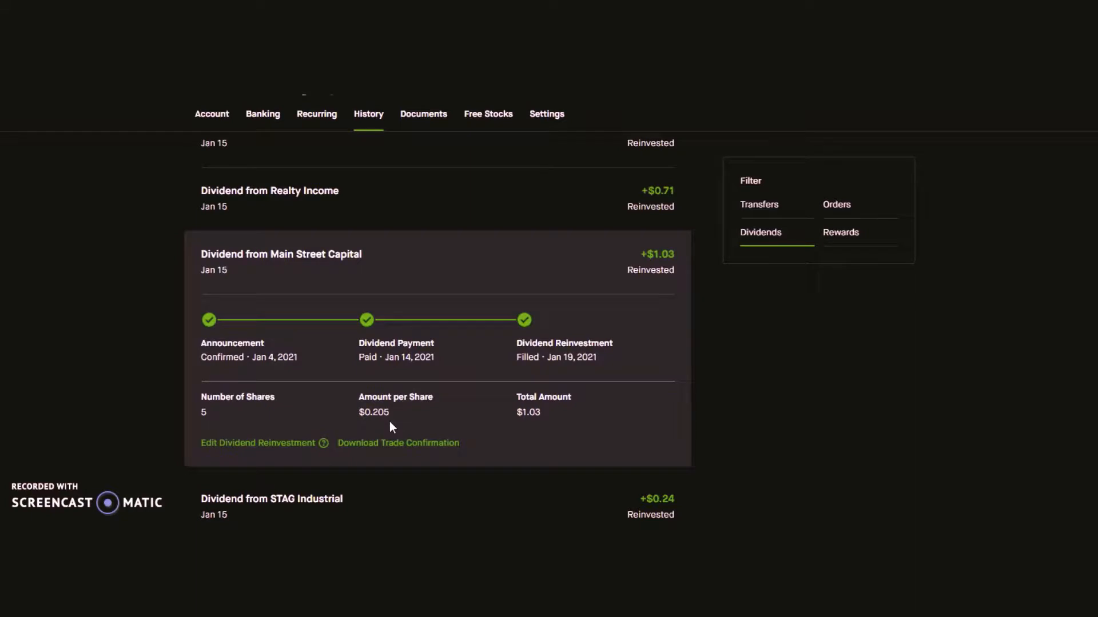
{"action": "mouse_move", "coordinate": [511, 383]}
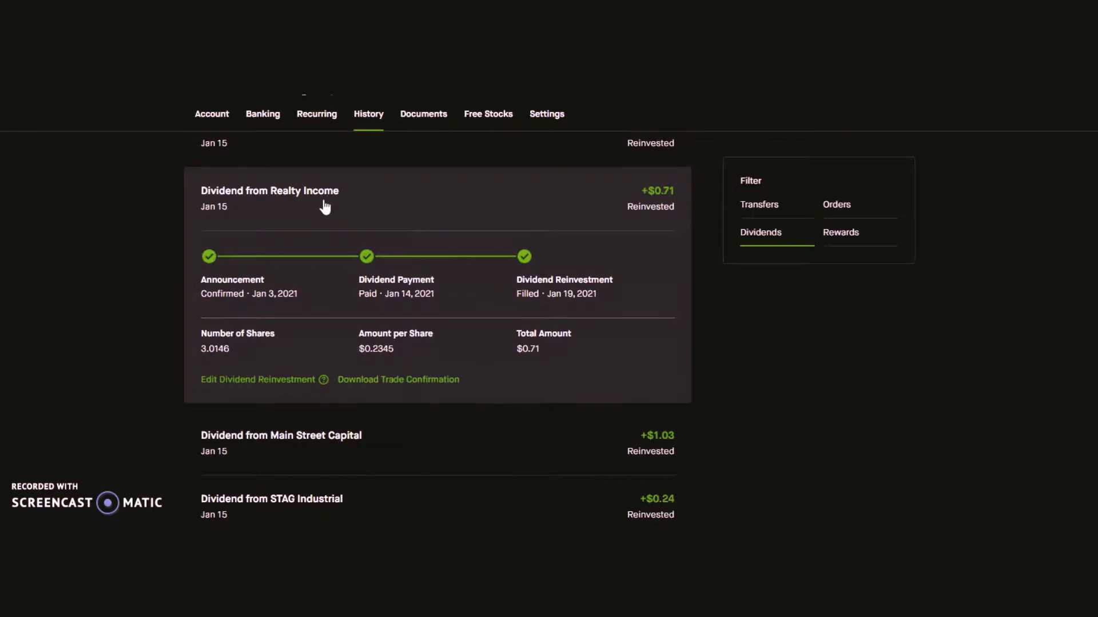
{"action": "mouse_move", "coordinate": [277, 290]}
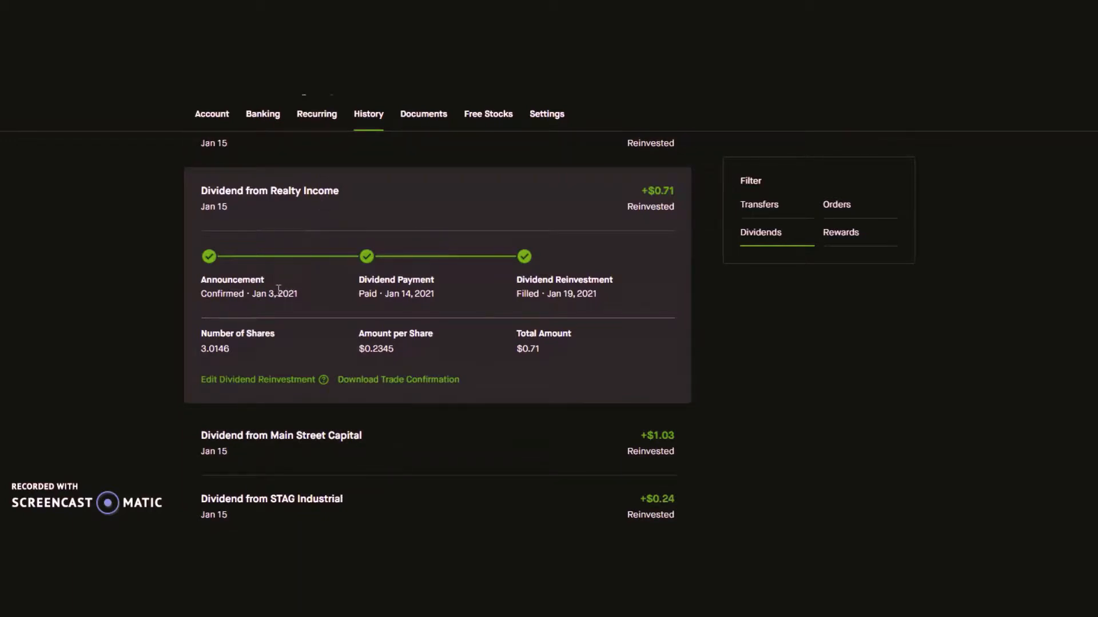
{"action": "mouse_move", "coordinate": [431, 312]}
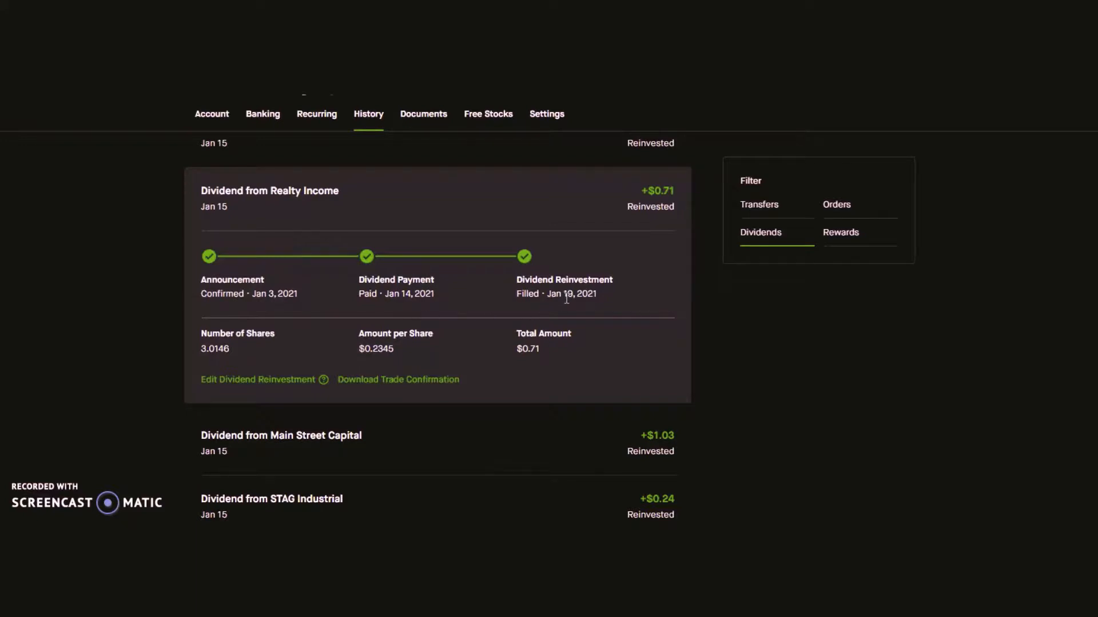
{"action": "mouse_move", "coordinate": [244, 352]}
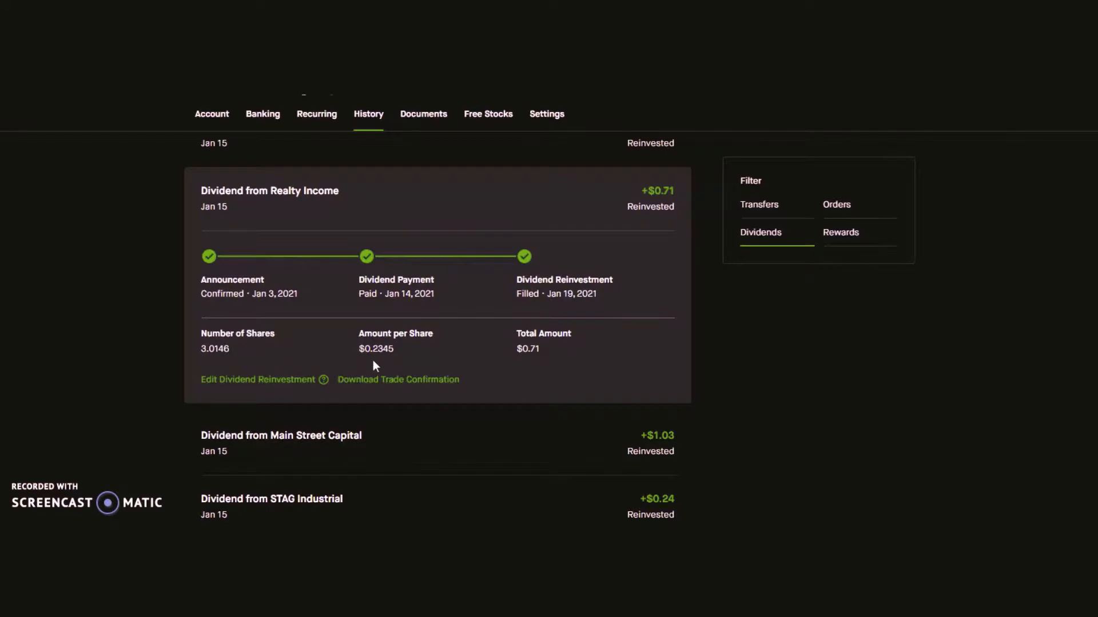
{"action": "mouse_move", "coordinate": [573, 352]}
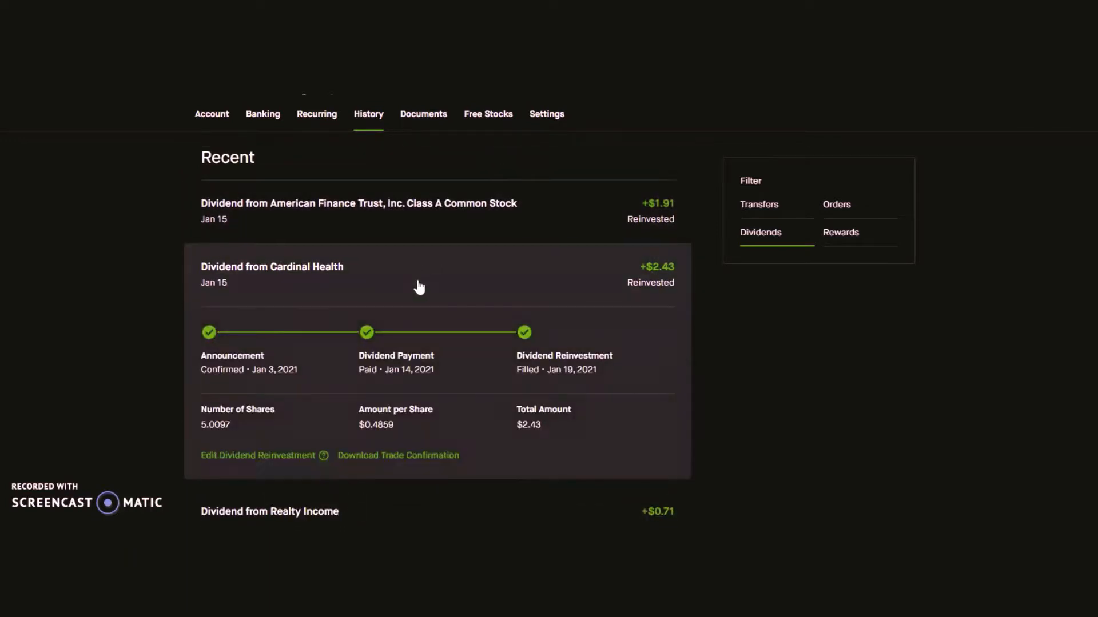
Scroll through the open Cardinal Health dividend breakdown (Jan 3 announcement, Jan 14 payment).
{"action": "scroll", "scroll_direction": "down", "scroll_amount": 3}
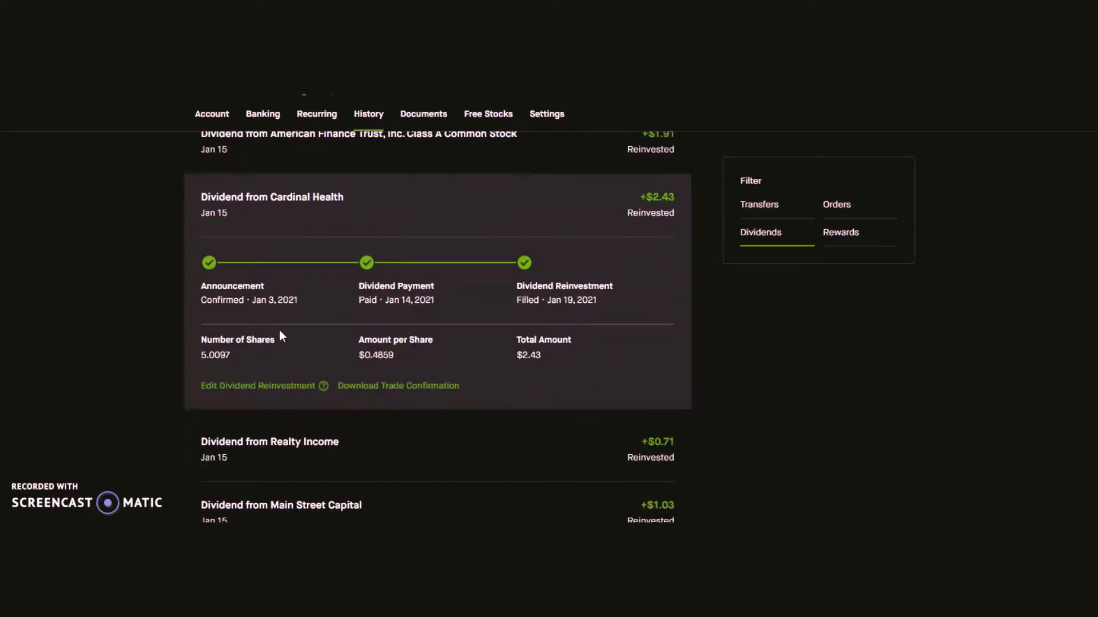
{"action": "mouse_move", "coordinate": [375, 317]}
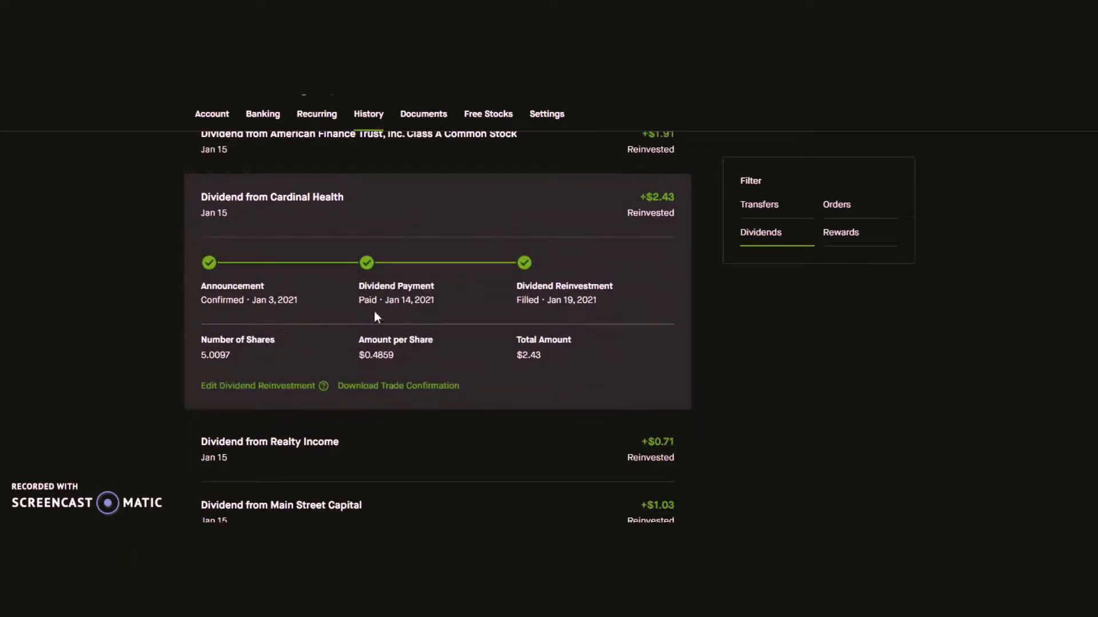
{"action": "mouse_move", "coordinate": [403, 327]}
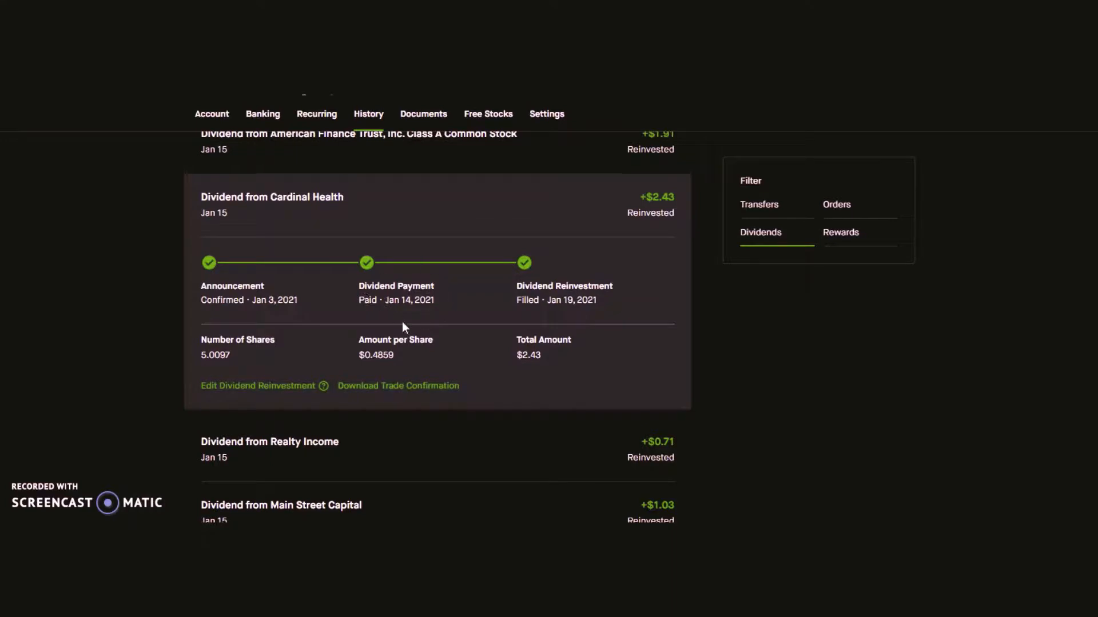
{"action": "mouse_move", "coordinate": [558, 316]}
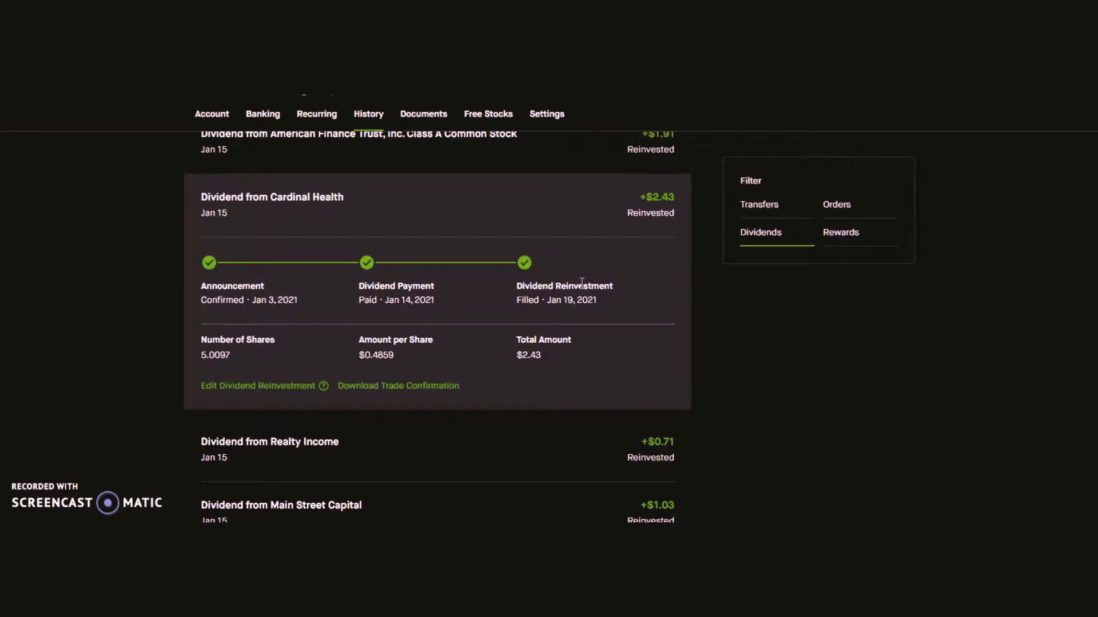
{"action": "mouse_move", "coordinate": [565, 315]}
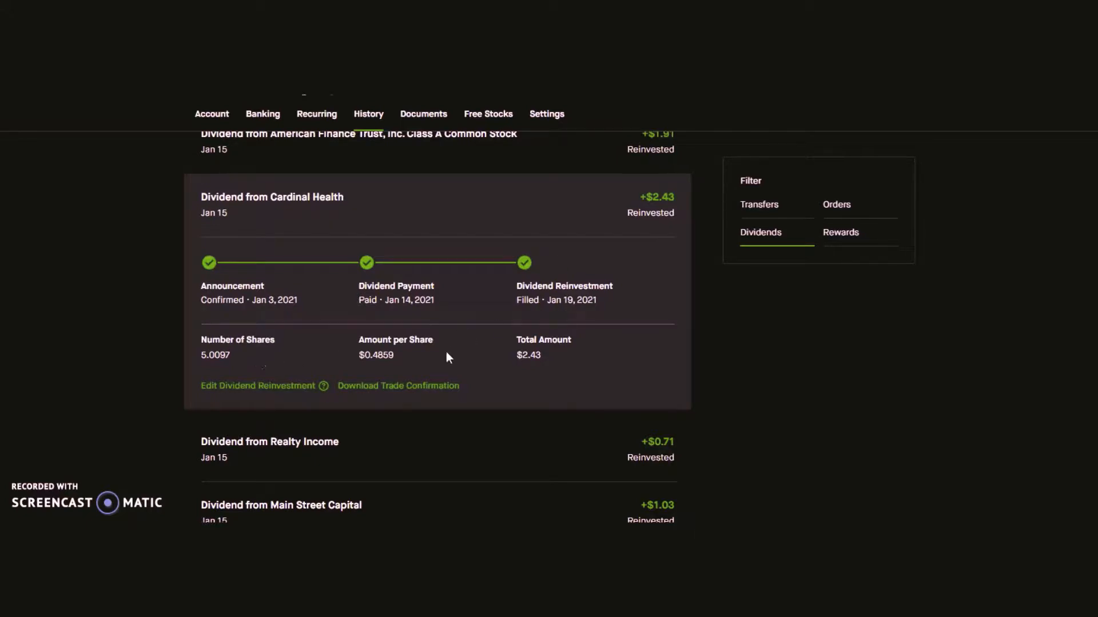
{"action": "mouse_move", "coordinate": [550, 371]}
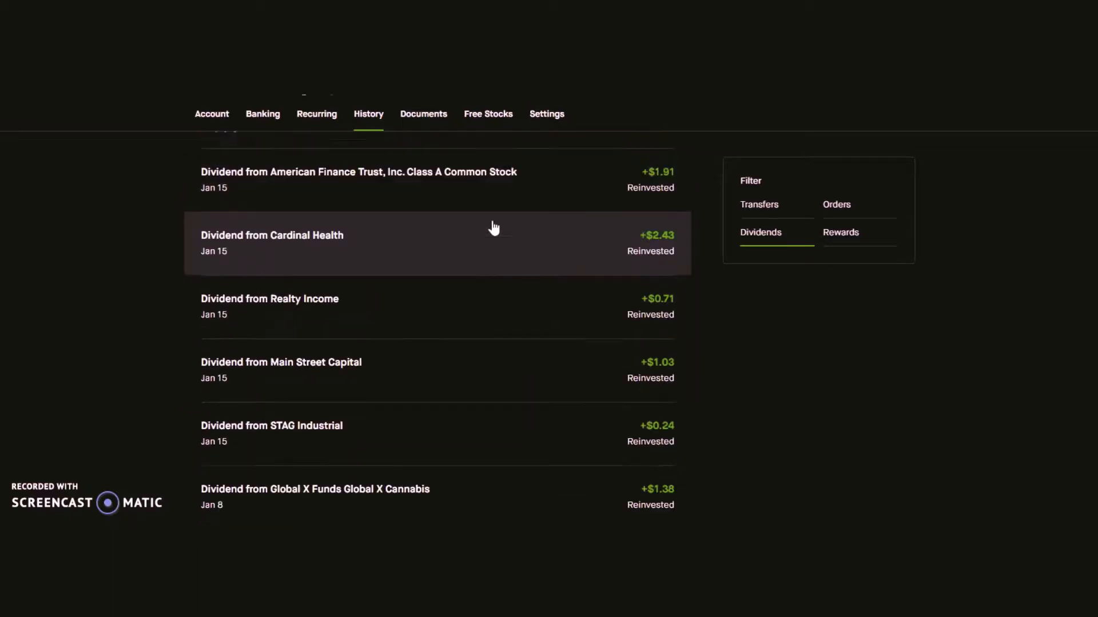
Expand the American Finance Trust dividend: 9 shares at $0.2125, $1.91 reinvested Jan 19.
{"action": "left_click", "coordinate": [358, 172]}
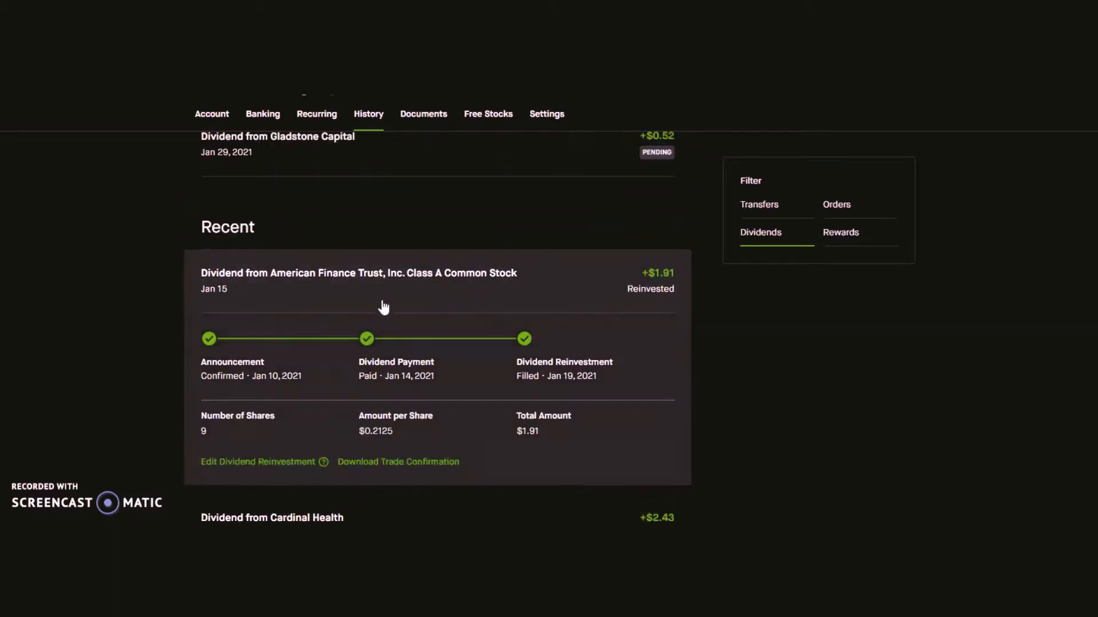
{"action": "mouse_move", "coordinate": [260, 314]}
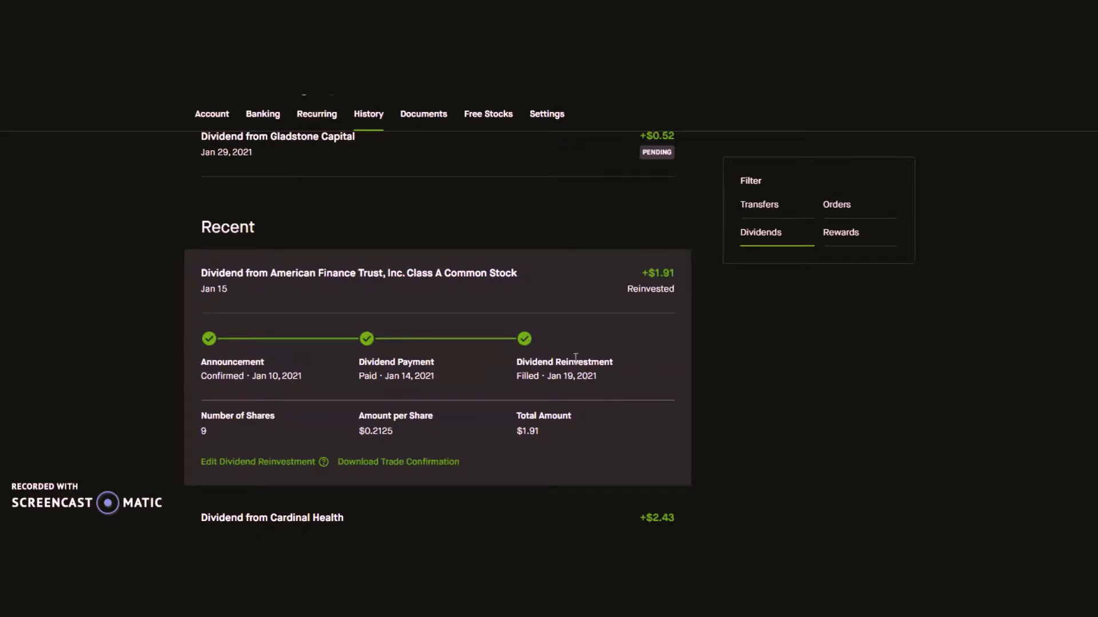
{"action": "mouse_move", "coordinate": [259, 439]}
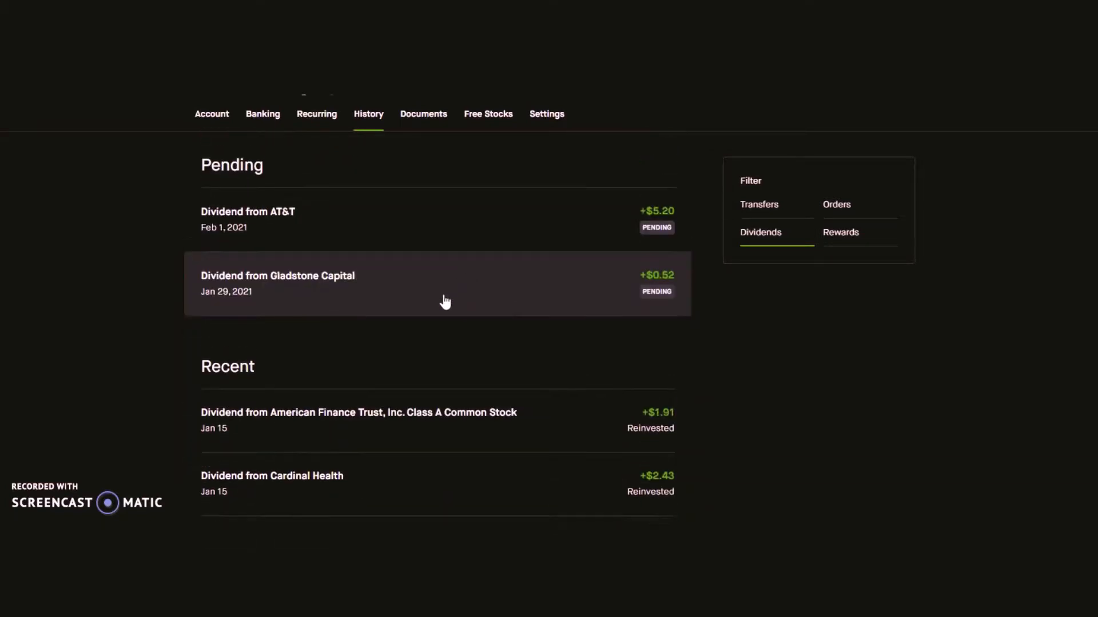
{"action": "mouse_move", "coordinate": [319, 280]}
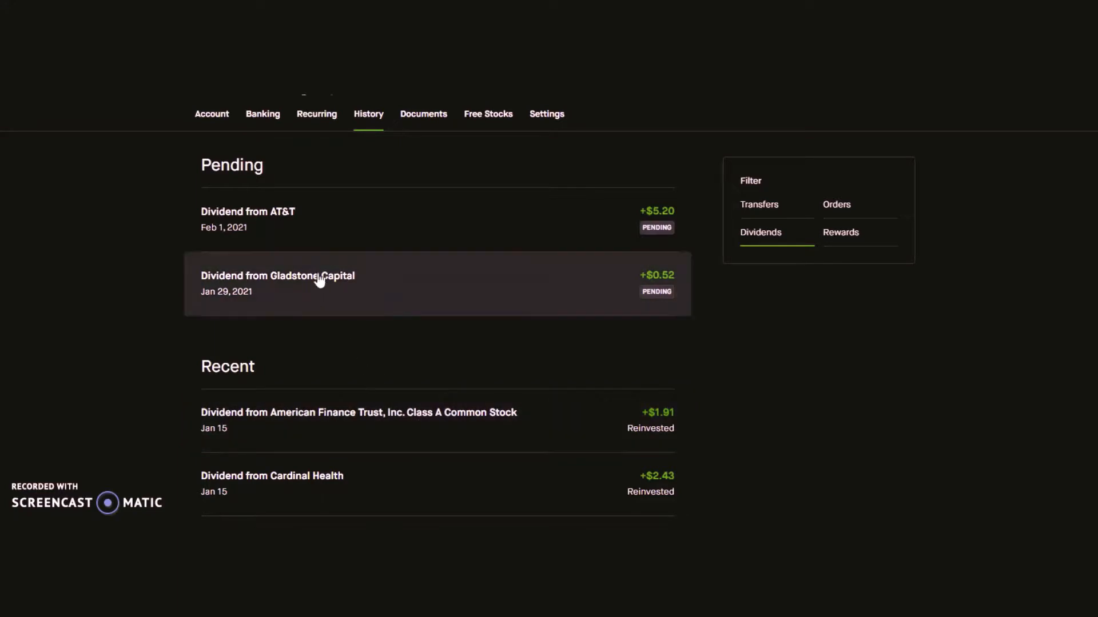
Expand the pending Gladstone Capital dividend: 8 shares at $0.065, totaling $0.52.
{"action": "left_click", "coordinate": [277, 275]}
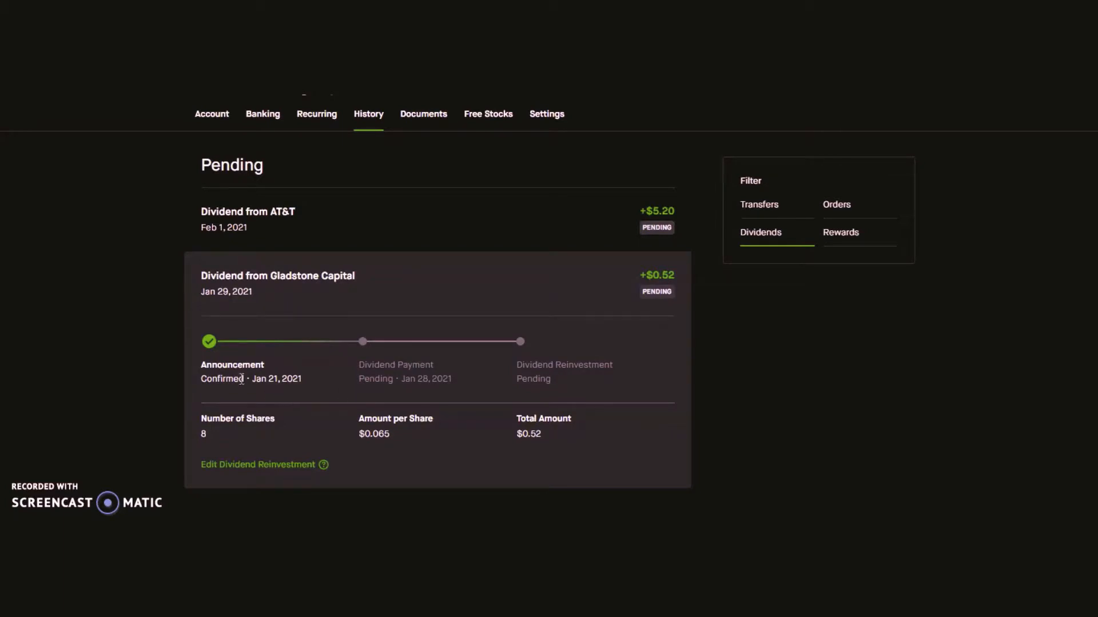
{"action": "mouse_move", "coordinate": [401, 367]}
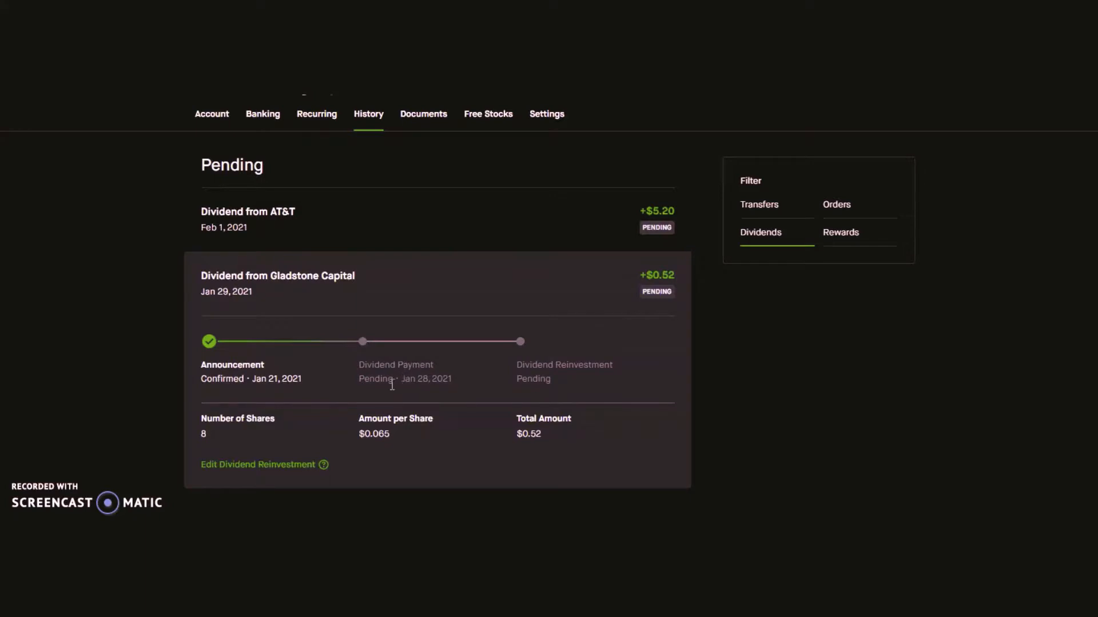
{"action": "mouse_move", "coordinate": [394, 382]}
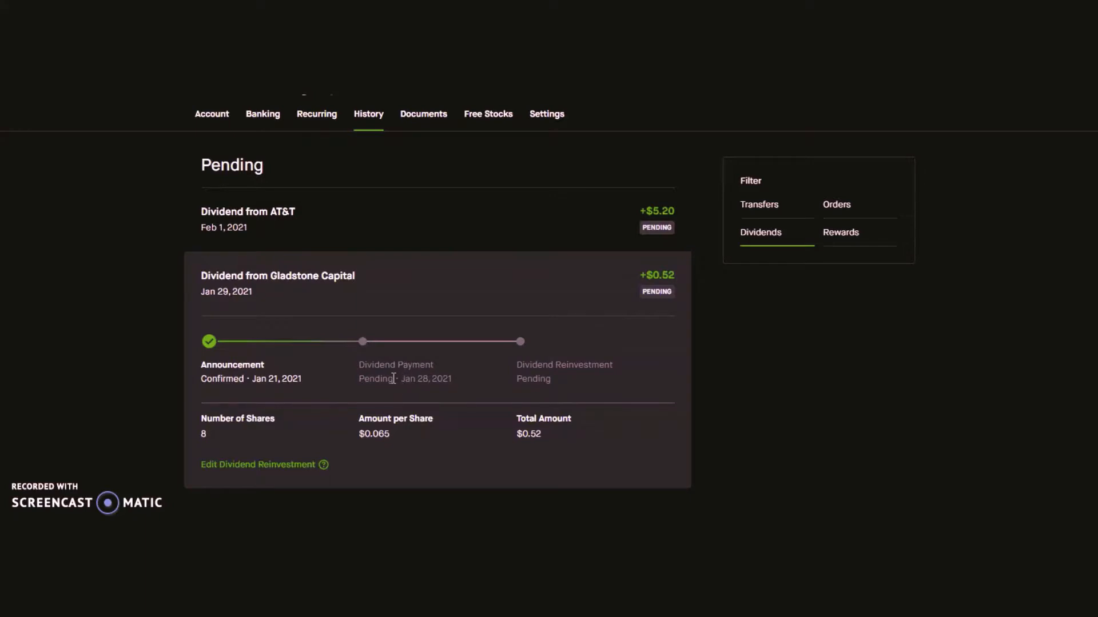
{"action": "mouse_move", "coordinate": [543, 386]}
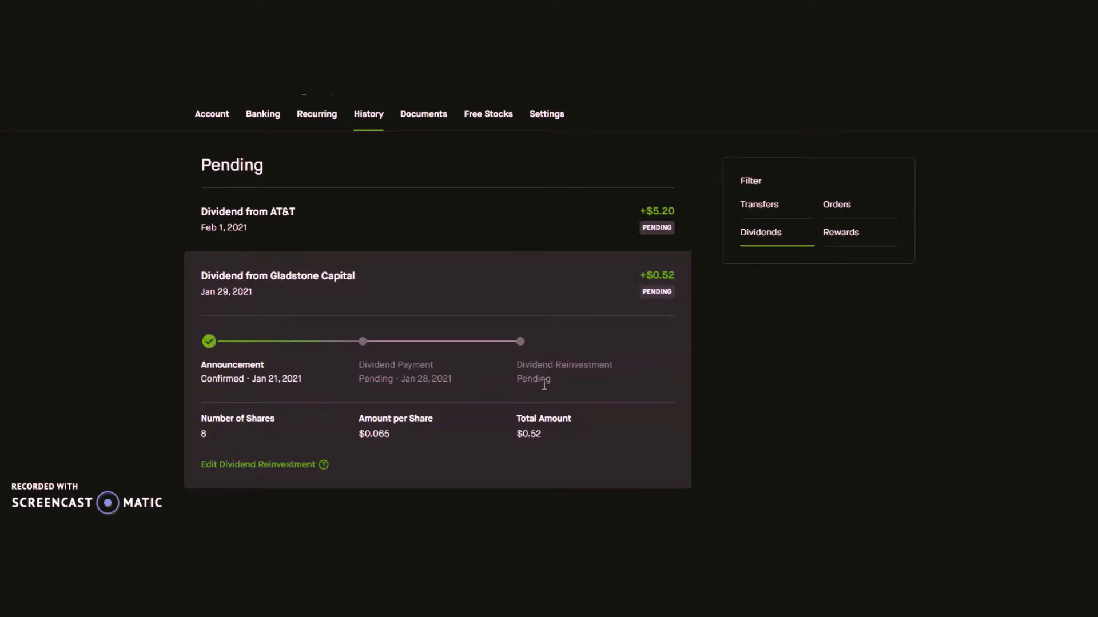
{"action": "mouse_move", "coordinate": [536, 369]}
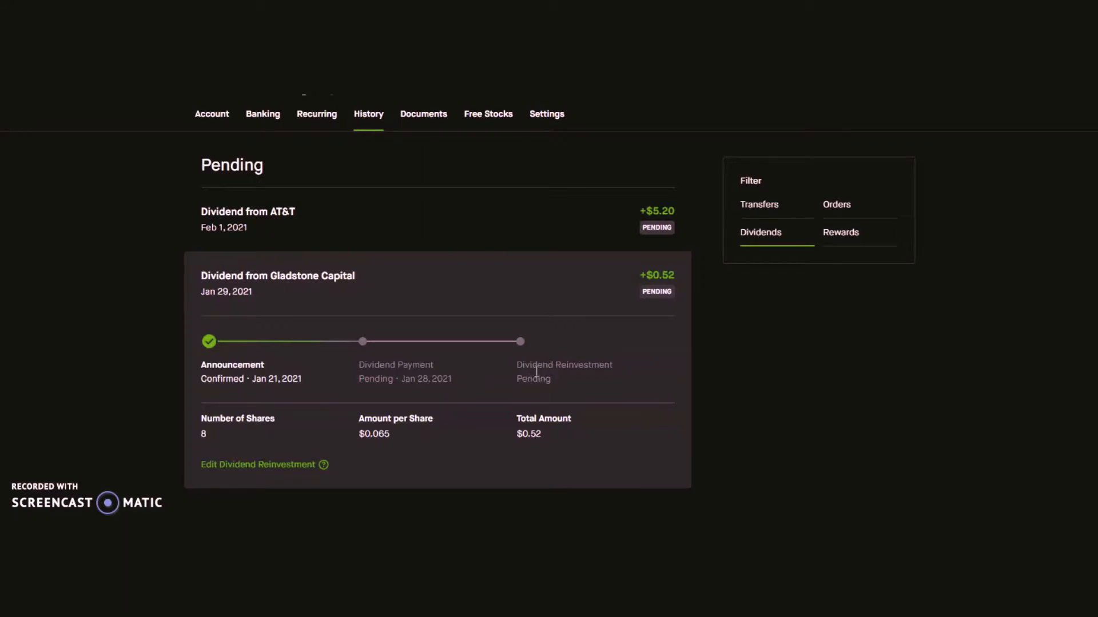
{"action": "mouse_move", "coordinate": [527, 378]}
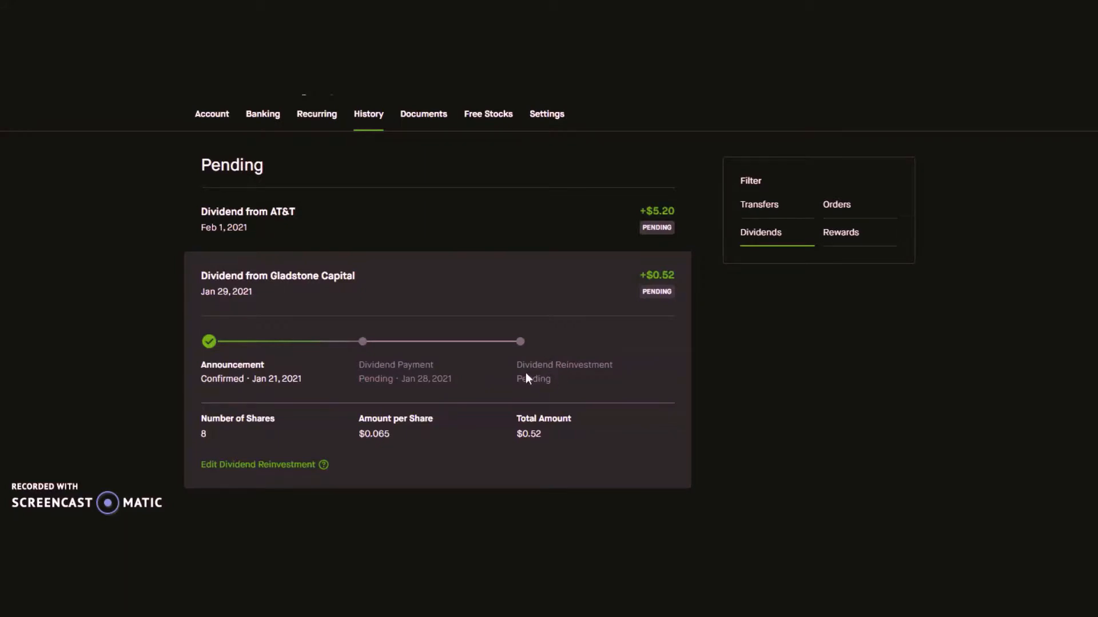
{"action": "mouse_move", "coordinate": [256, 393]}
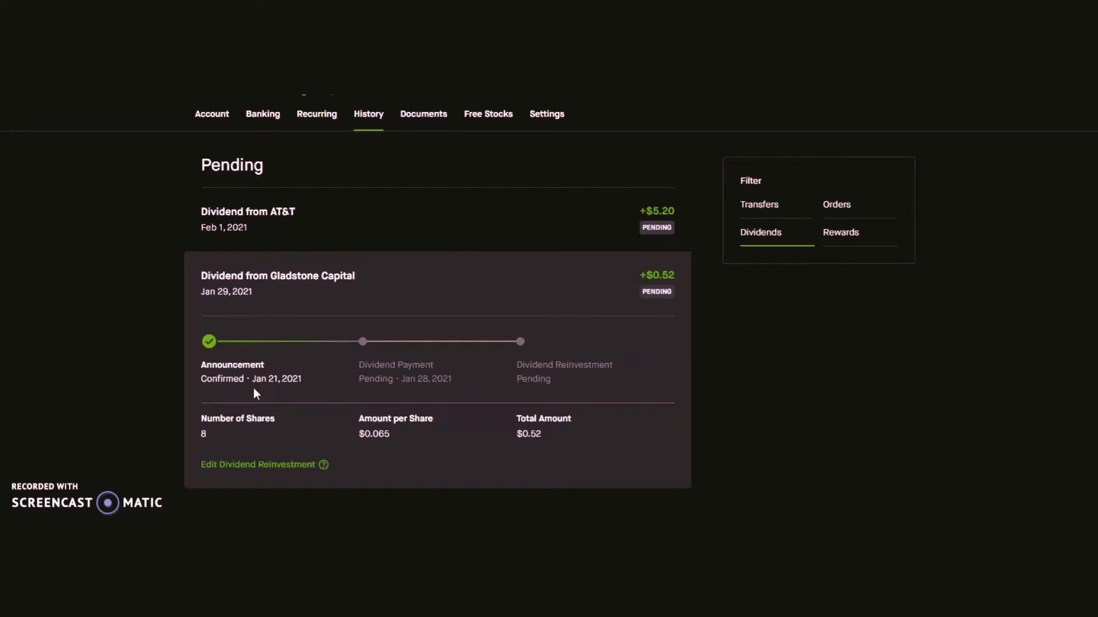
{"action": "mouse_move", "coordinate": [245, 428]}
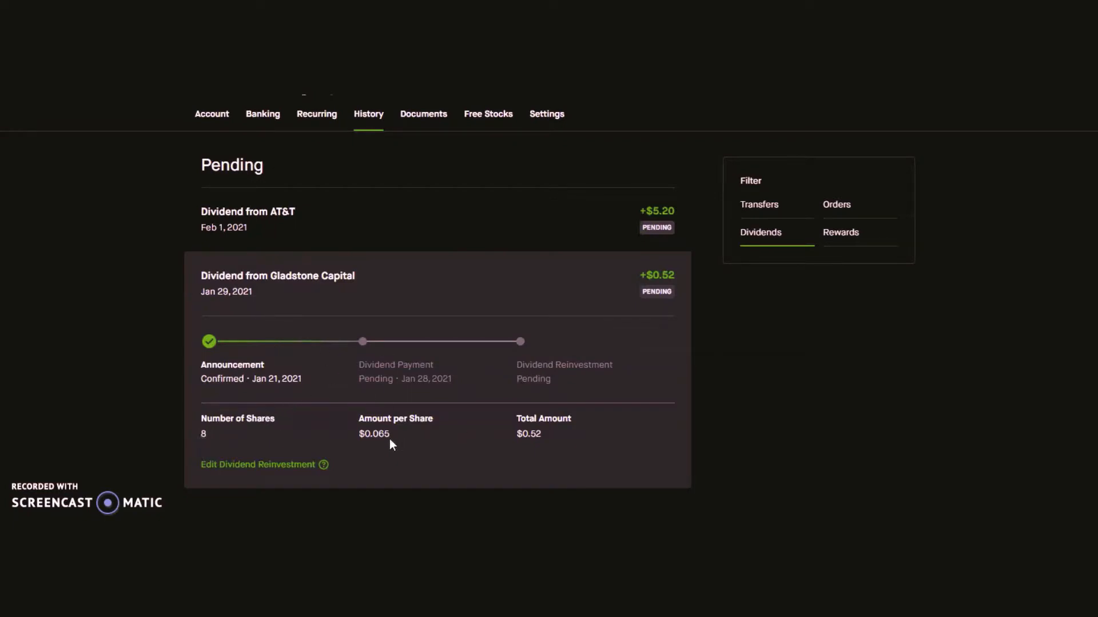
{"action": "mouse_move", "coordinate": [434, 257]}
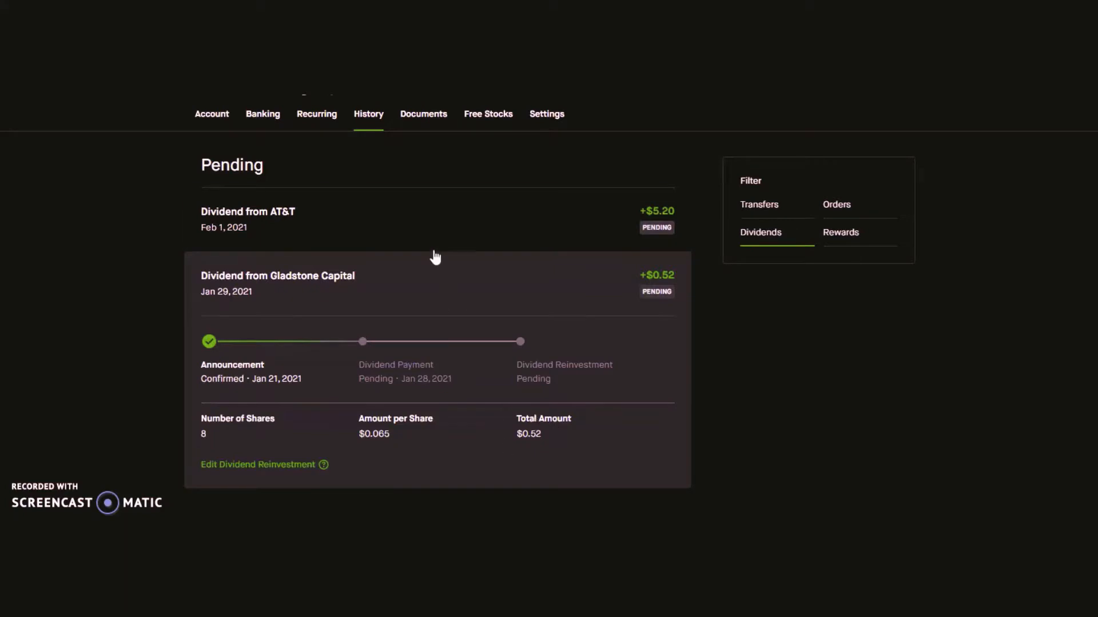
Expand the pending AT&T dividend: 10 shares at $0.52, totaling $5.20.
{"action": "left_click", "coordinate": [437, 283]}
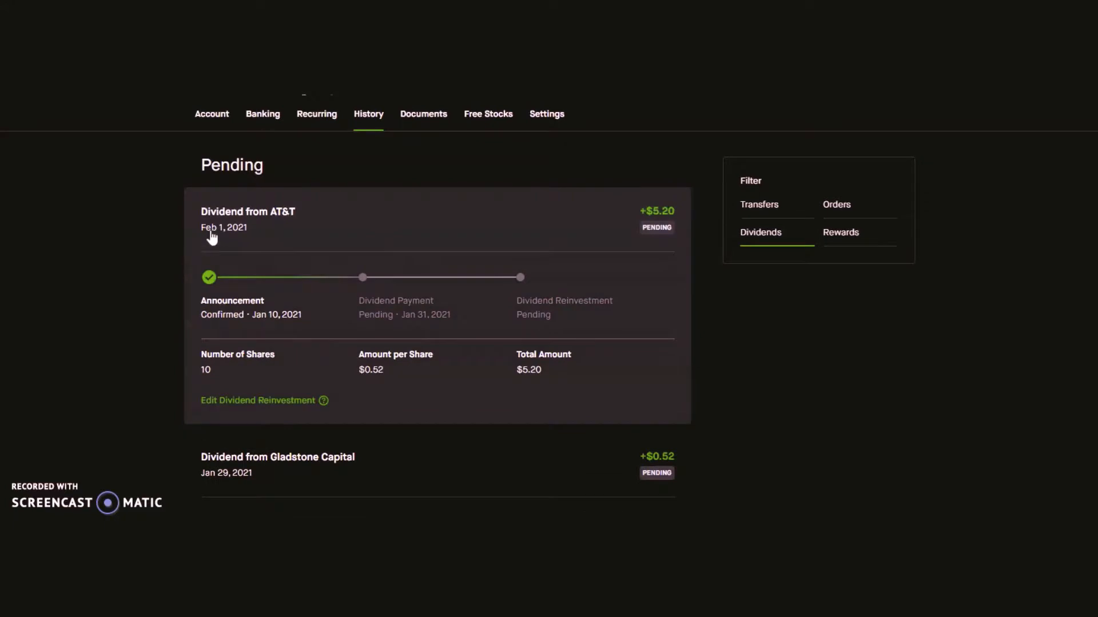
{"action": "mouse_move", "coordinate": [311, 318]}
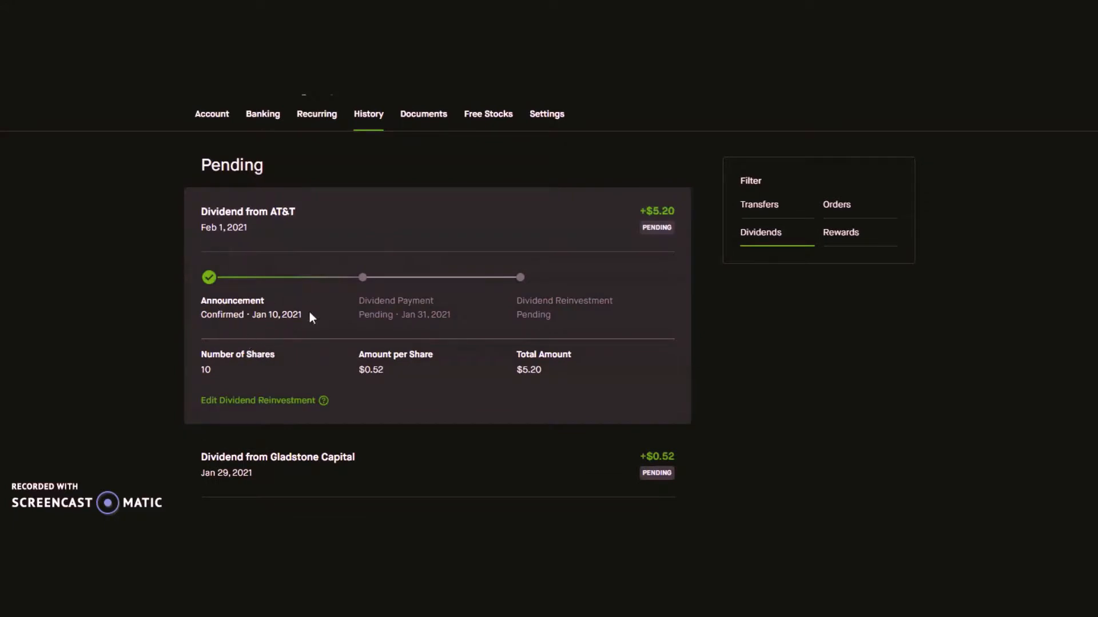
{"action": "mouse_move", "coordinate": [401, 327]}
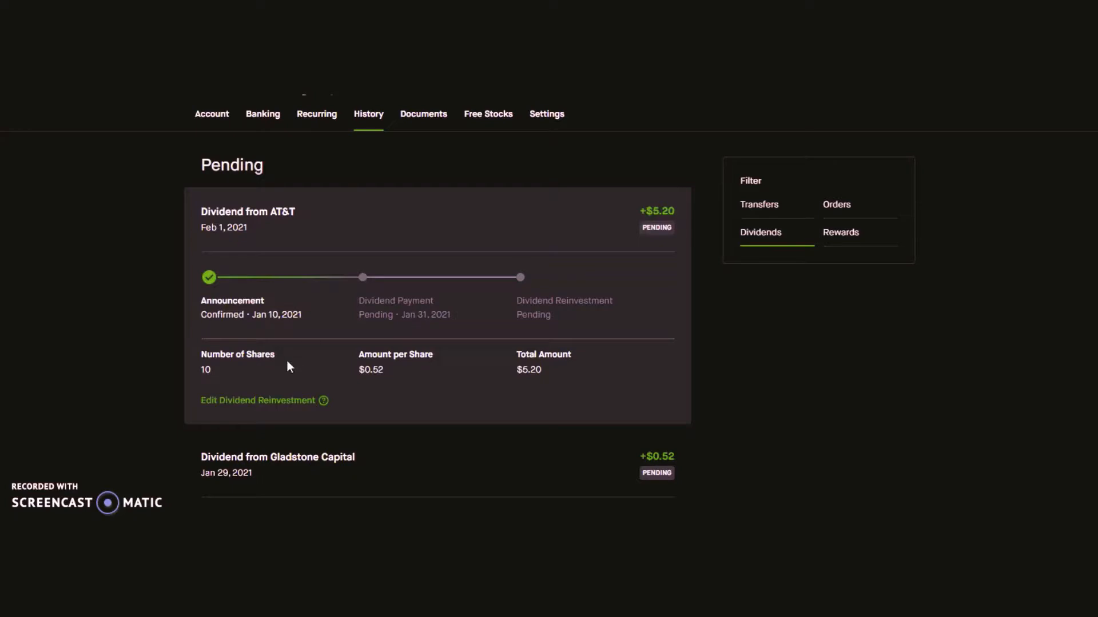
{"action": "mouse_move", "coordinate": [385, 371]}
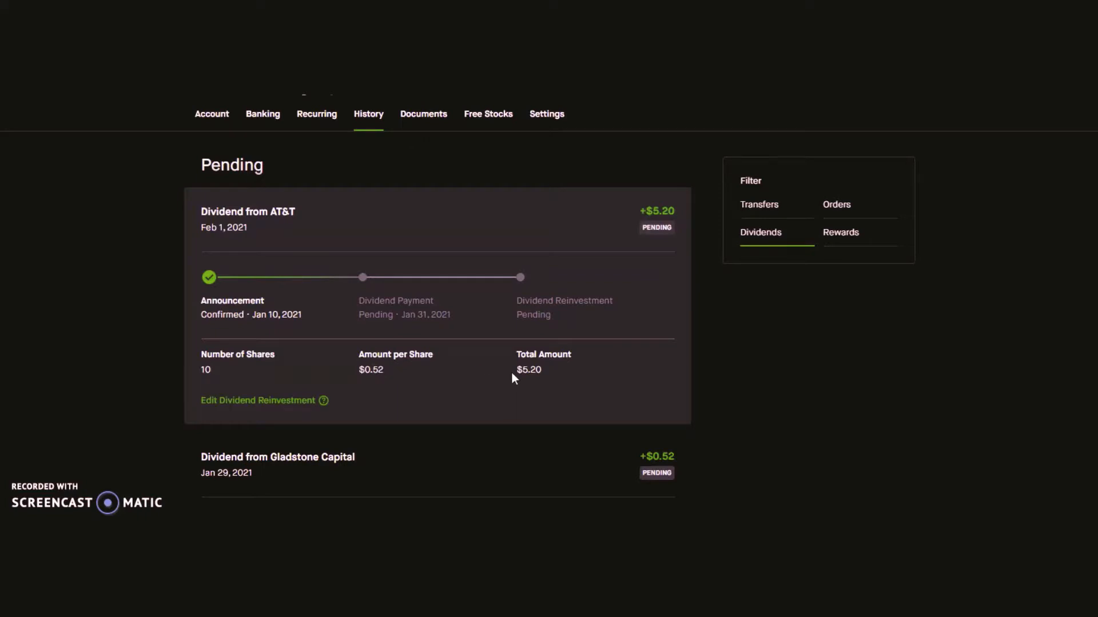
Collapse the AT&T dividend and scroll to recent Jan 15 payouts like STAG Industrial.
{"action": "left_click", "coordinate": [247, 211]}
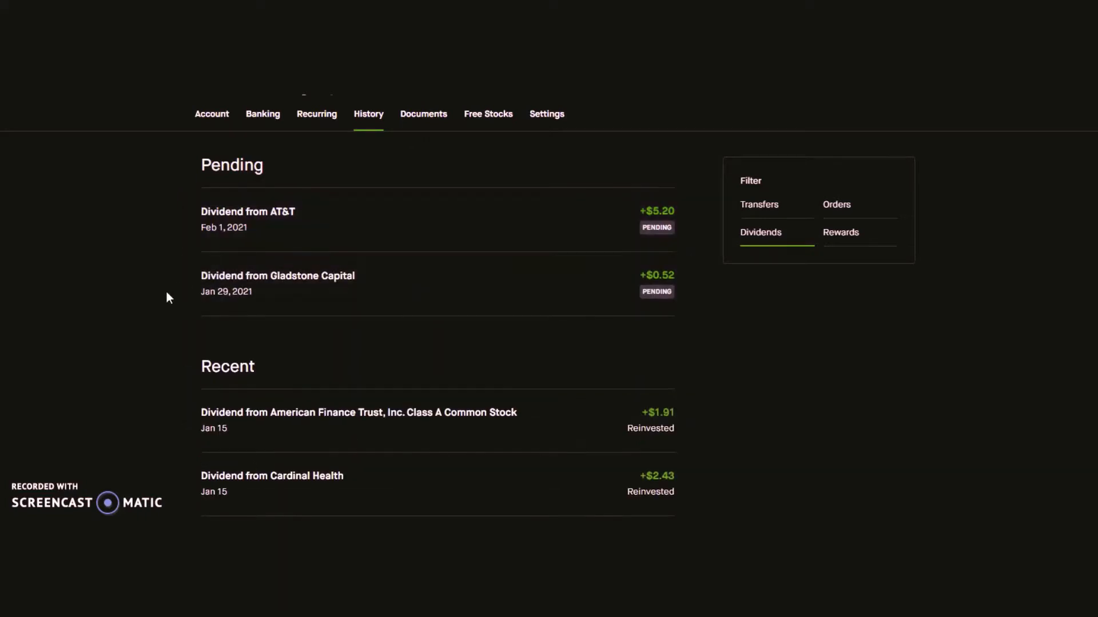
{"action": "scroll", "scroll_direction": "down", "scroll_amount": 3}
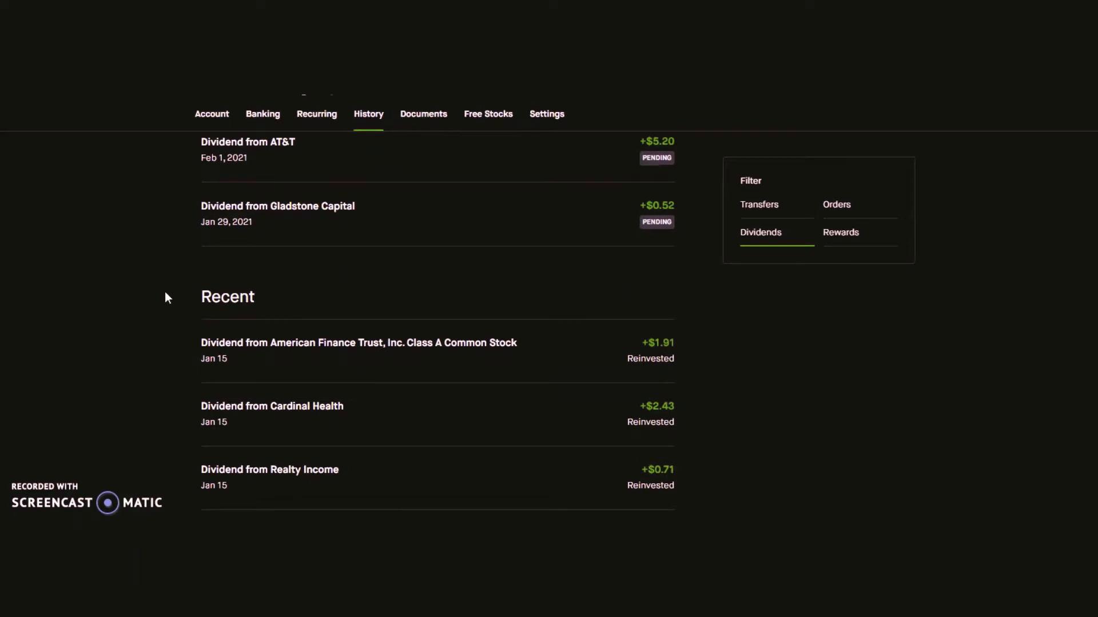
{"action": "scroll", "scroll_direction": "down", "scroll_amount": 3}
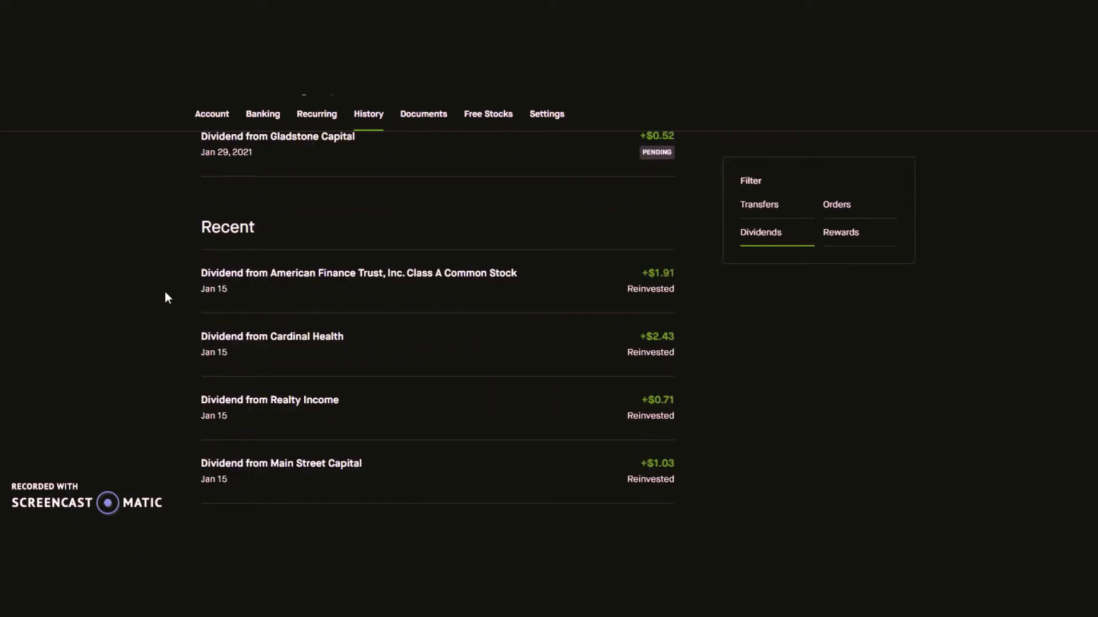
{"action": "scroll", "scroll_direction": "down", "scroll_amount": 3}
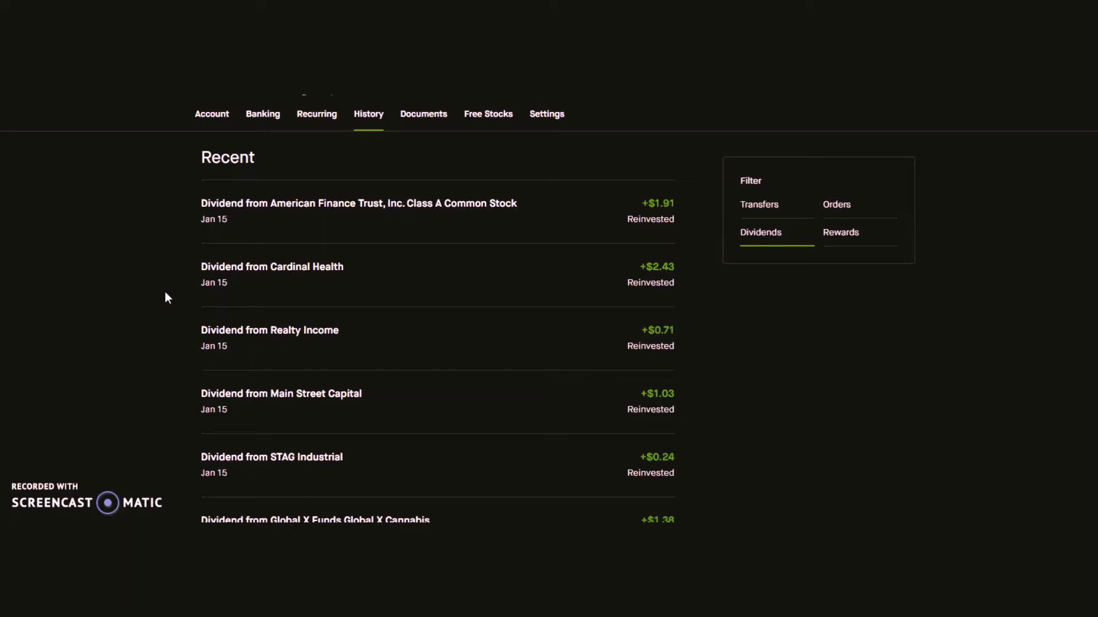
{"action": "mouse_move", "coordinate": [158, 317]}
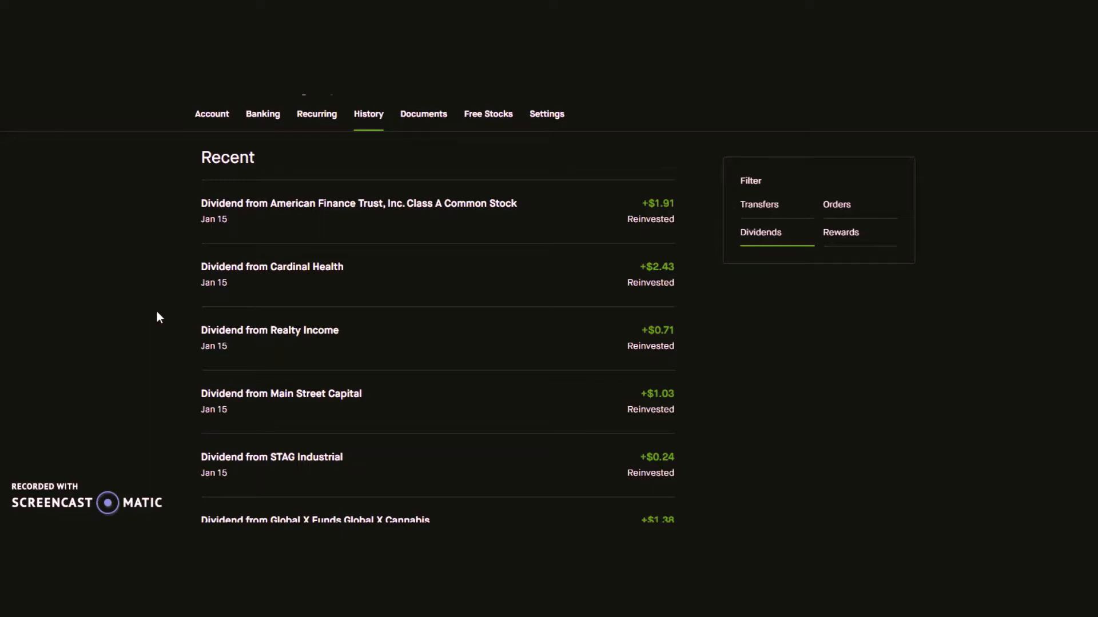
{"action": "mouse_move", "coordinate": [154, 322]}
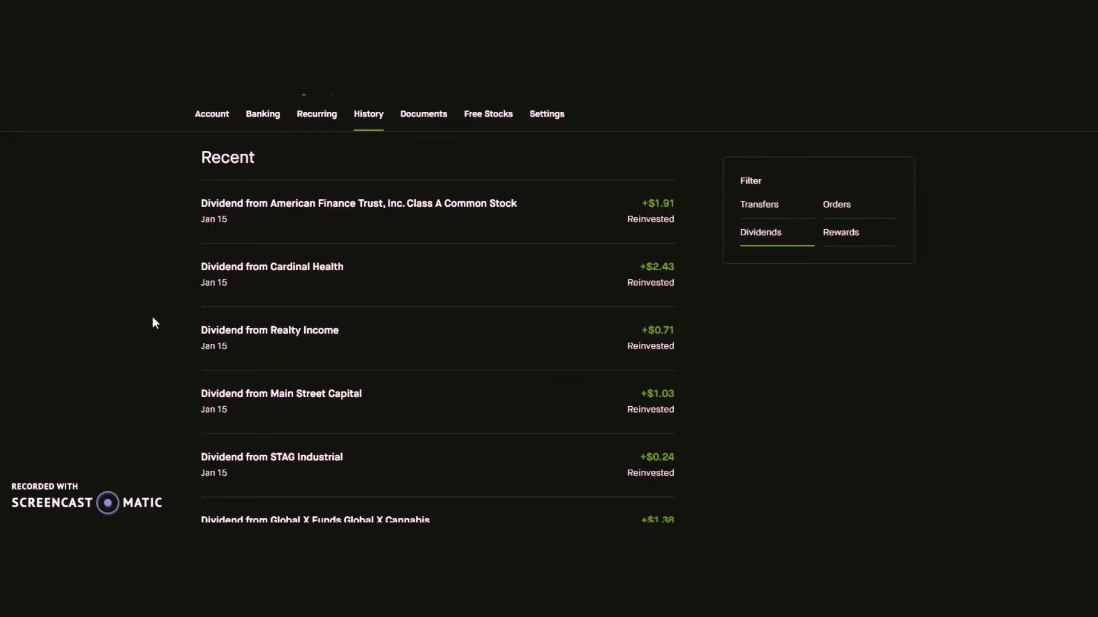
{"action": "mouse_move", "coordinate": [137, 333]}
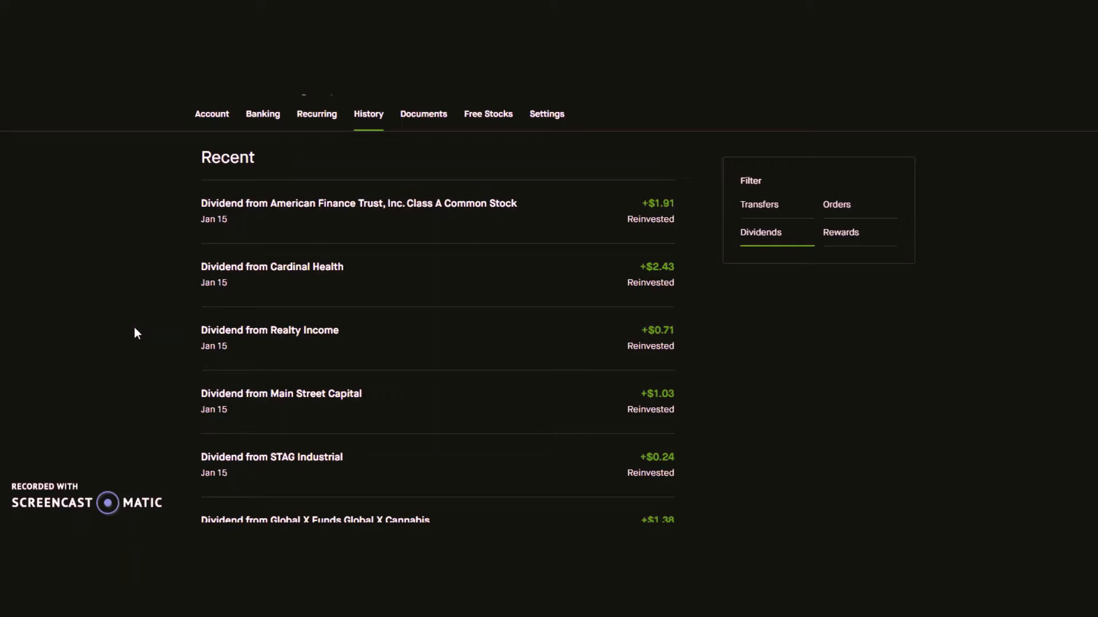
Scroll to the list's end, showing Cardinal Health's $0.49 dividend from Oct 15, 2020.
{"action": "scroll", "scroll_direction": "down", "scroll_amount": 3}
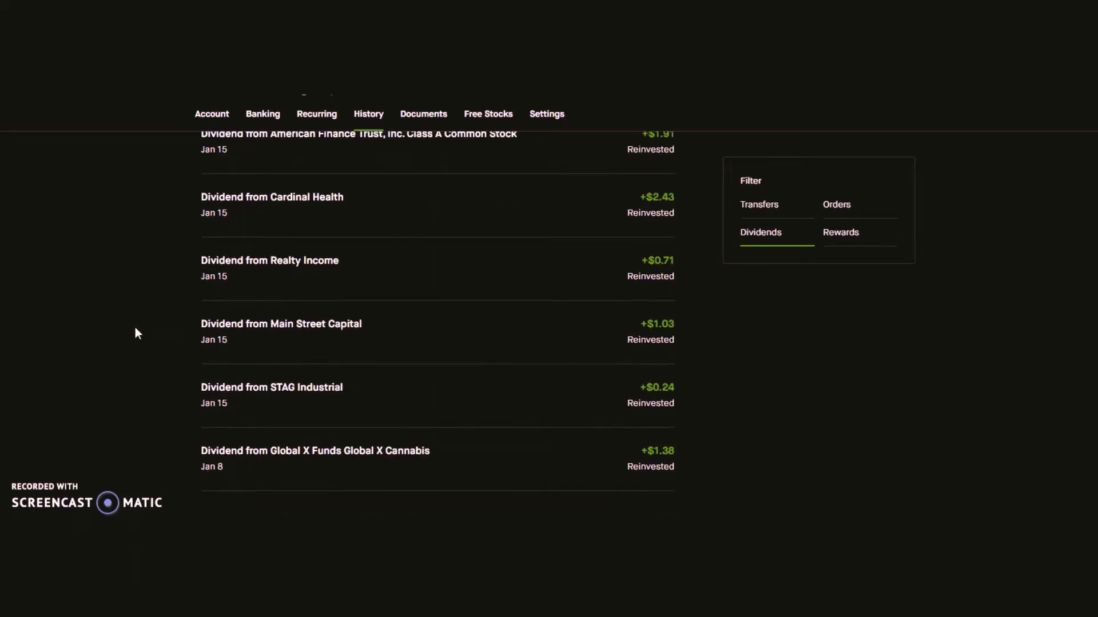
{"action": "scroll", "scroll_direction": "down", "scroll_amount": 3}
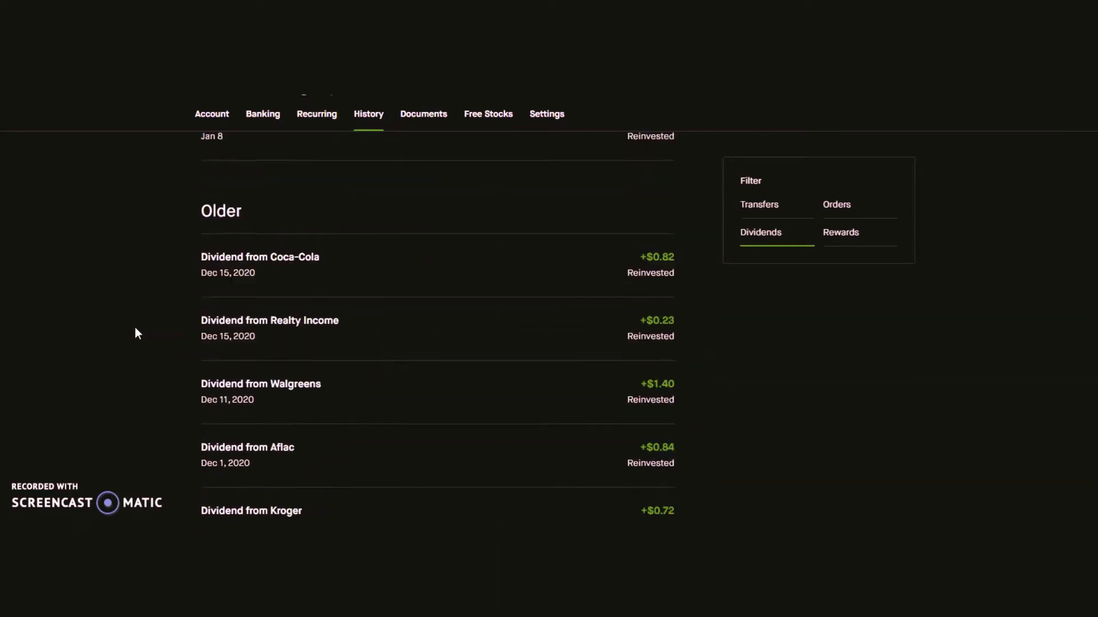
{"action": "scroll", "scroll_direction": "down", "scroll_amount": 3}
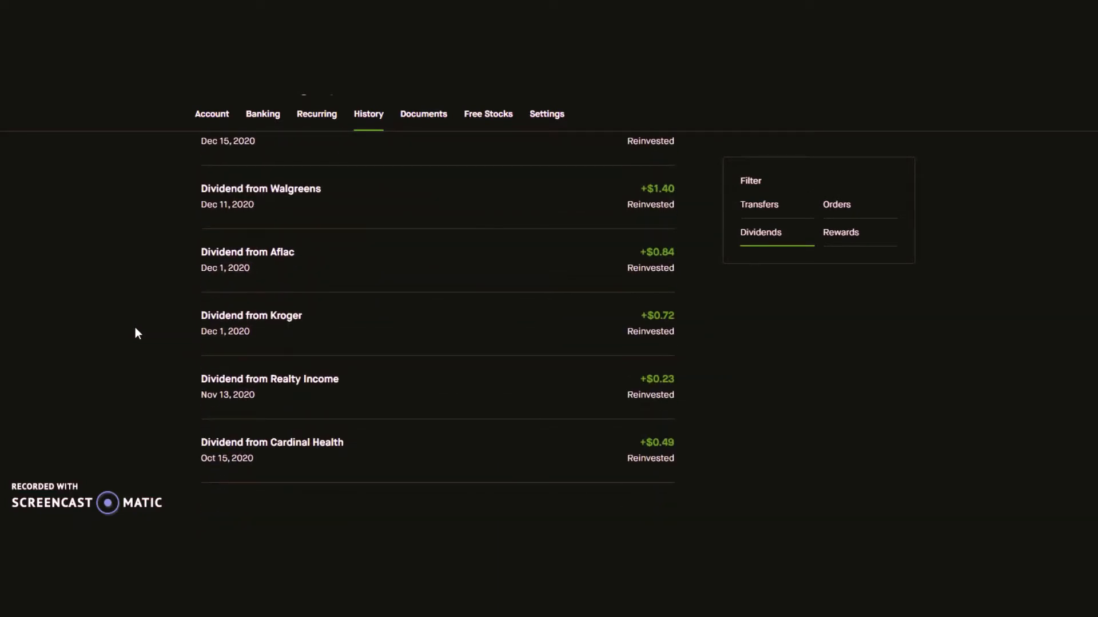
{"action": "mouse_move", "coordinate": [280, 465]}
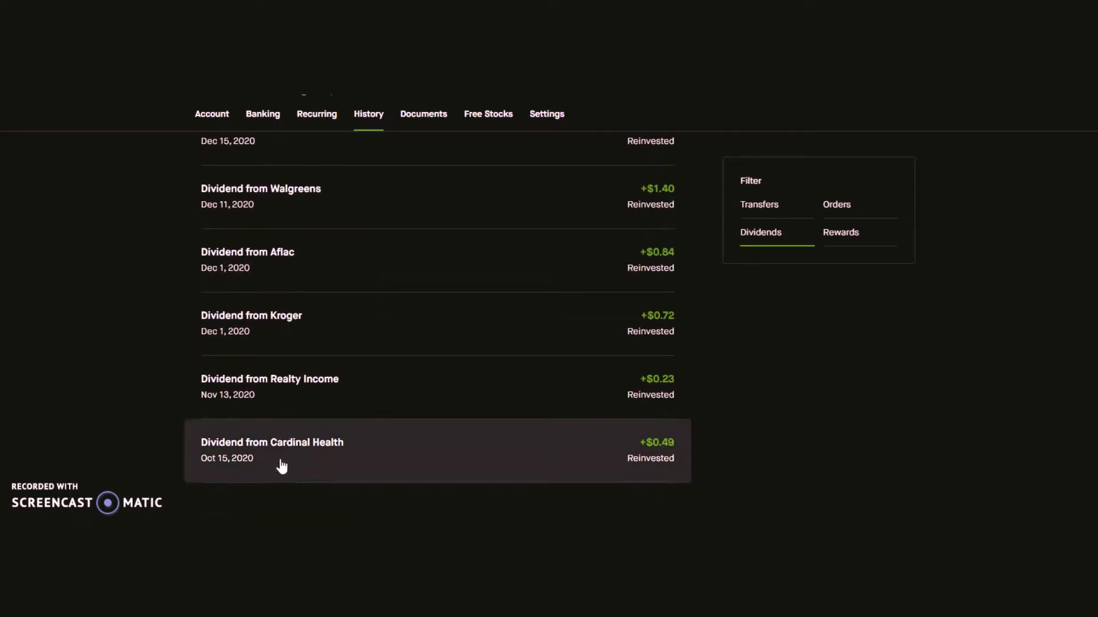
{"action": "mouse_move", "coordinate": [290, 473]}
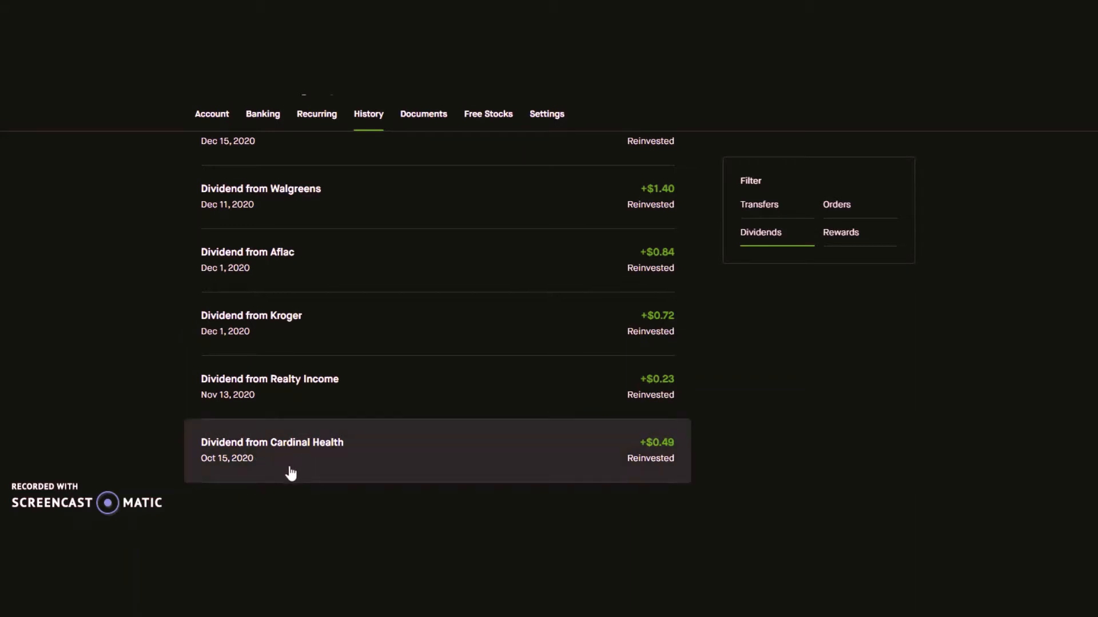
{"action": "mouse_move", "coordinate": [595, 470]}
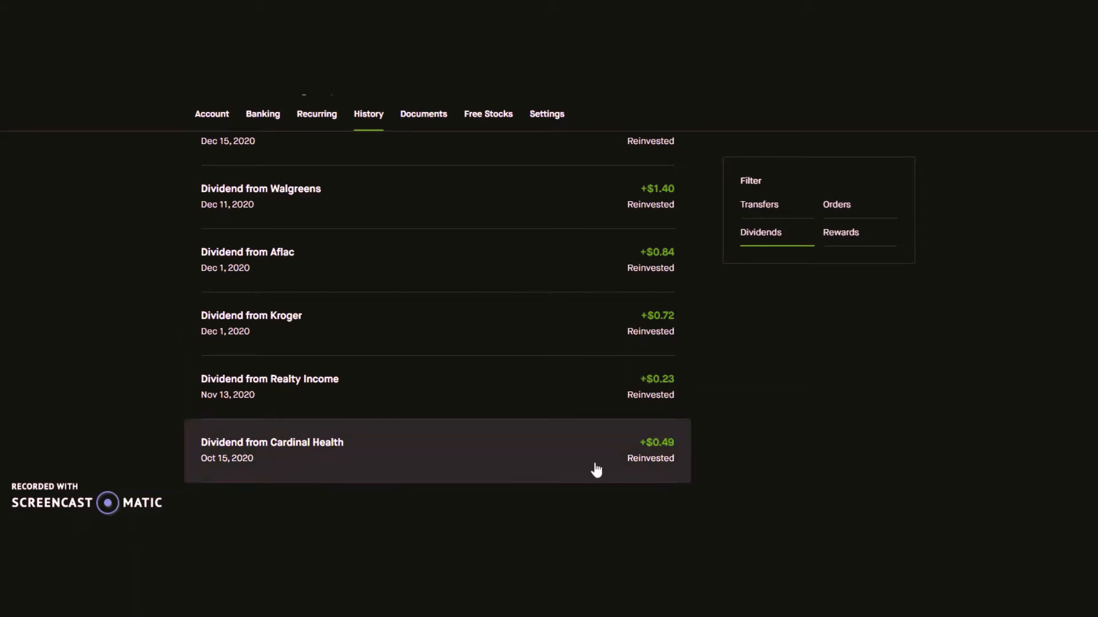
{"action": "mouse_move", "coordinate": [102, 418]}
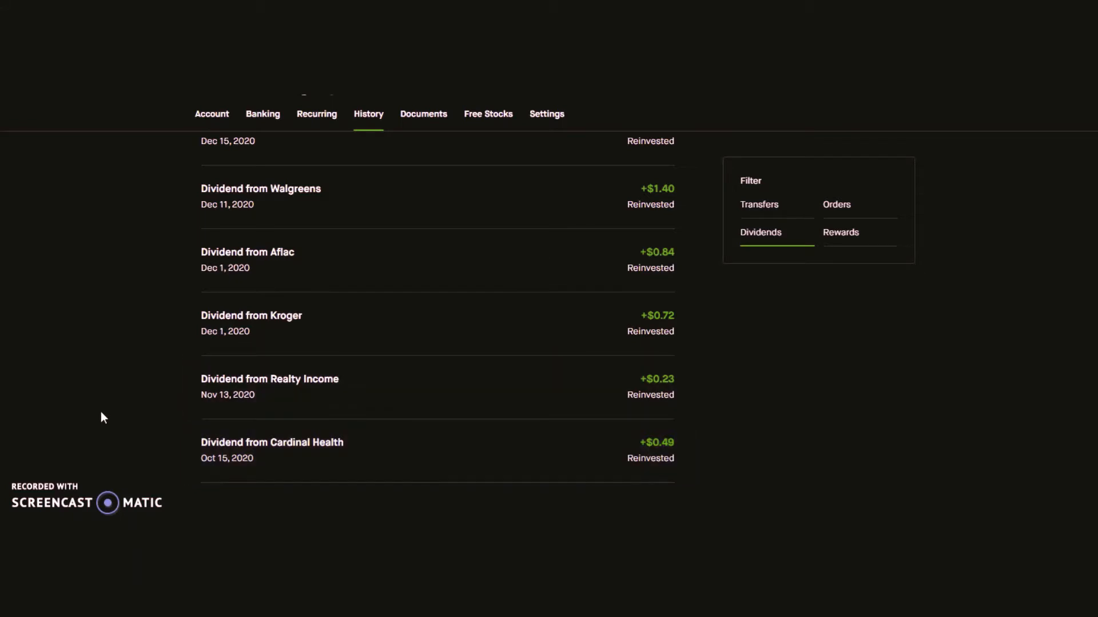
{"action": "mouse_move", "coordinate": [361, 473]}
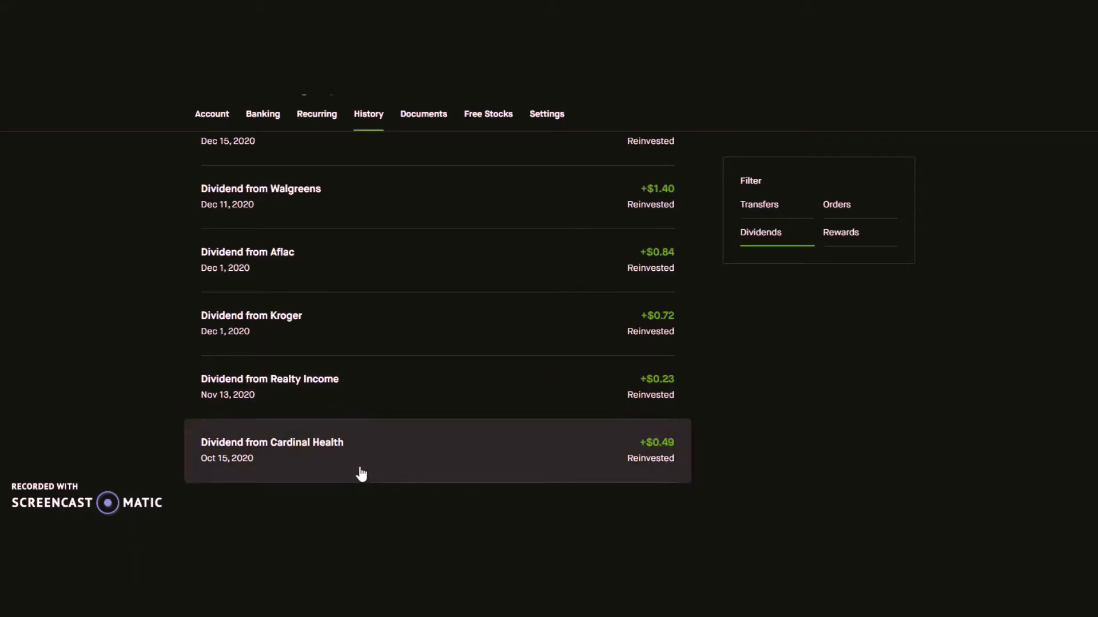
{"action": "mouse_move", "coordinate": [339, 352]}
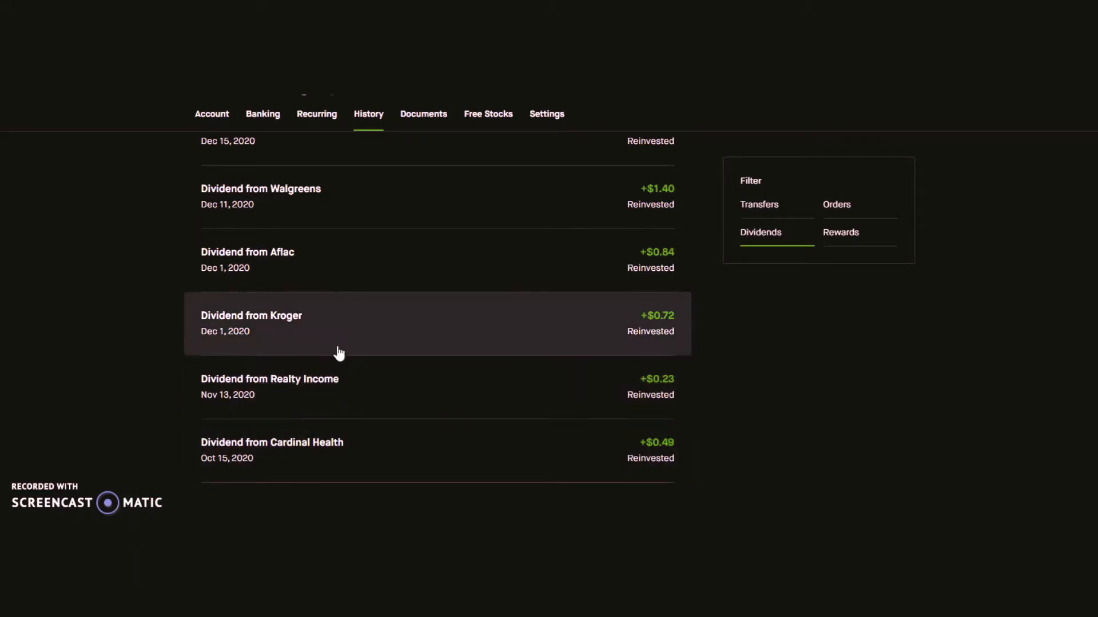
Scroll back to the Jan 15 payouts, from Cardinal Health's $2.43 to Global X Cannabis.
{"action": "scroll", "scroll_direction": "up", "scroll_amount": 3}
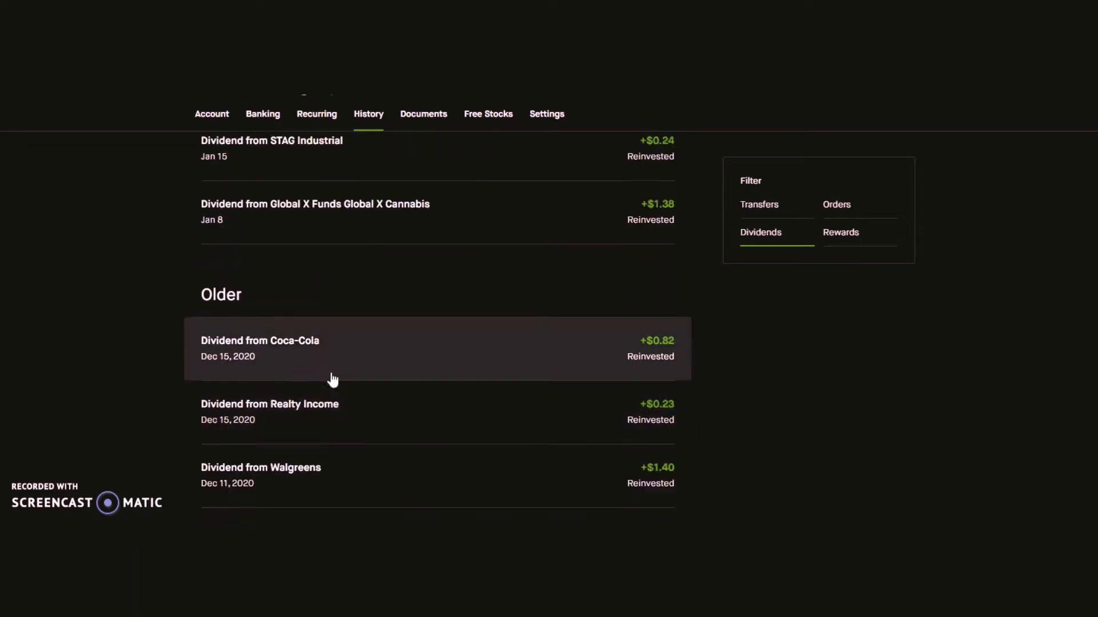
{"action": "scroll", "scroll_direction": "down", "scroll_amount": 3}
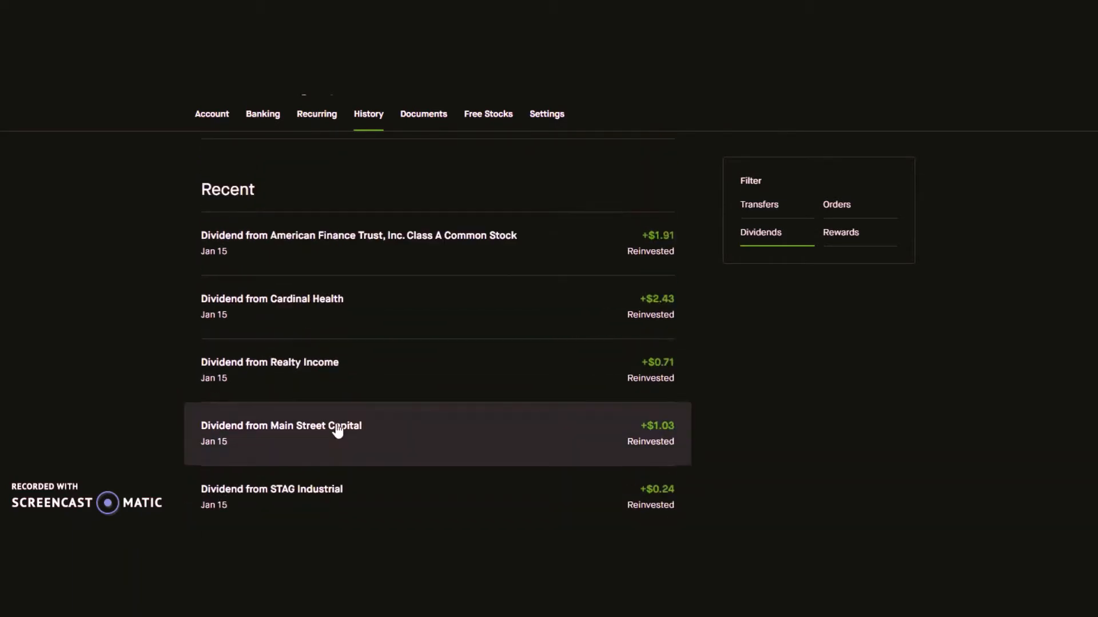
{"action": "scroll", "scroll_direction": "down", "scroll_amount": 3}
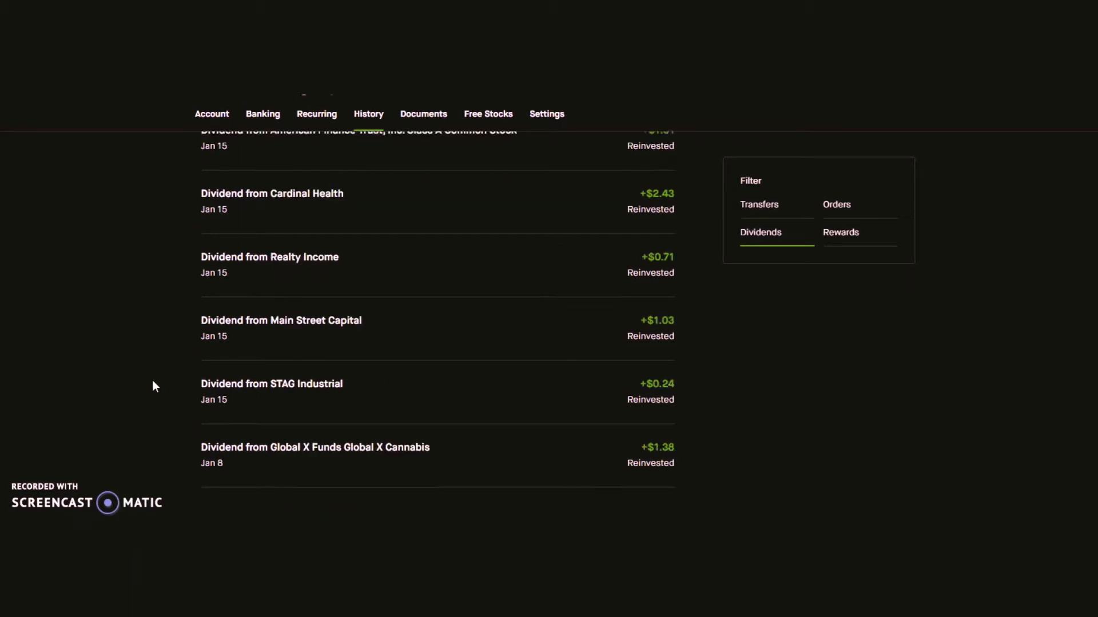
Scroll the list to January payouts starting with American Finance Trust's $1.91.
{"action": "scroll", "scroll_direction": "down", "scroll_amount": 3}
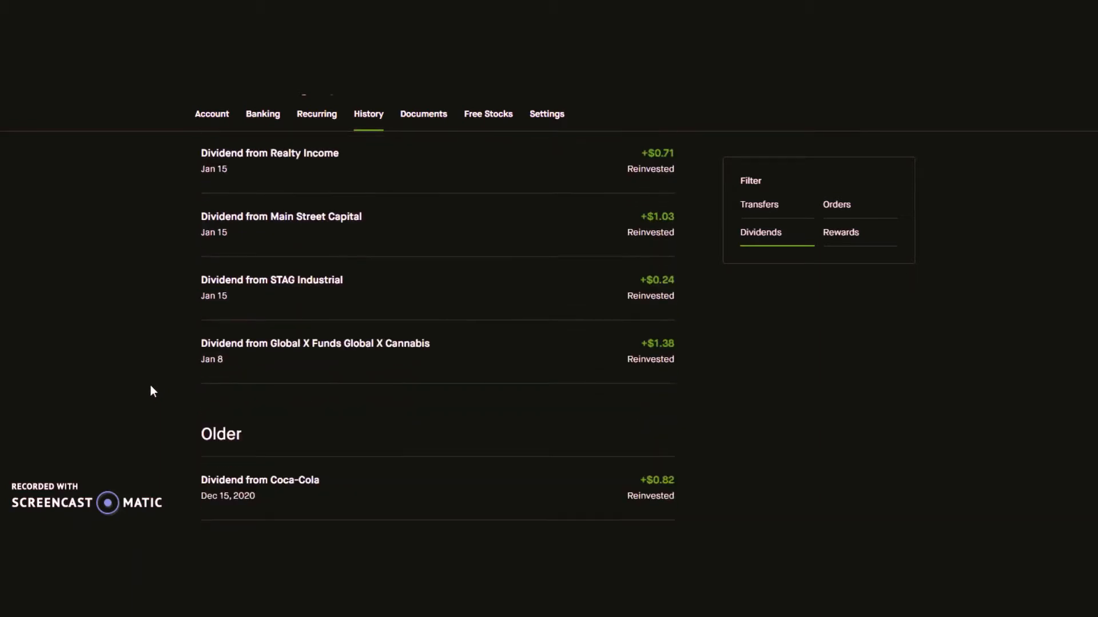
{"action": "scroll", "scroll_direction": "down", "scroll_amount": 3}
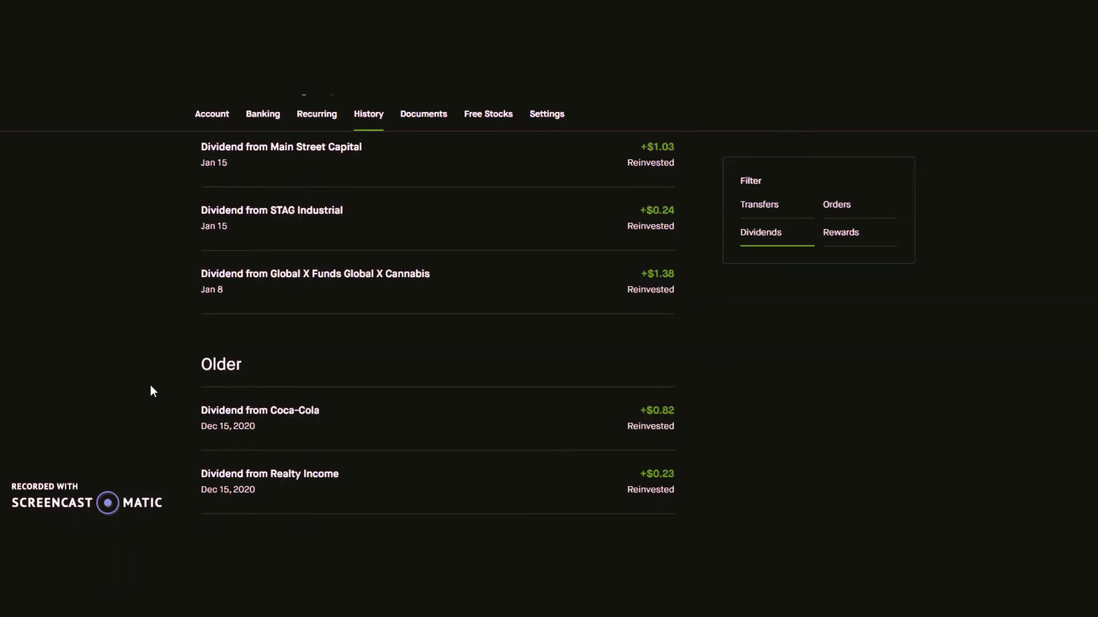
{"action": "mouse_move", "coordinate": [524, 223]}
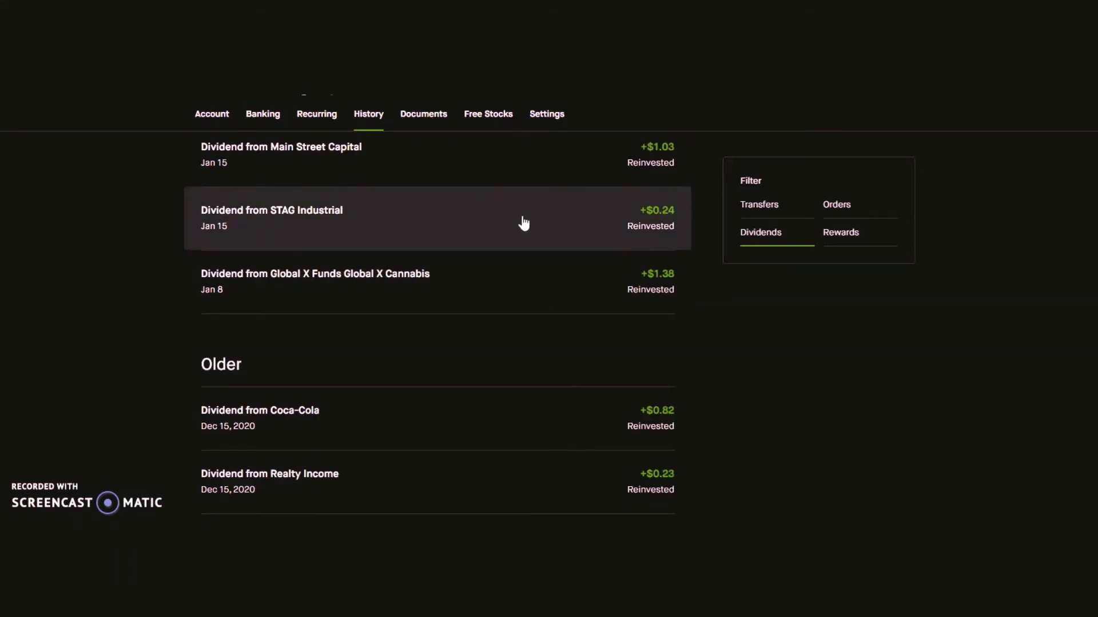
{"action": "mouse_move", "coordinate": [517, 350]}
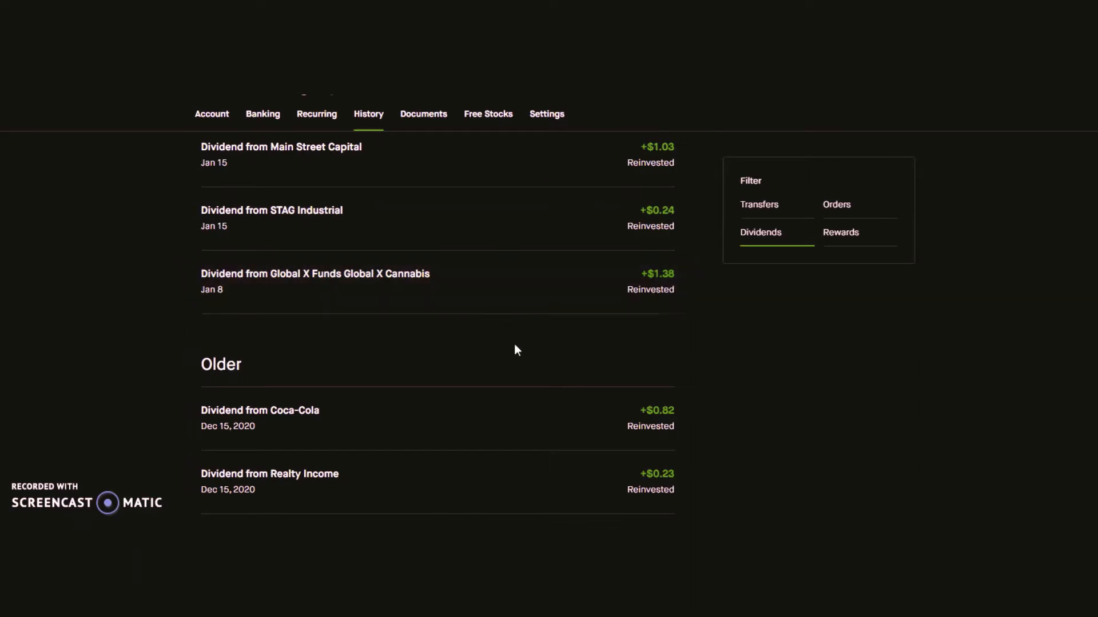
{"action": "mouse_move", "coordinate": [549, 413]}
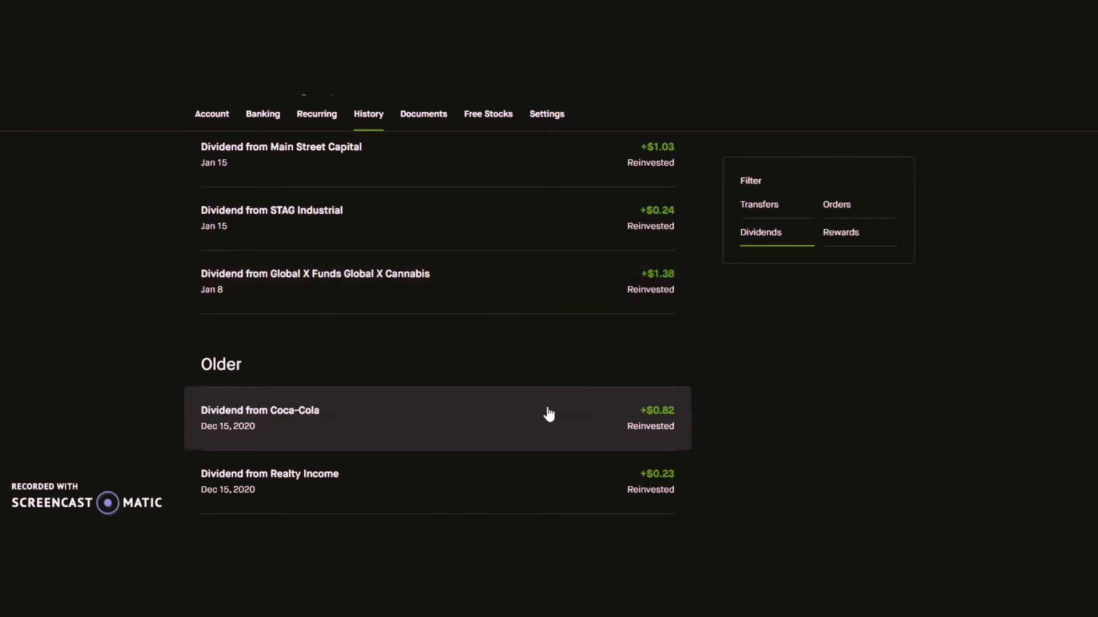
{"action": "mouse_move", "coordinate": [546, 418]}
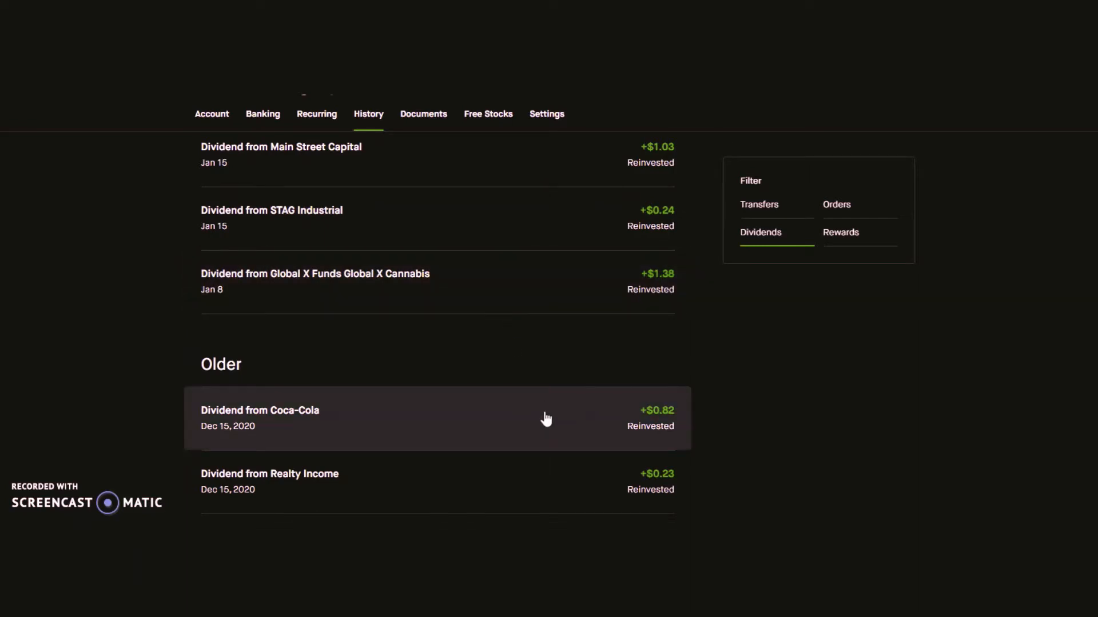
{"action": "mouse_move", "coordinate": [297, 408]}
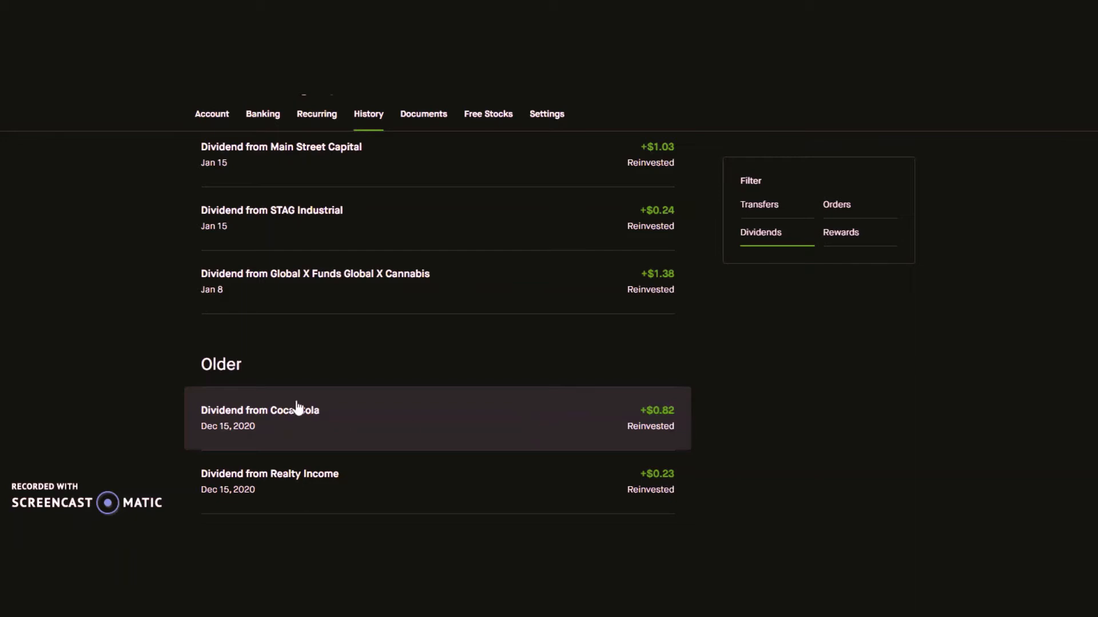
{"action": "scroll", "scroll_direction": "down", "scroll_amount": 3}
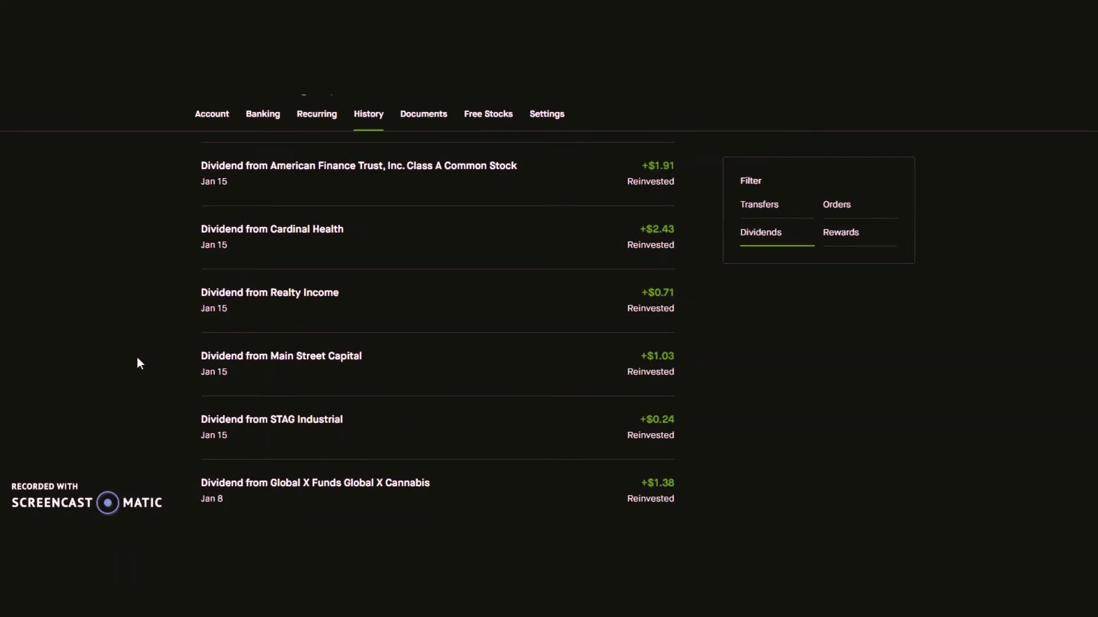
{"action": "mouse_move", "coordinate": [134, 370]}
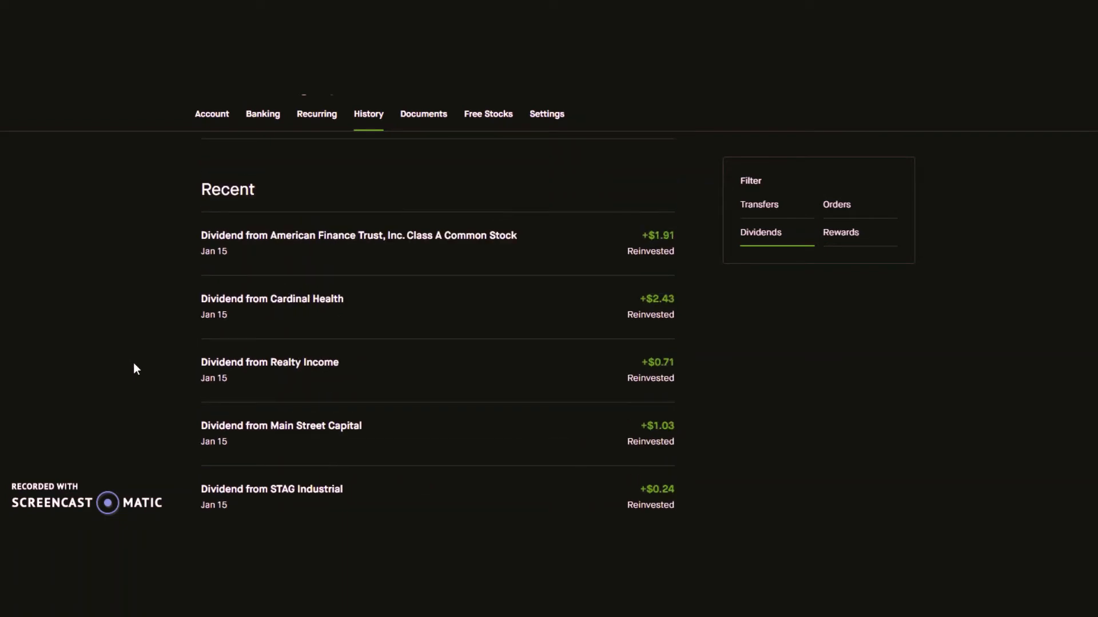
{"action": "scroll", "scroll_direction": "up", "scroll_amount": 3}
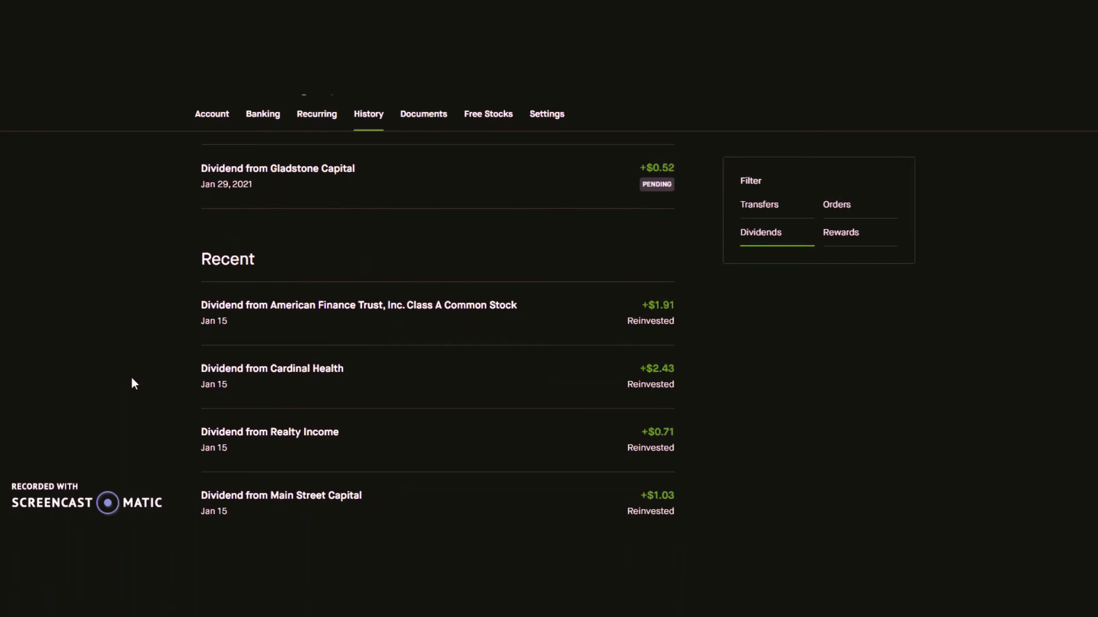
{"action": "mouse_move", "coordinate": [129, 388]}
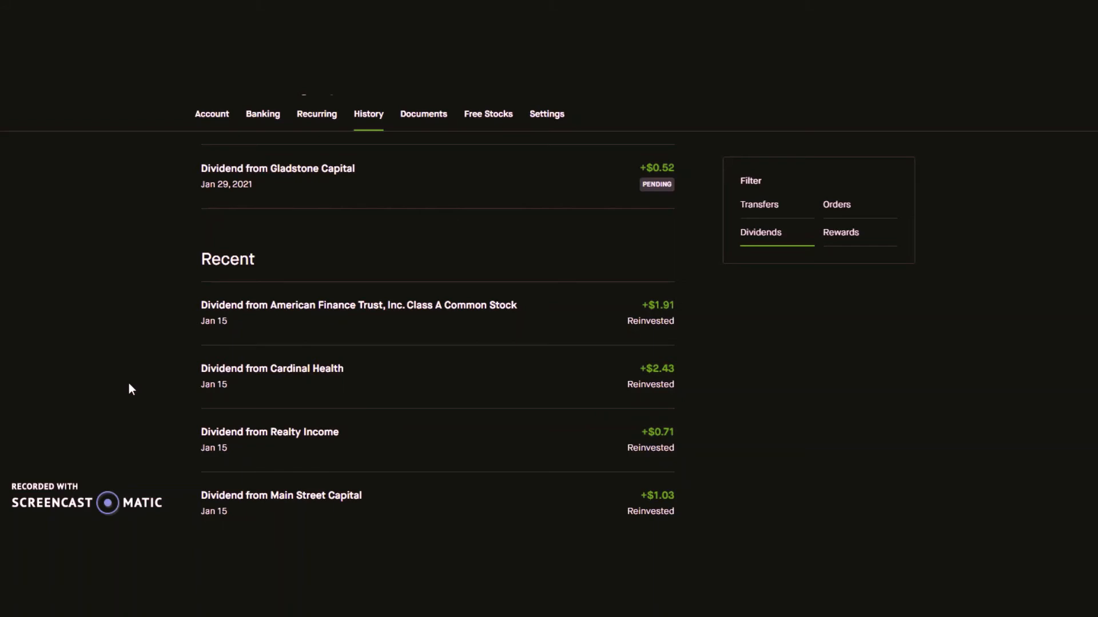
{"action": "mouse_move", "coordinate": [127, 393]}
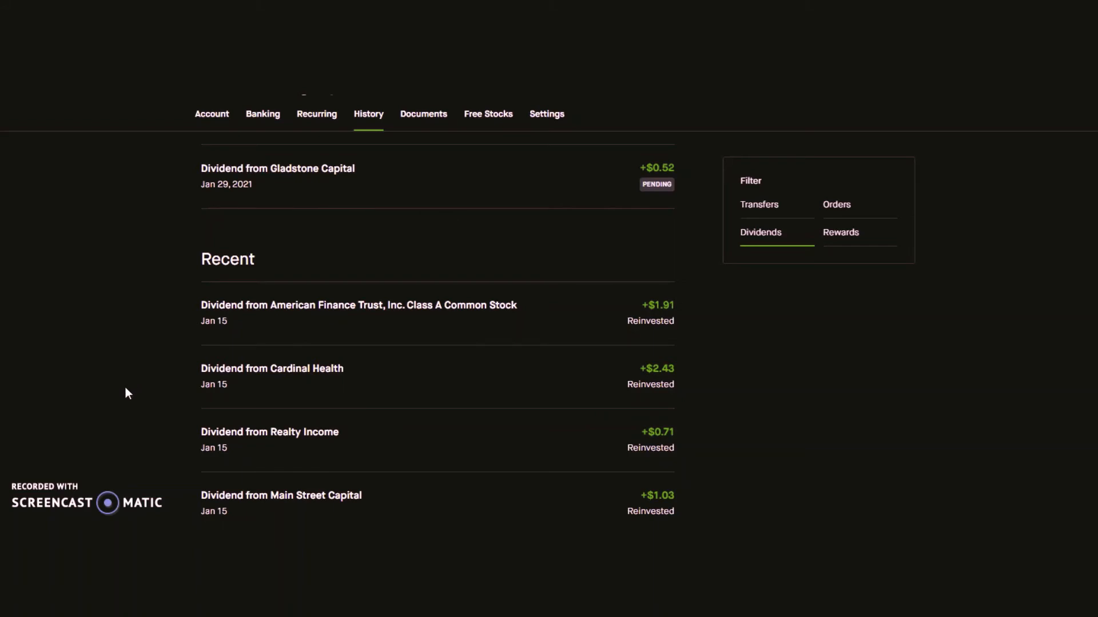
{"action": "mouse_move", "coordinate": [128, 390]}
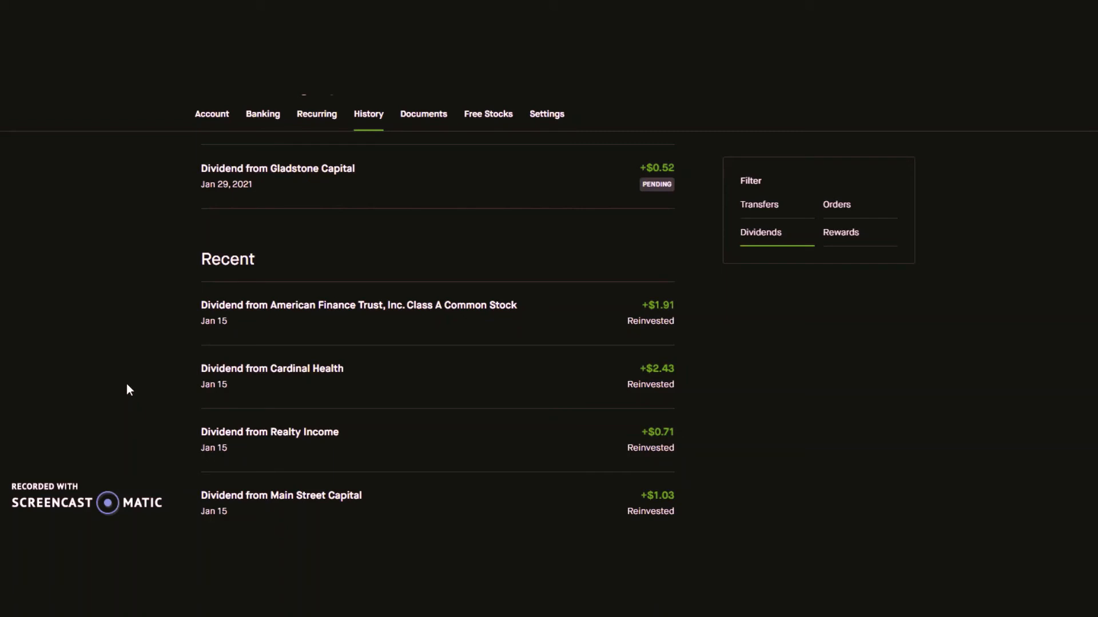
{"action": "scroll", "scroll_direction": "down", "scroll_amount": 3}
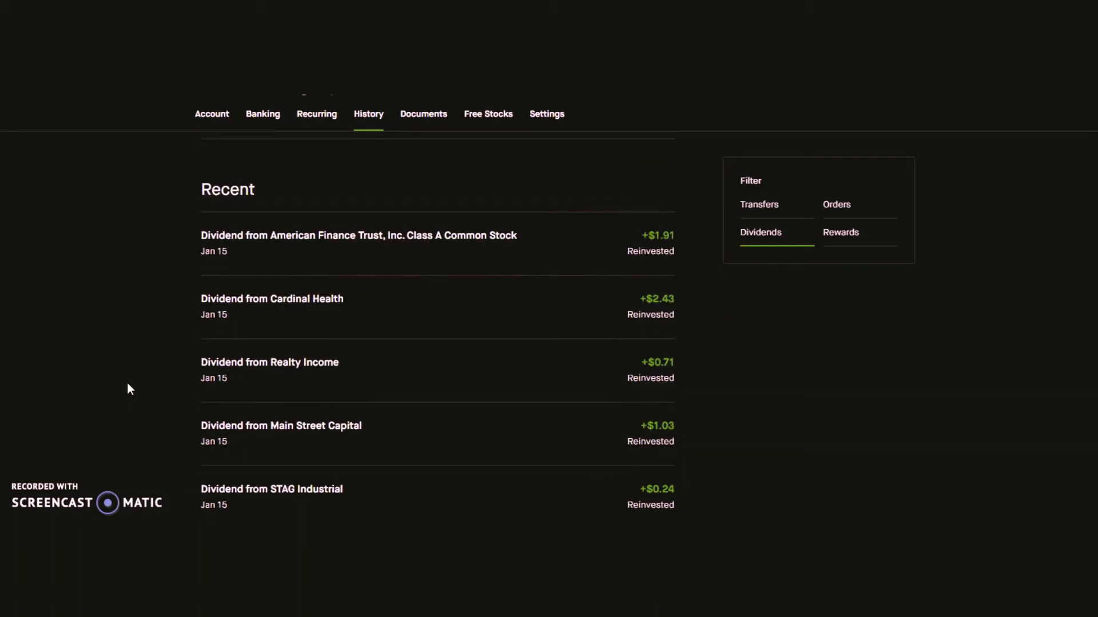